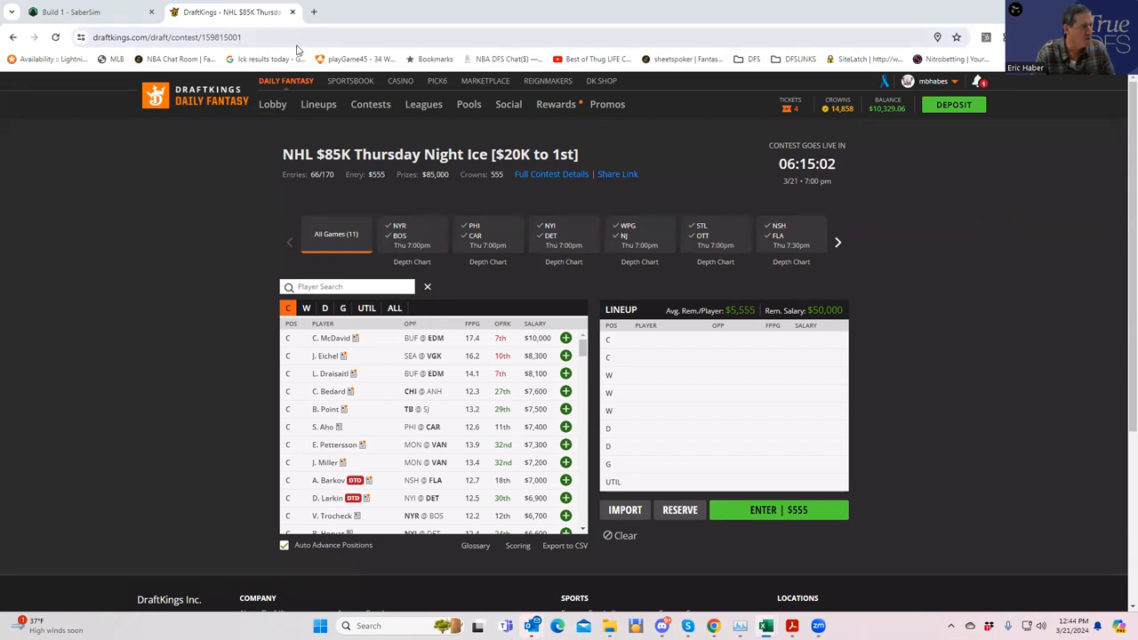
mouse_move(133, 18)
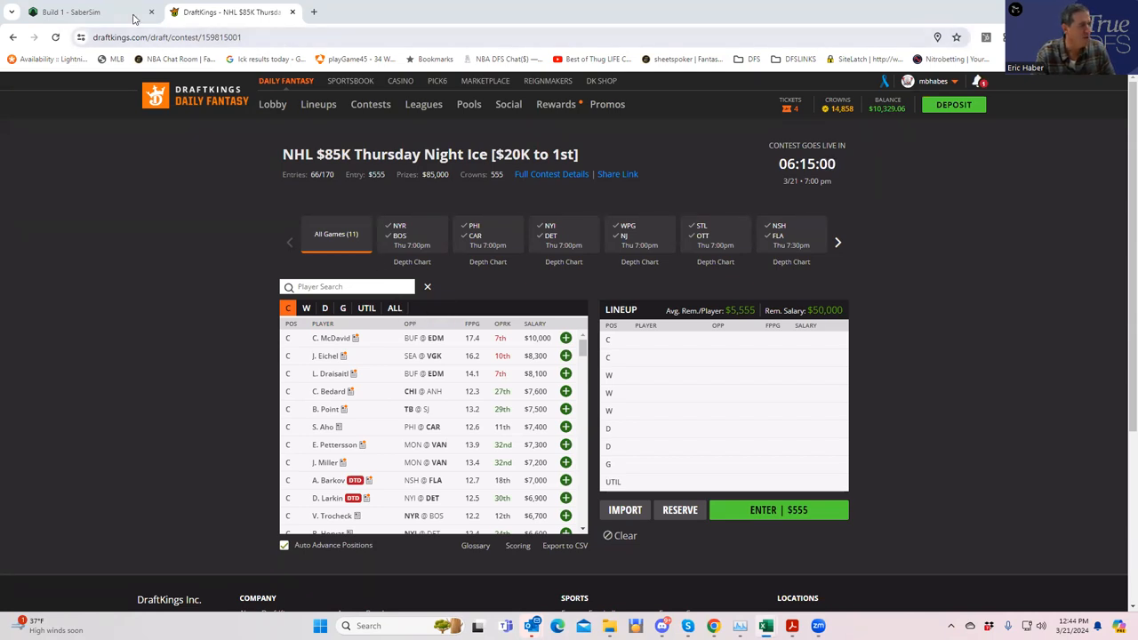
Step: Switch to SaberSim and load the DK NHL 7:00 PM Main slate build
click(71, 11)
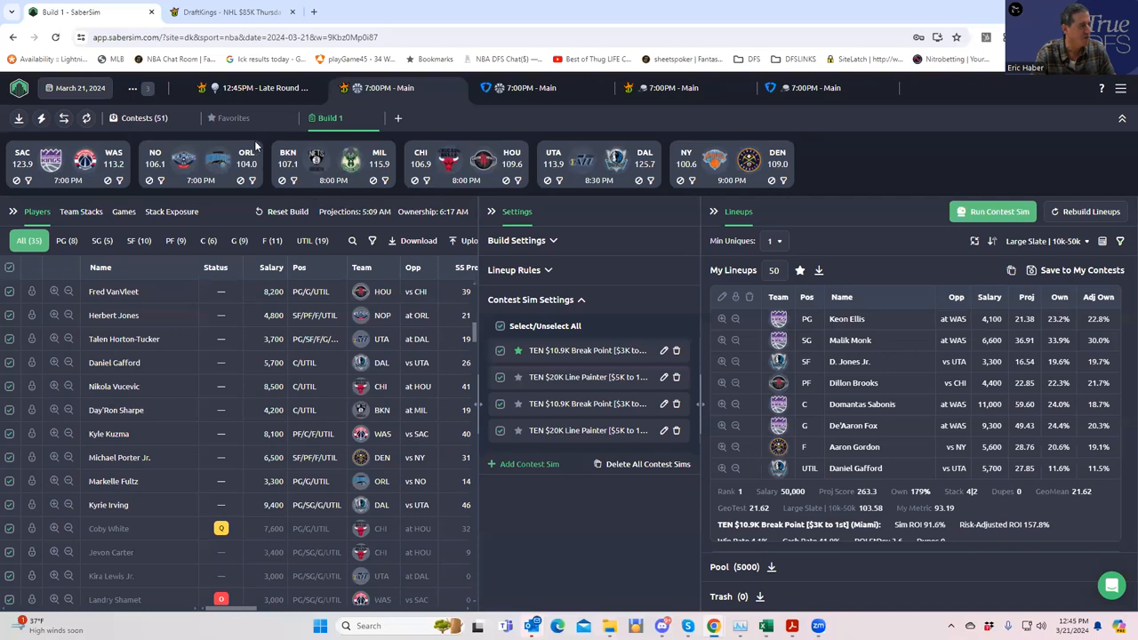
mouse_move(672, 87)
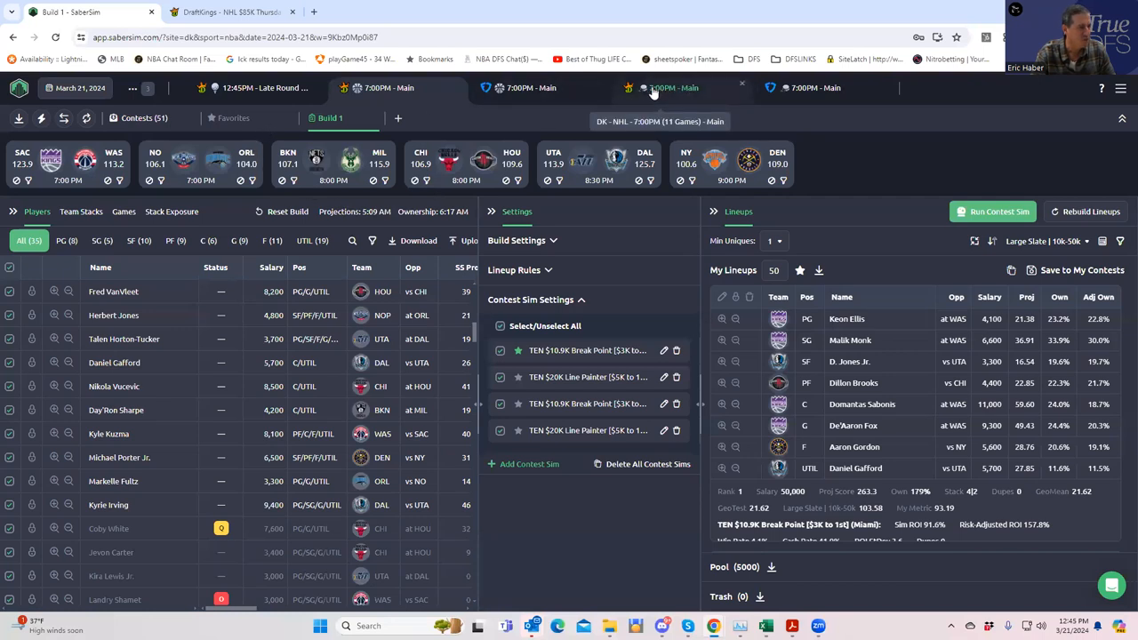
click(672, 87)
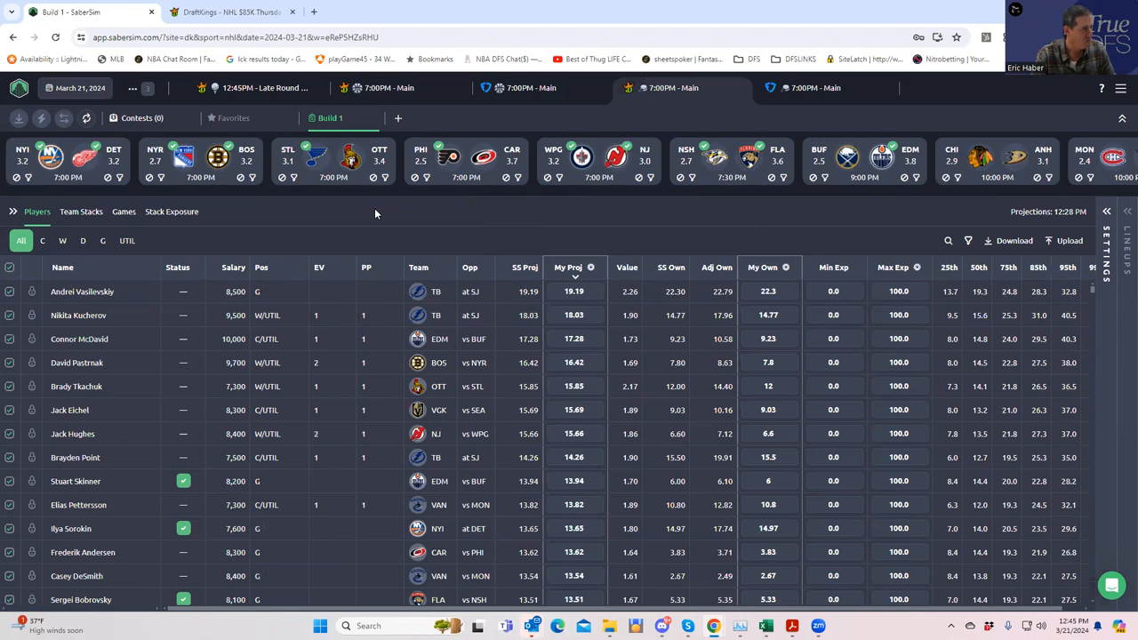
mouse_move(210, 133)
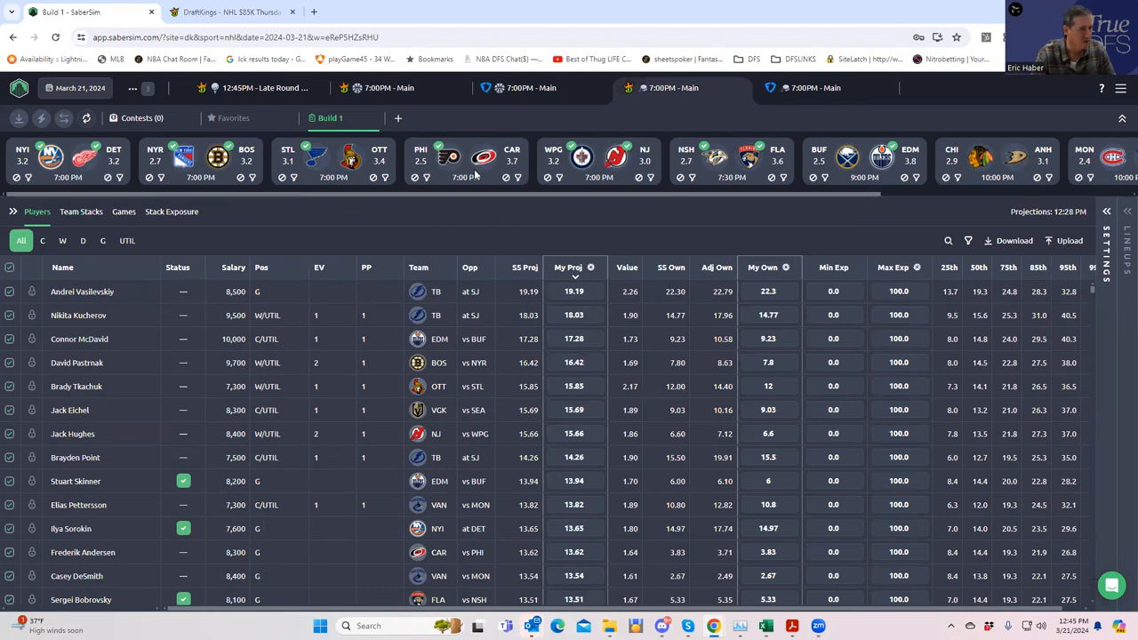
mouse_move(590, 169)
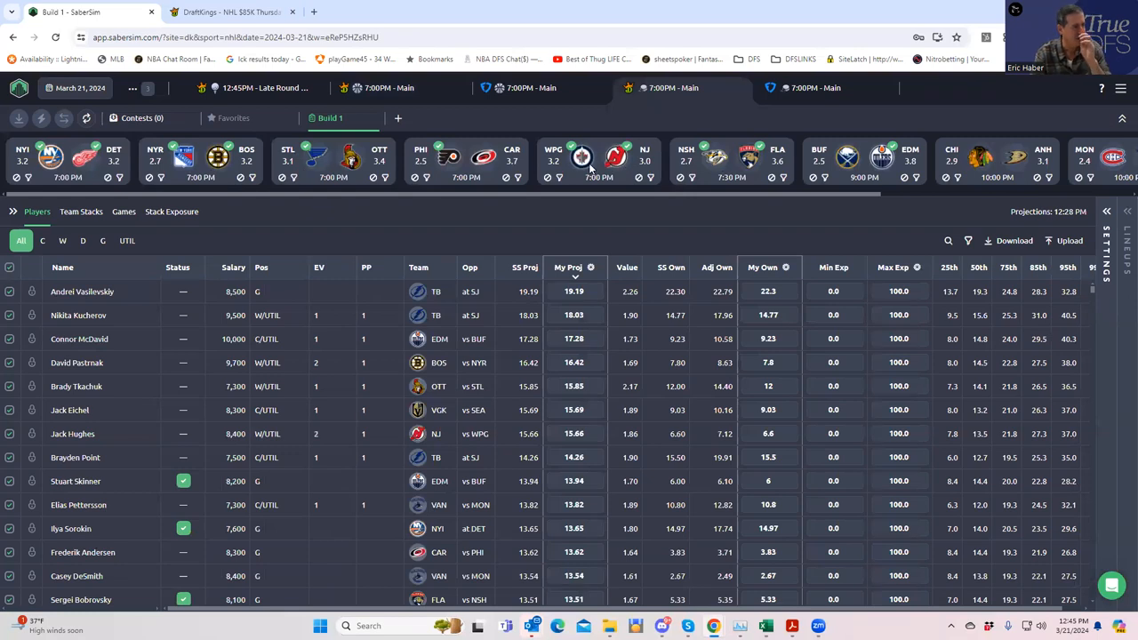
mouse_move(562, 176)
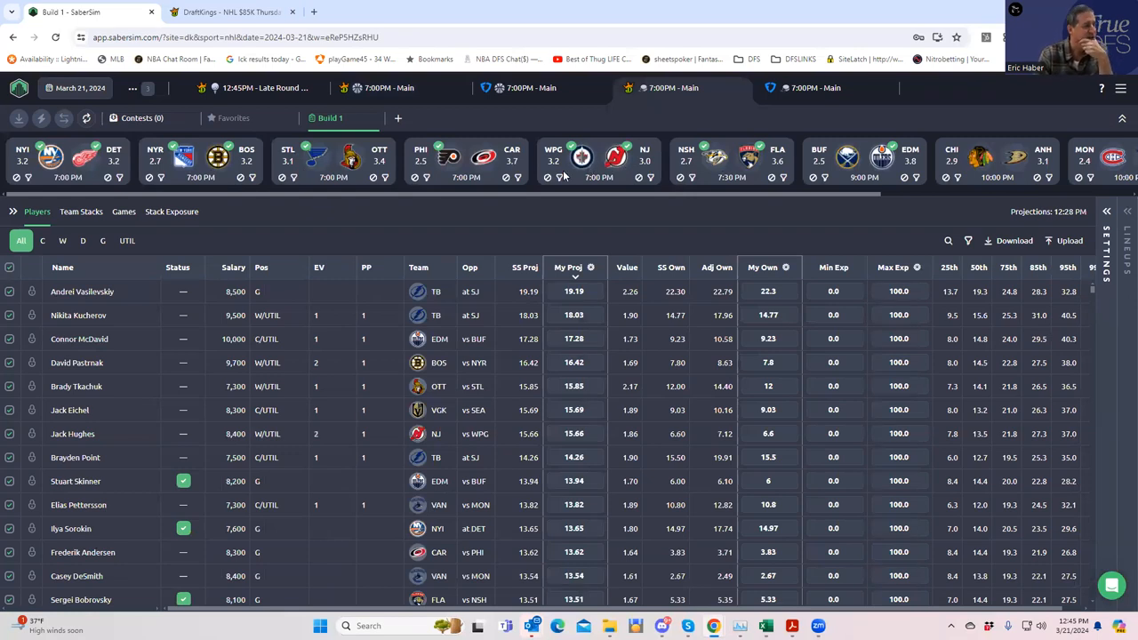
mouse_move(337, 227)
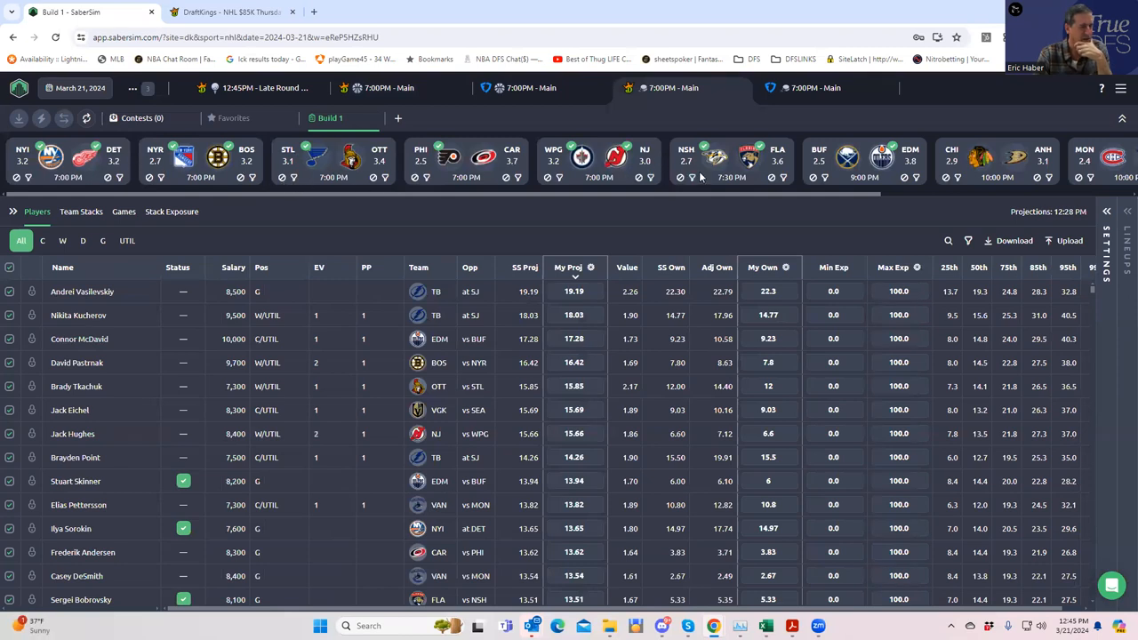
mouse_move(795, 197)
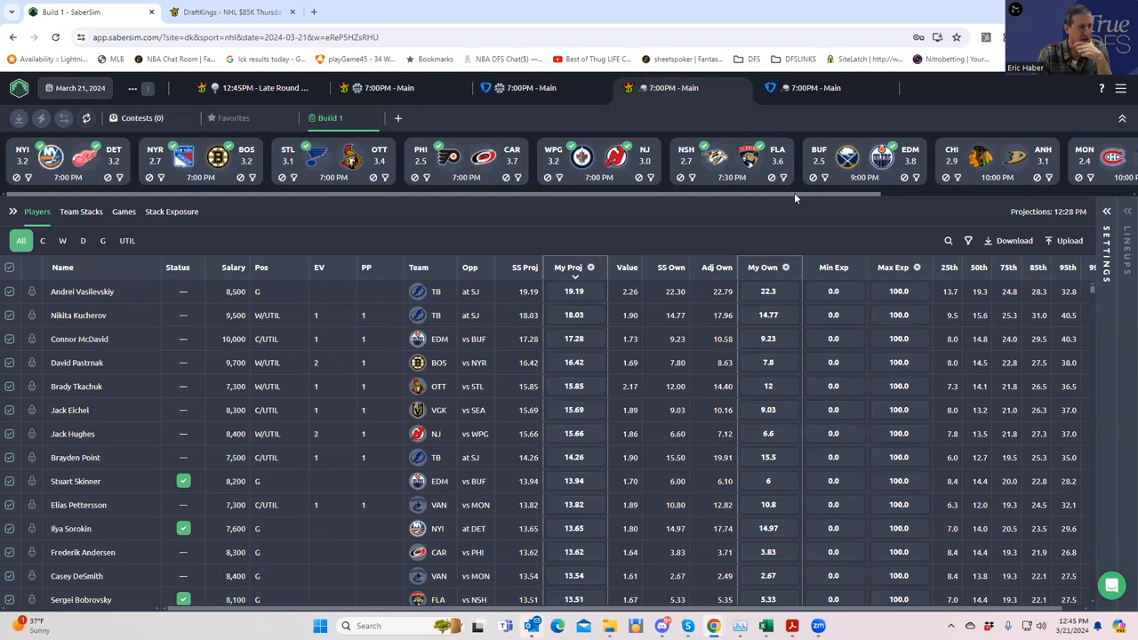
scroll(right, 3)
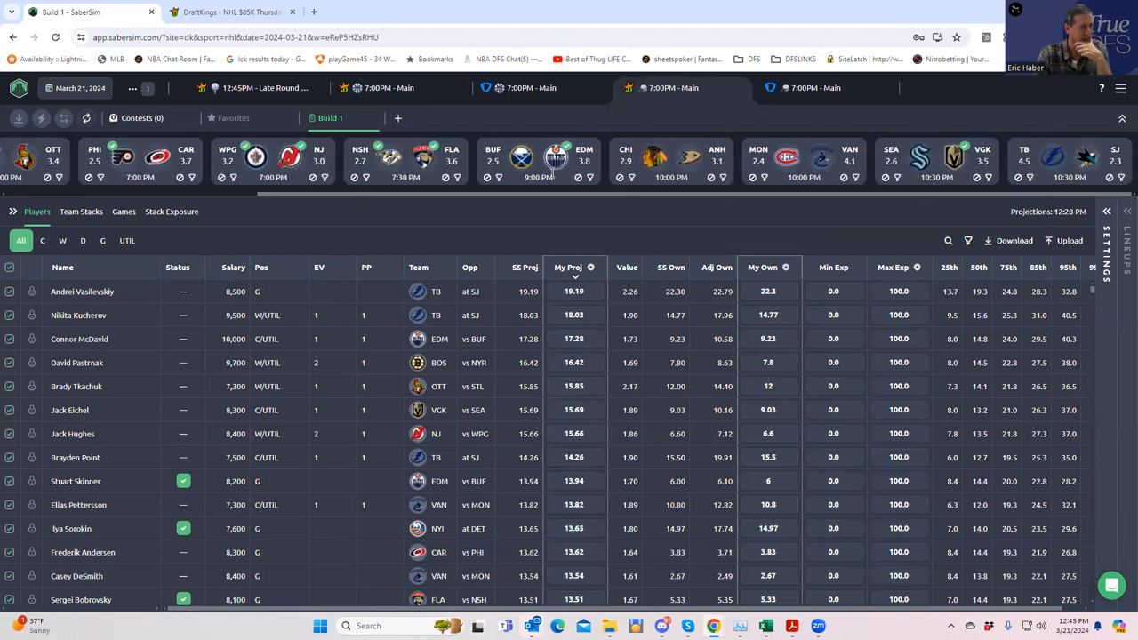
mouse_move(551, 169)
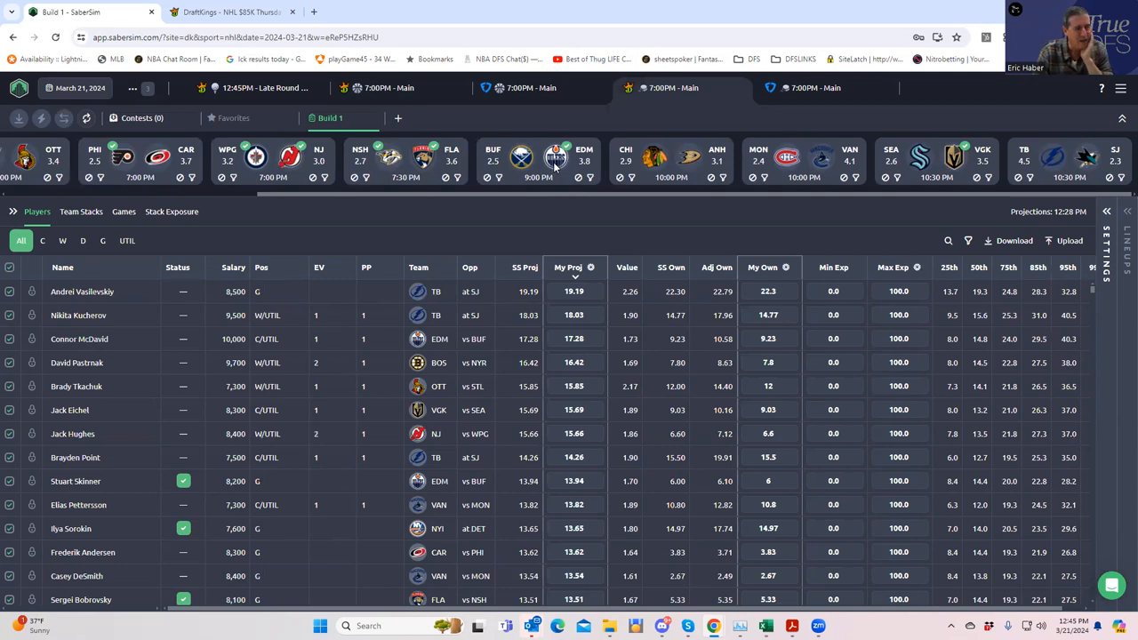
mouse_move(1027, 197)
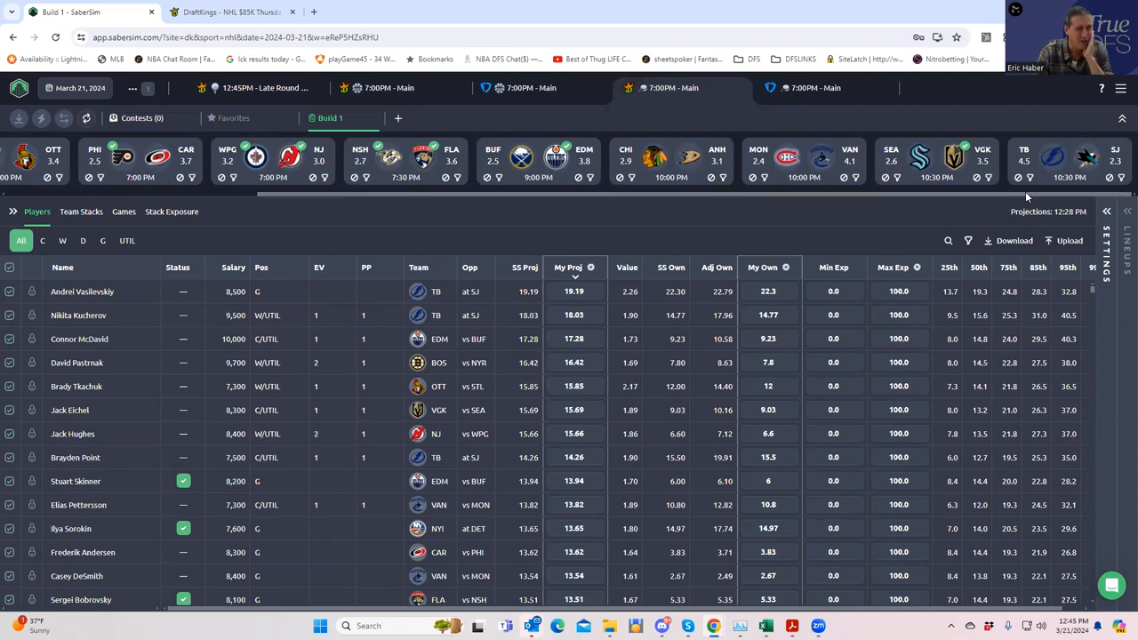
scroll(left, 3)
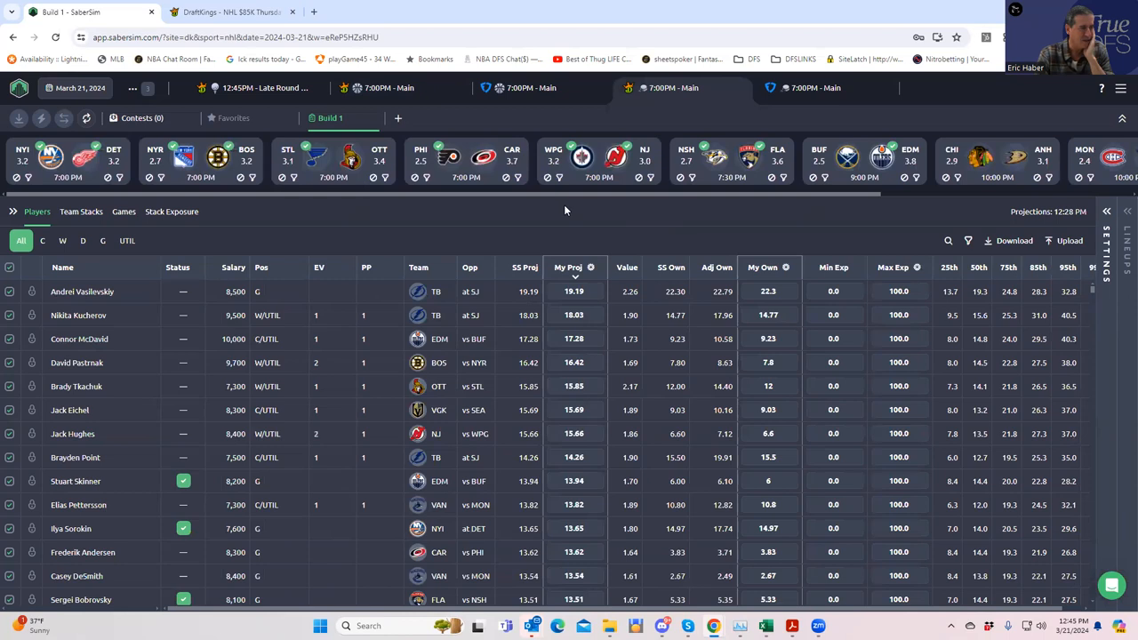
mouse_move(790, 181)
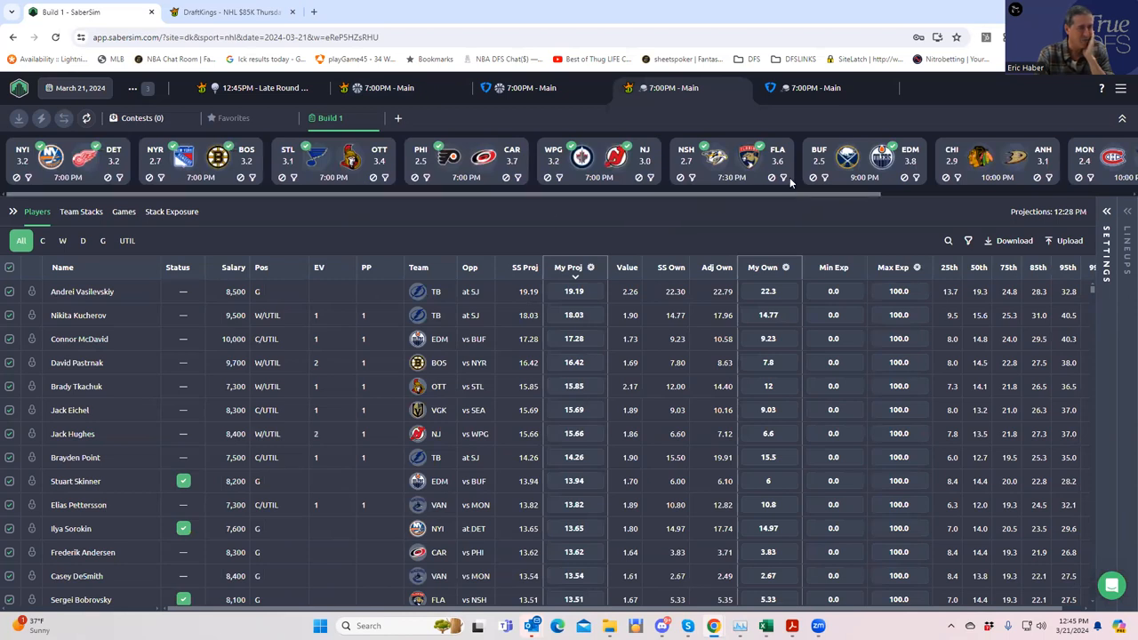
mouse_move(697, 183)
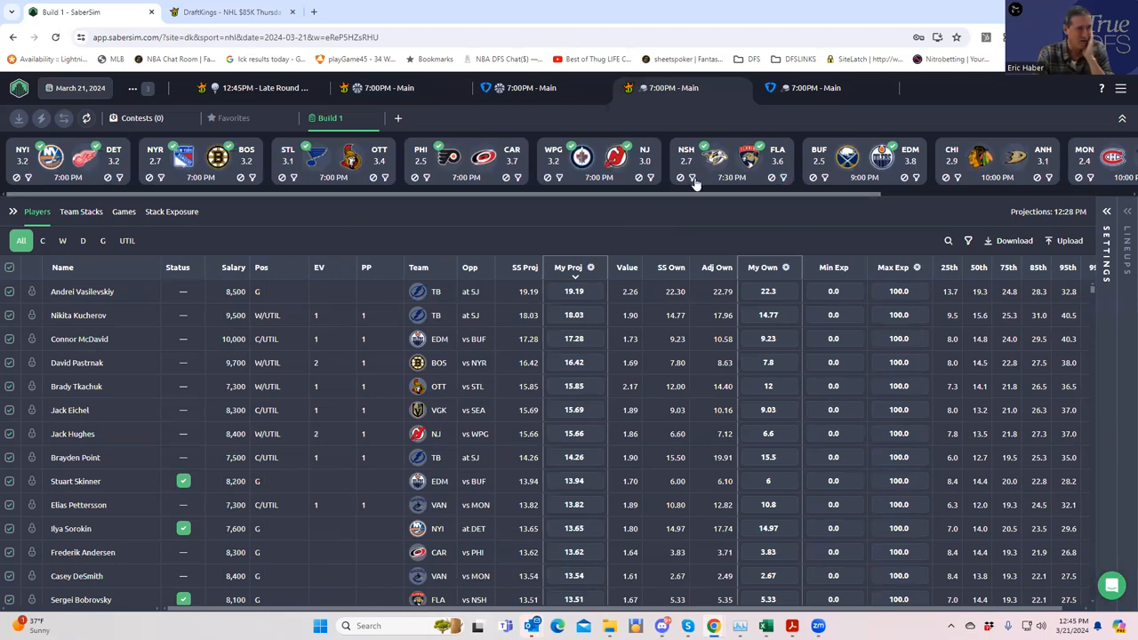
mouse_move(694, 182)
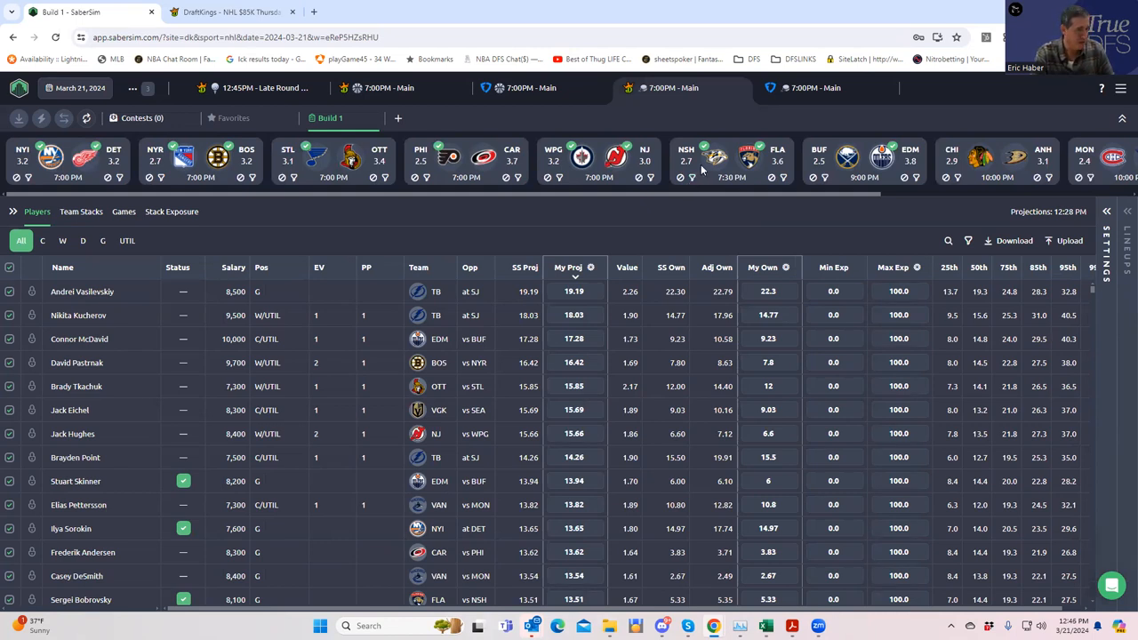
mouse_move(661, 175)
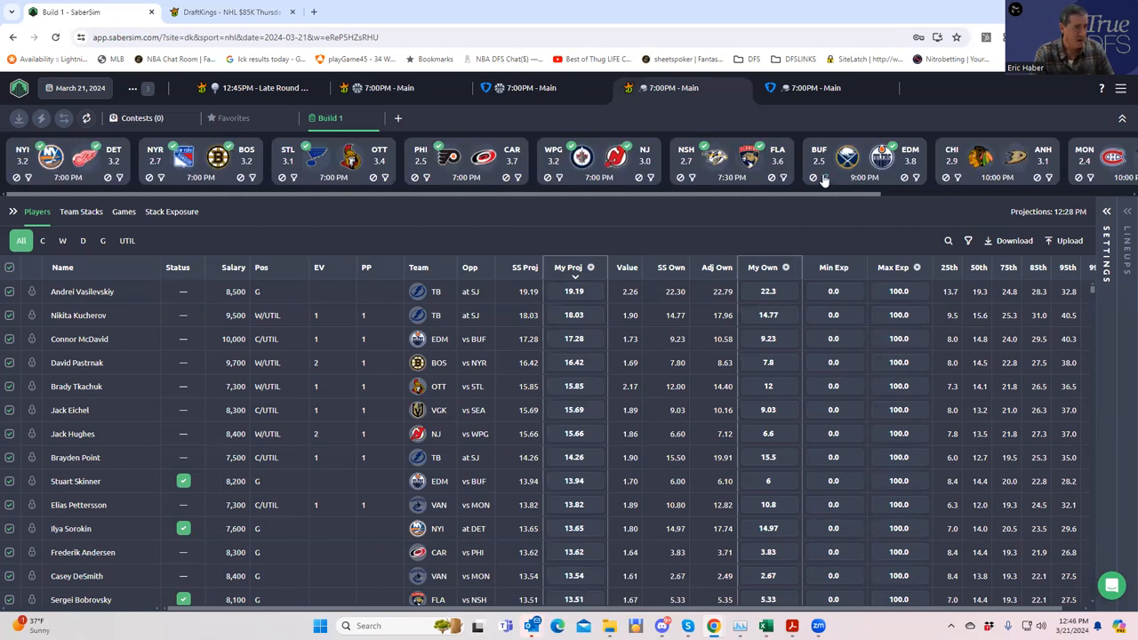
mouse_move(803, 169)
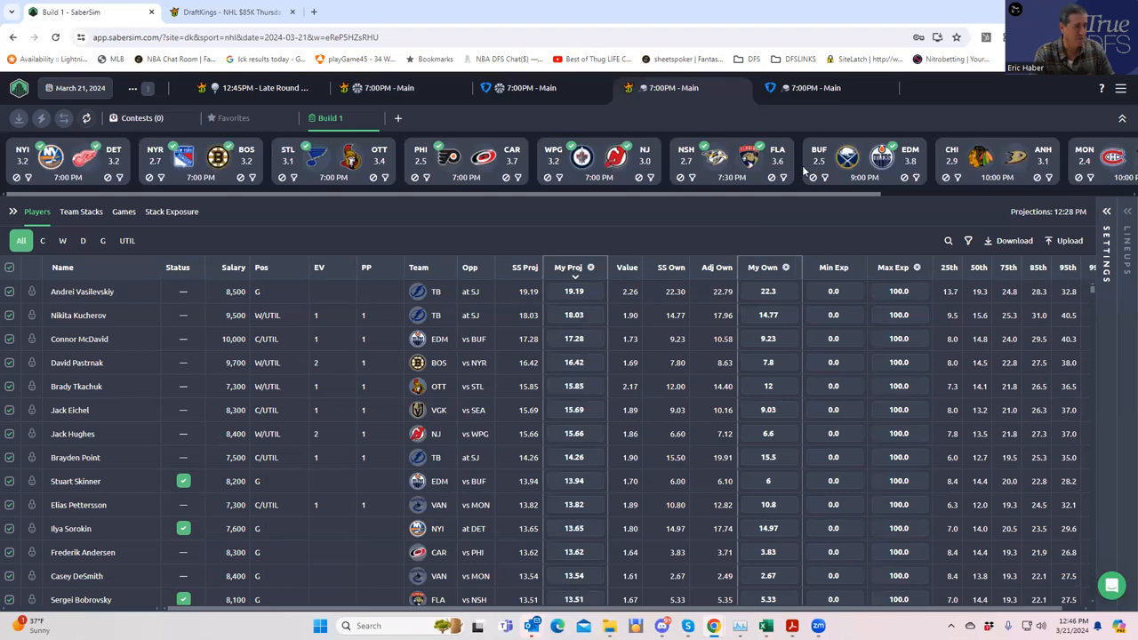
mouse_move(933, 169)
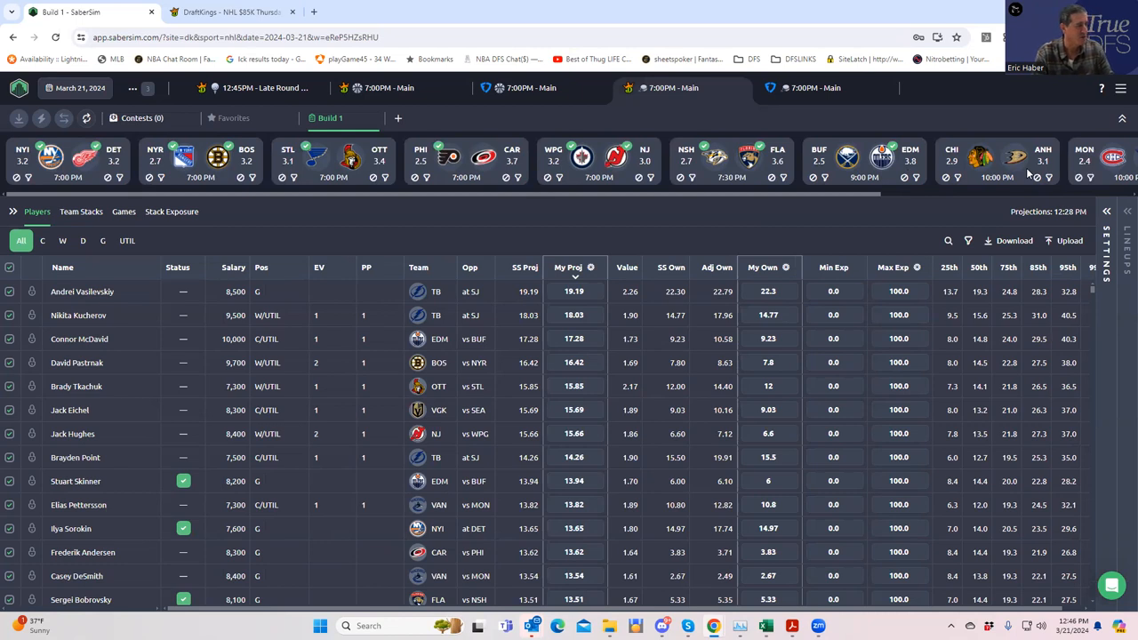
mouse_move(555, 181)
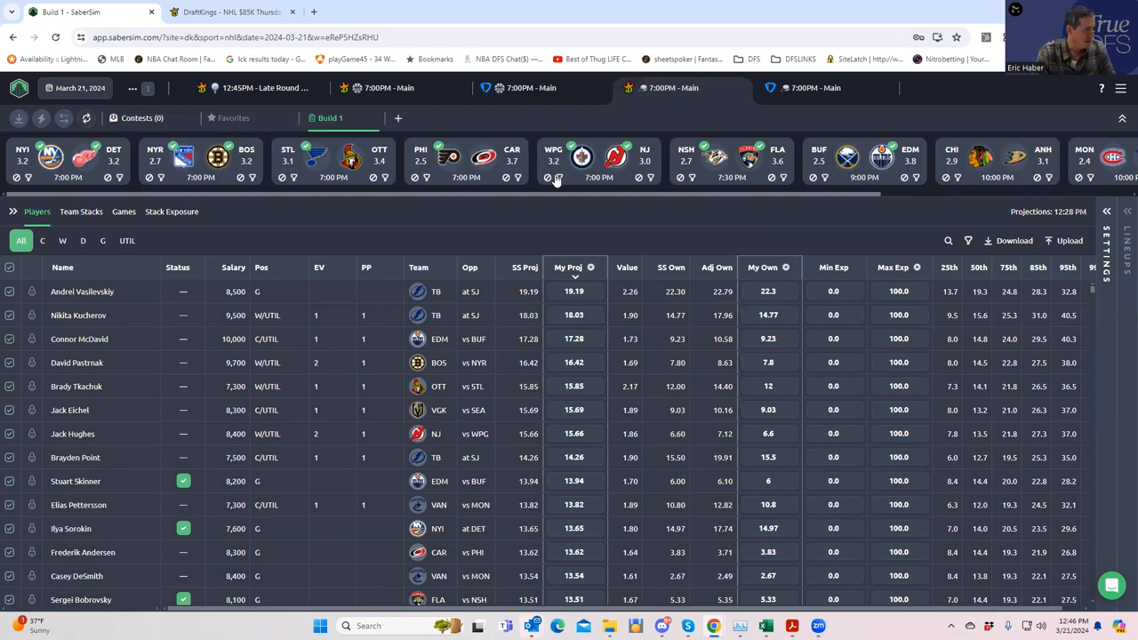
mouse_move(172, 188)
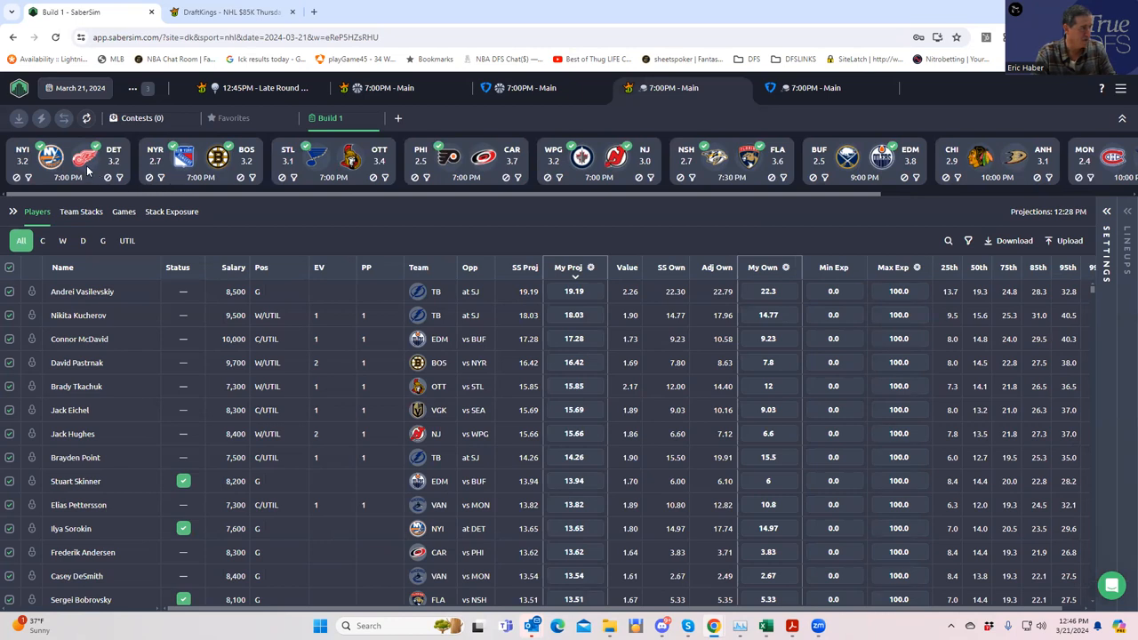
mouse_move(210, 196)
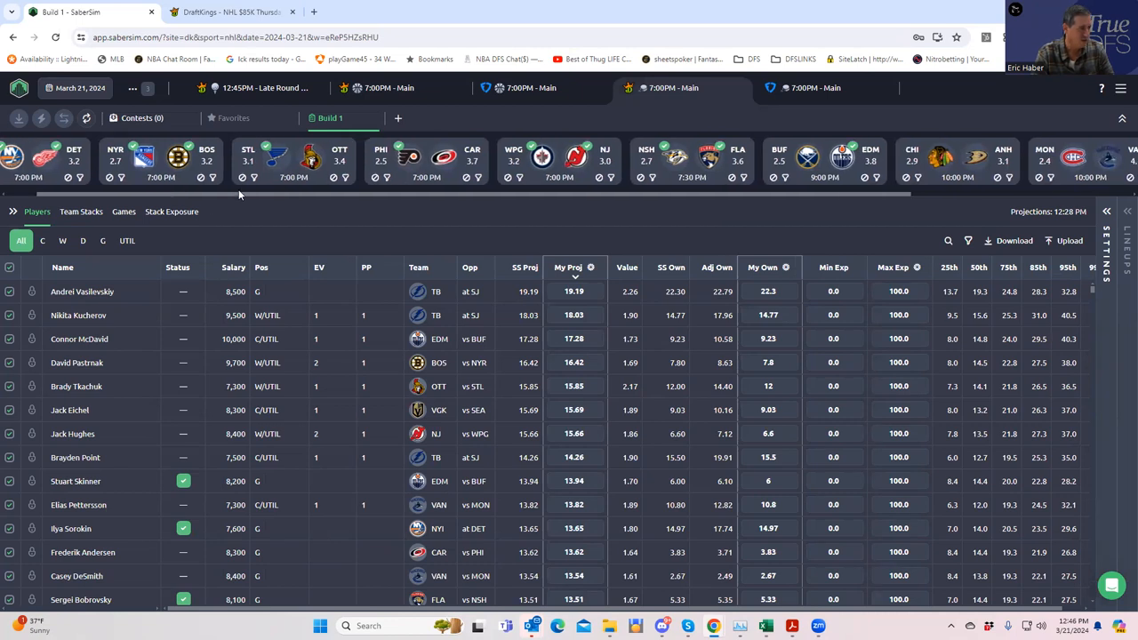
scroll(left, 3)
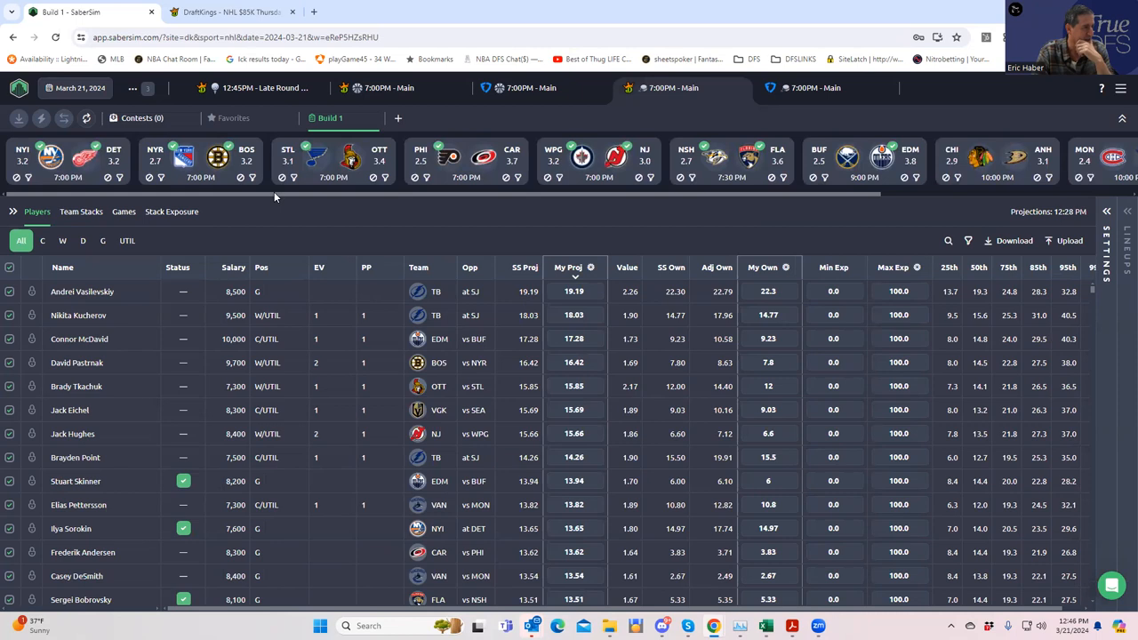
mouse_move(496, 163)
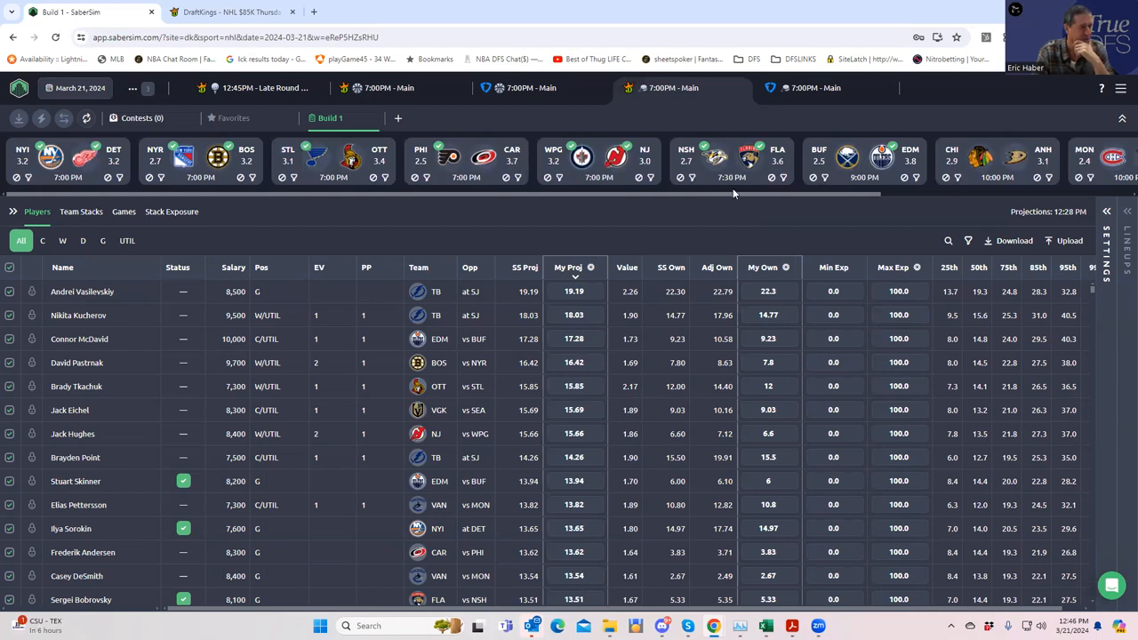
mouse_move(880, 185)
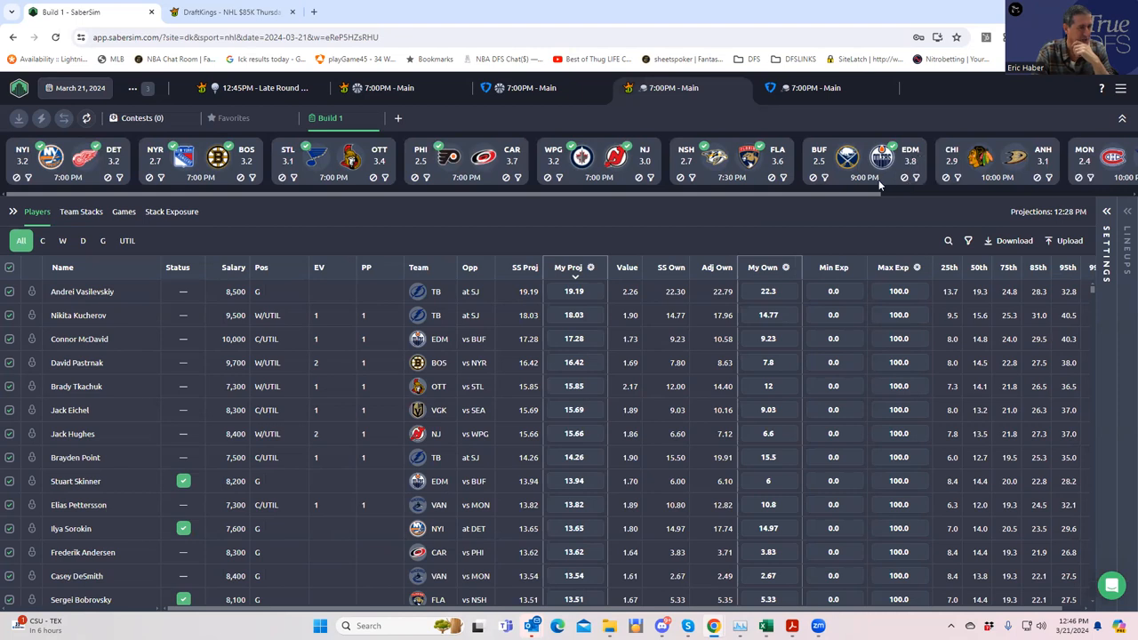
scroll(right, 3)
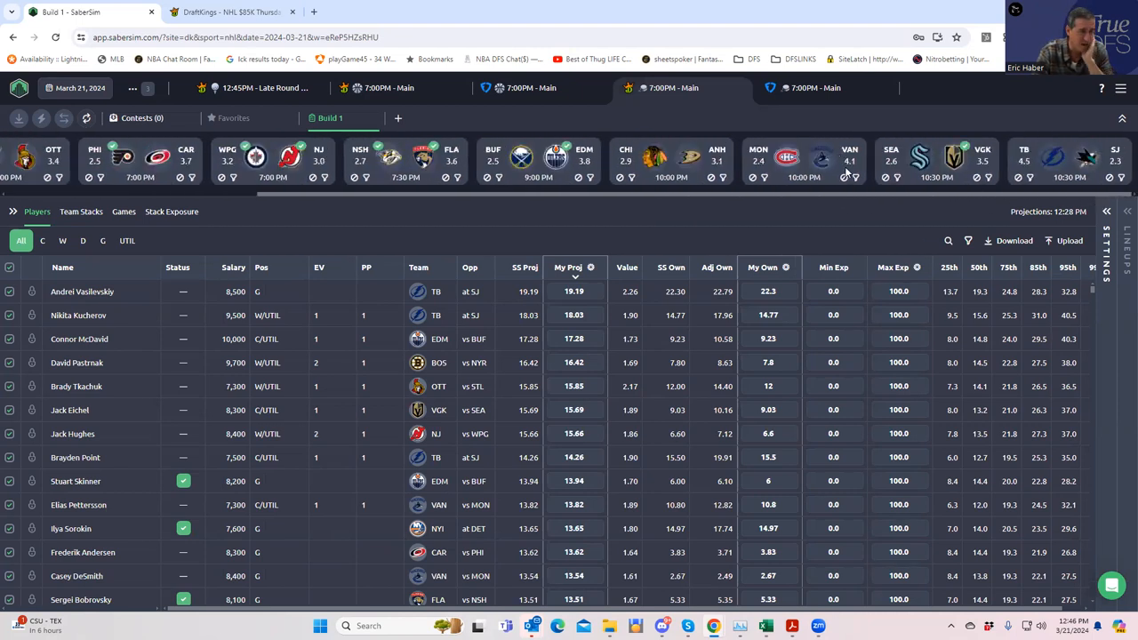
mouse_move(1028, 176)
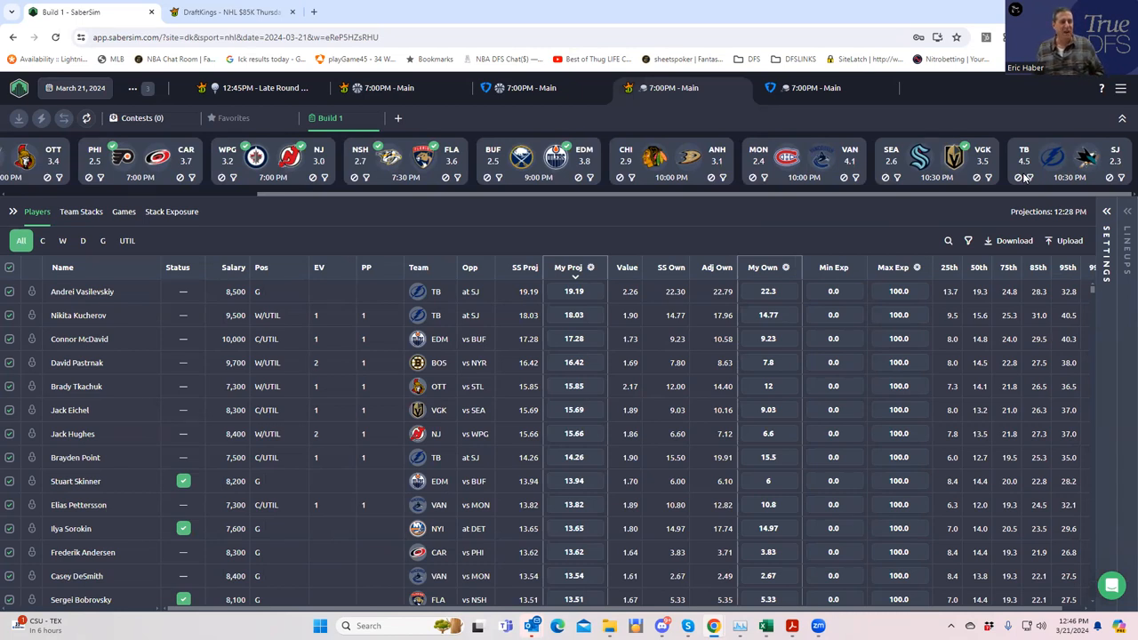
mouse_move(1066, 160)
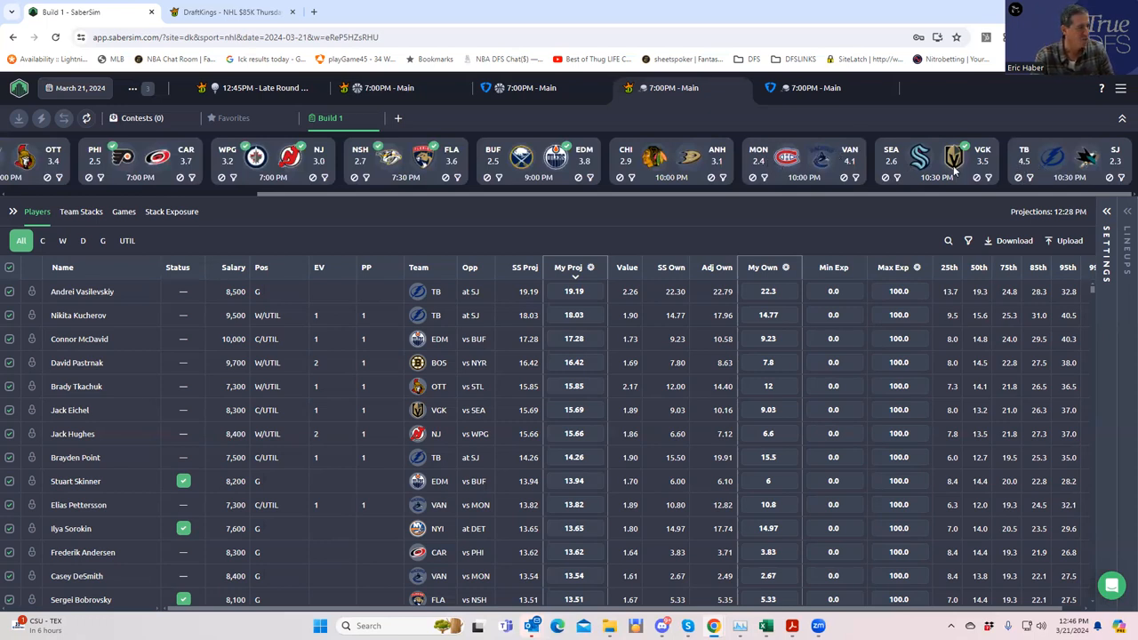
mouse_move(501, 194)
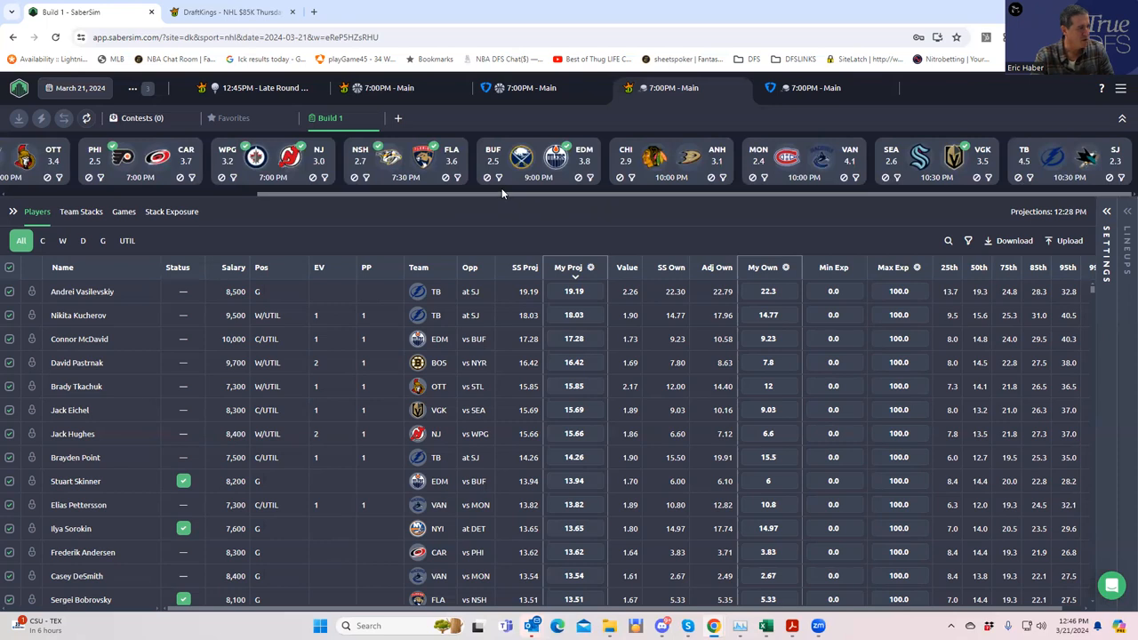
Step: Scroll the games strip across the slate's matchups, ending back at the early games
scroll(left, 3)
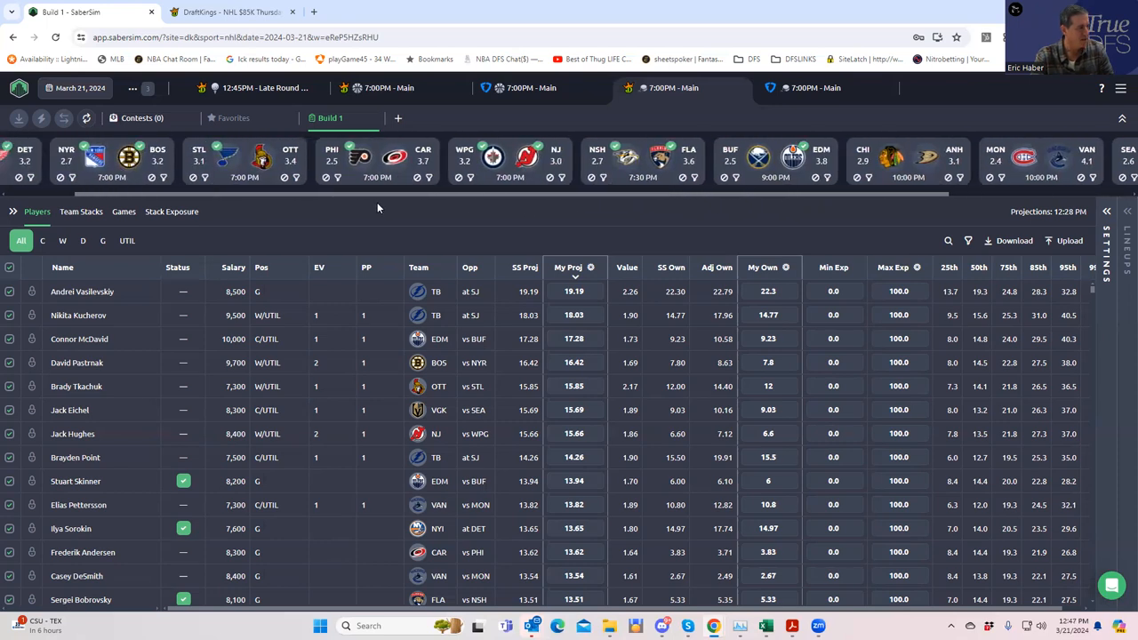
scroll(right, 3)
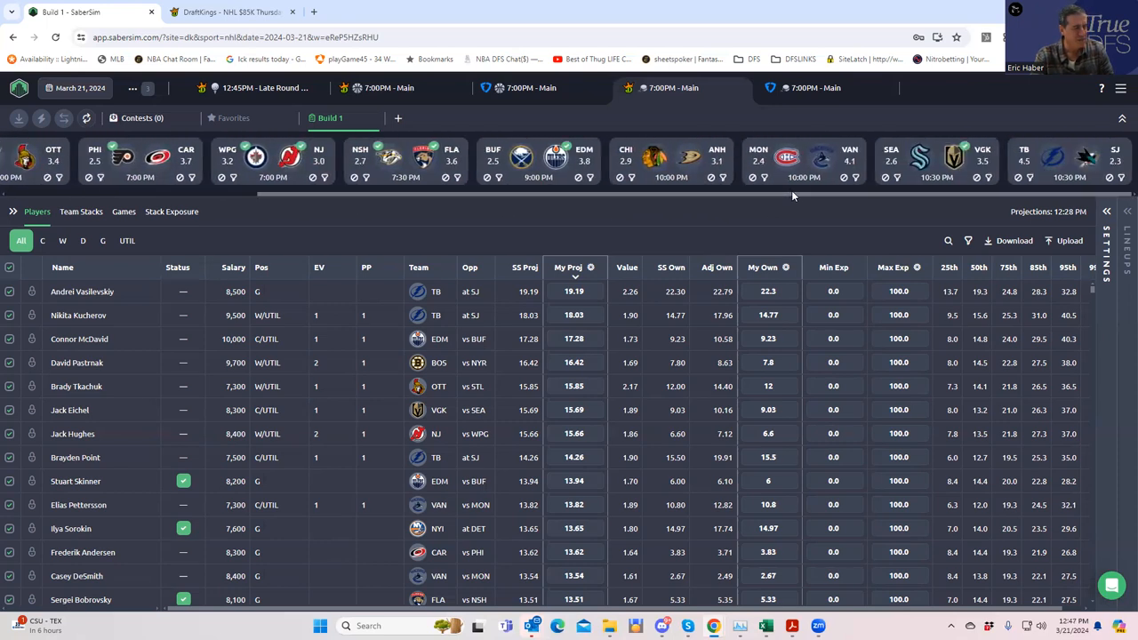
scroll(left, 3)
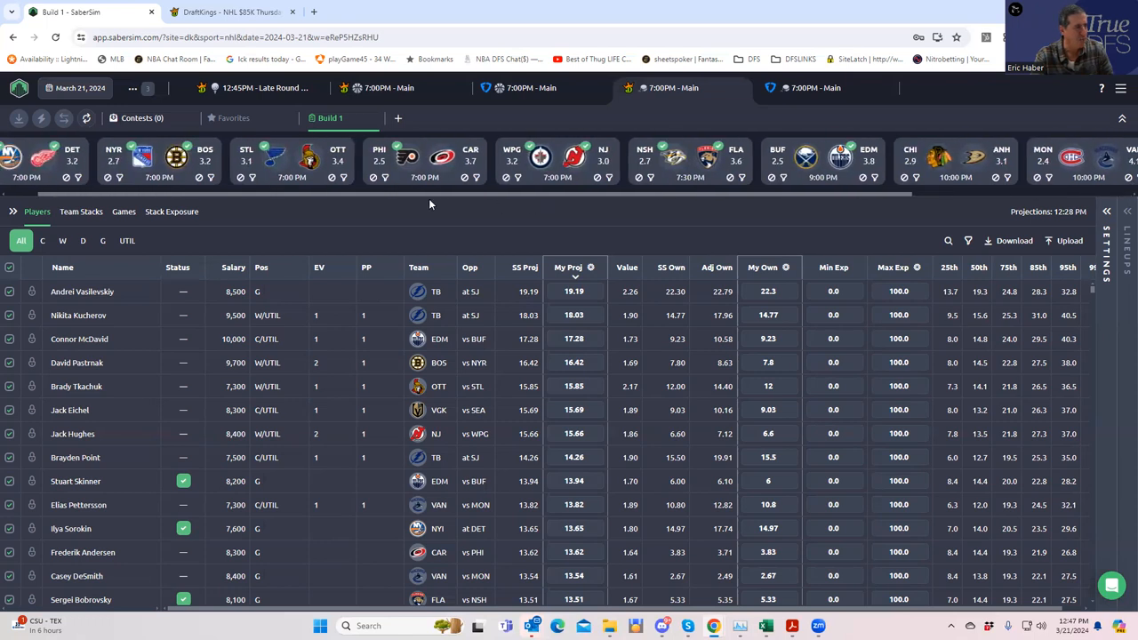
scroll(left, 3)
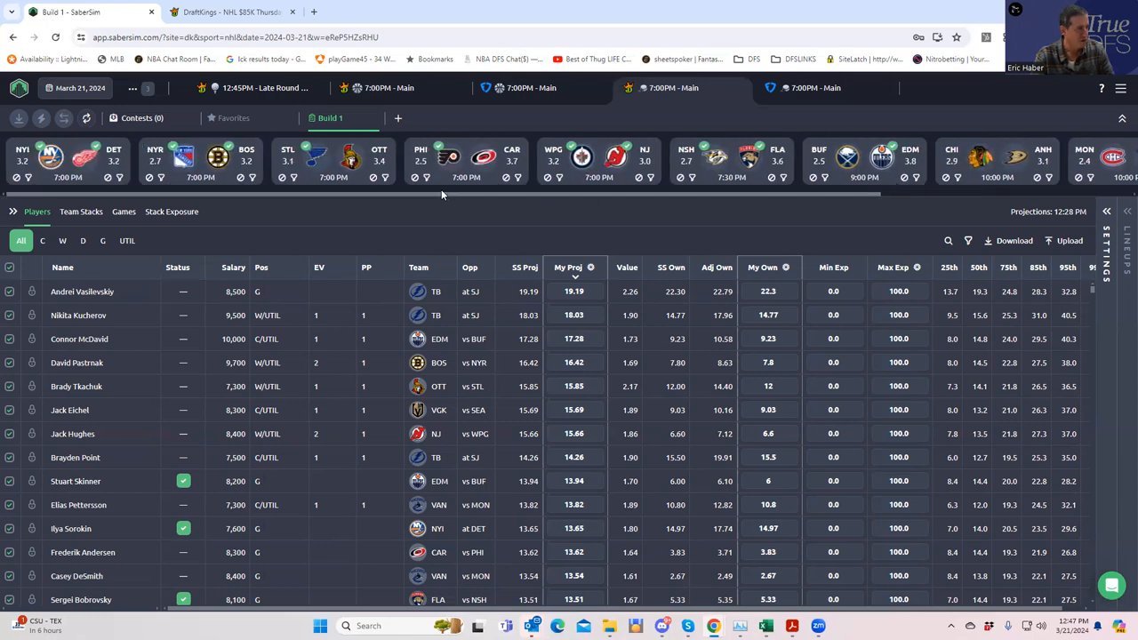
mouse_move(273, 203)
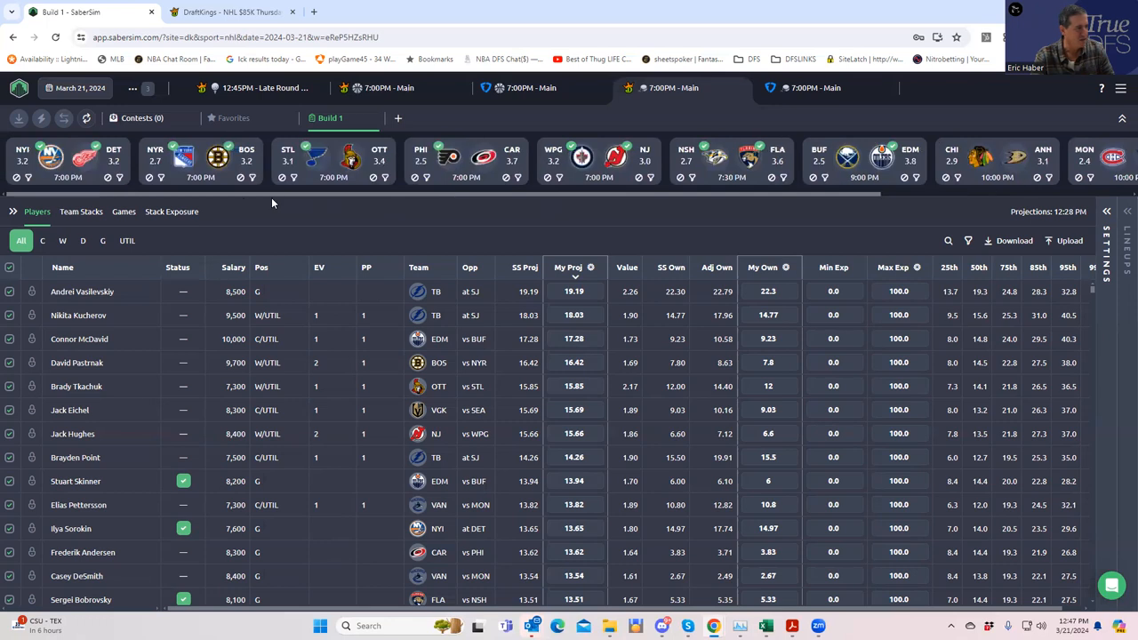
mouse_move(331, 196)
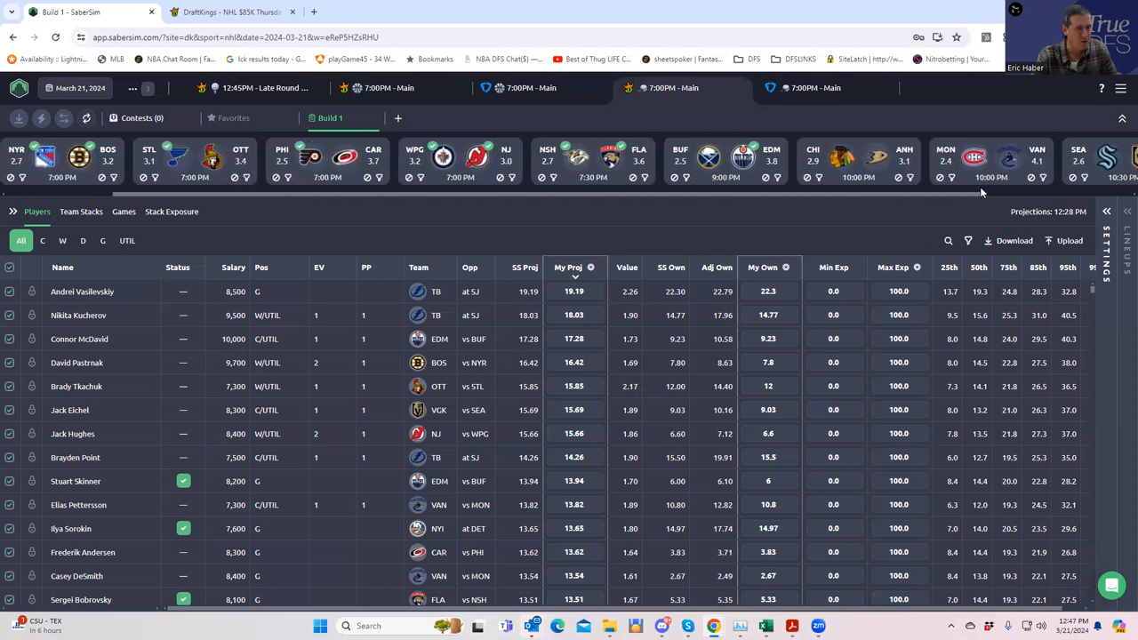
Step: Scroll the games carousel right to the final matchups through Tampa Bay at San Jose
scroll(right, 3)
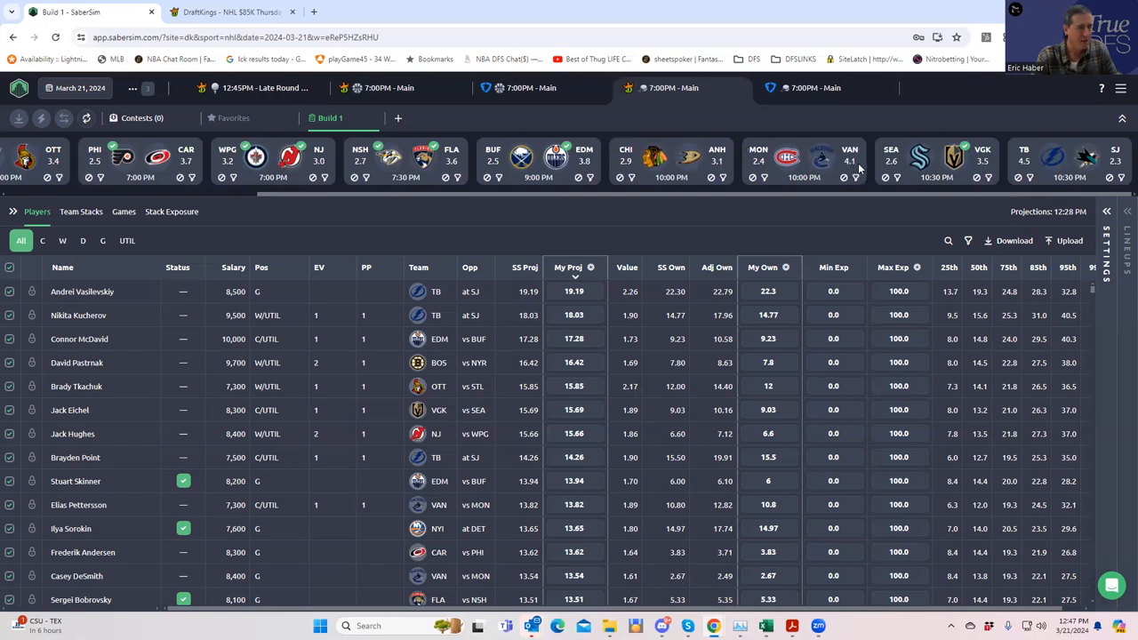
mouse_move(775, 193)
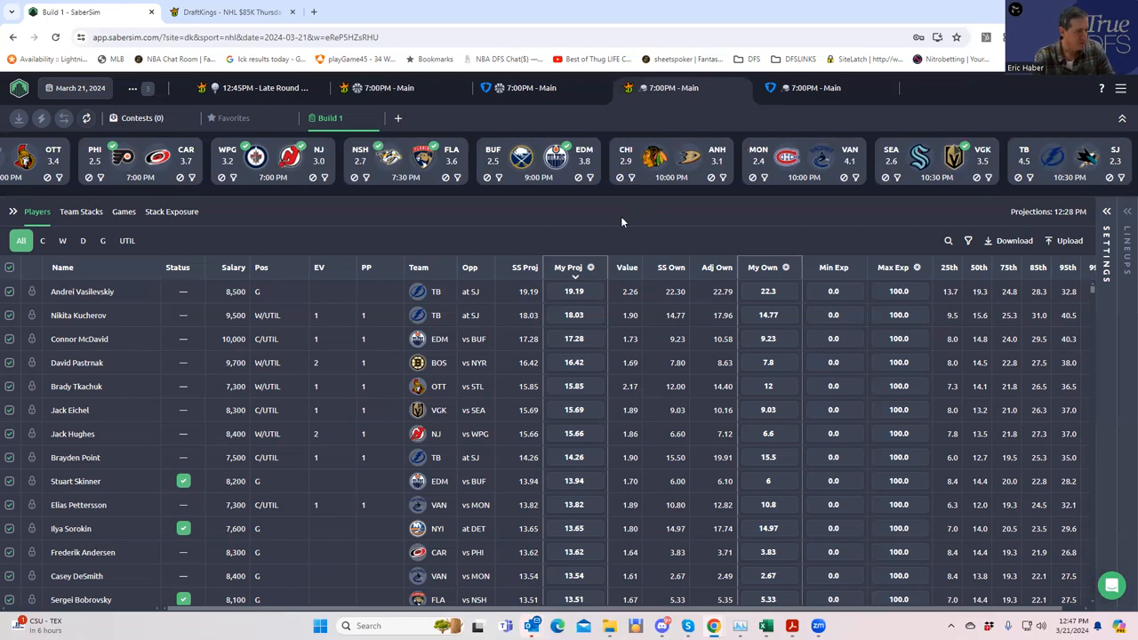
mouse_move(587, 413)
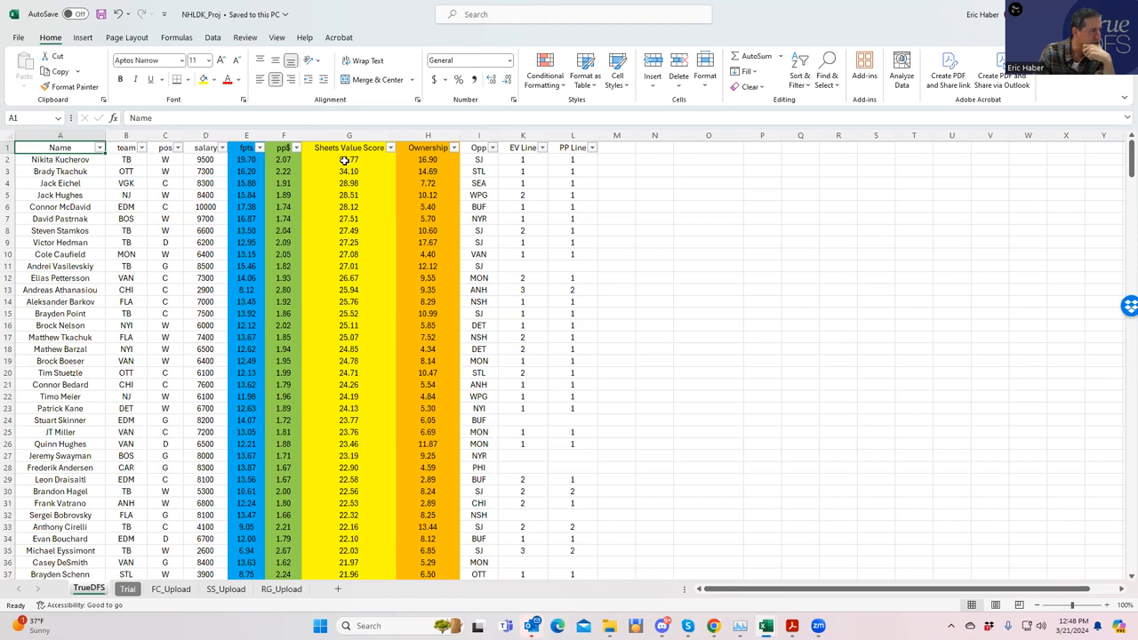
Step: Check a player's Sheets Value Score in the NHLDK_Proj TrueDFS sheet
click(348, 170)
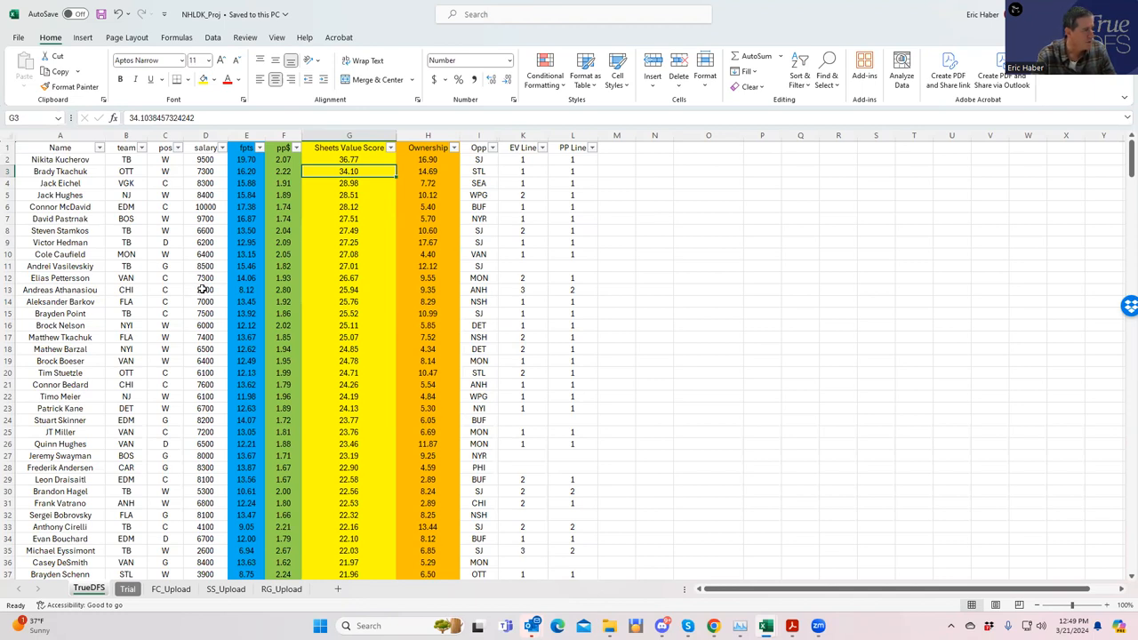
click(206, 290)
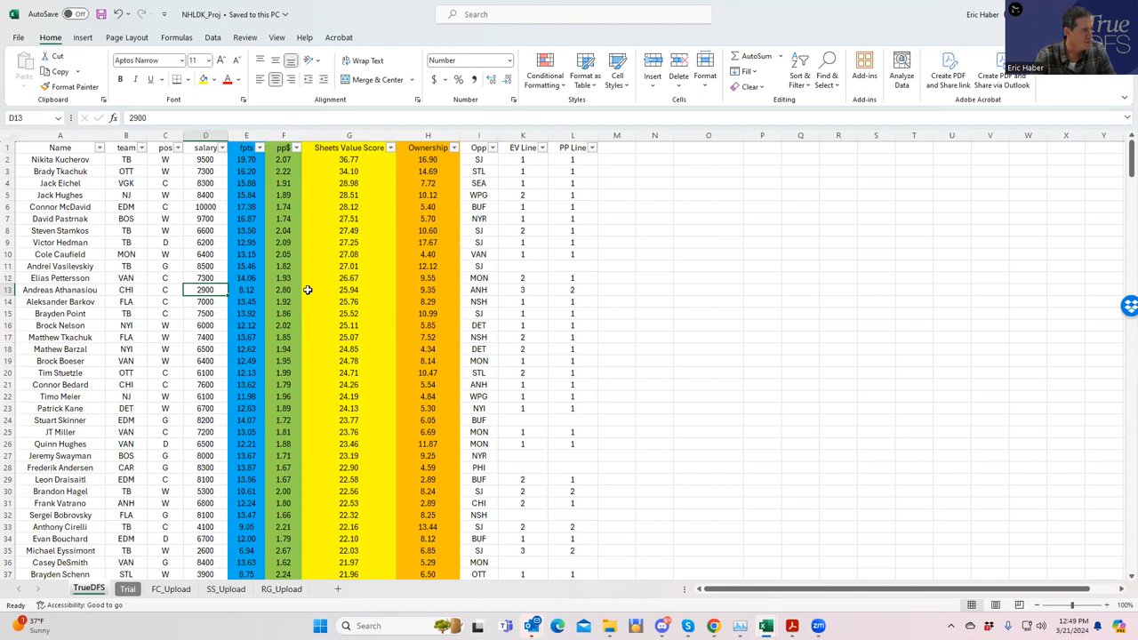
click(245, 290)
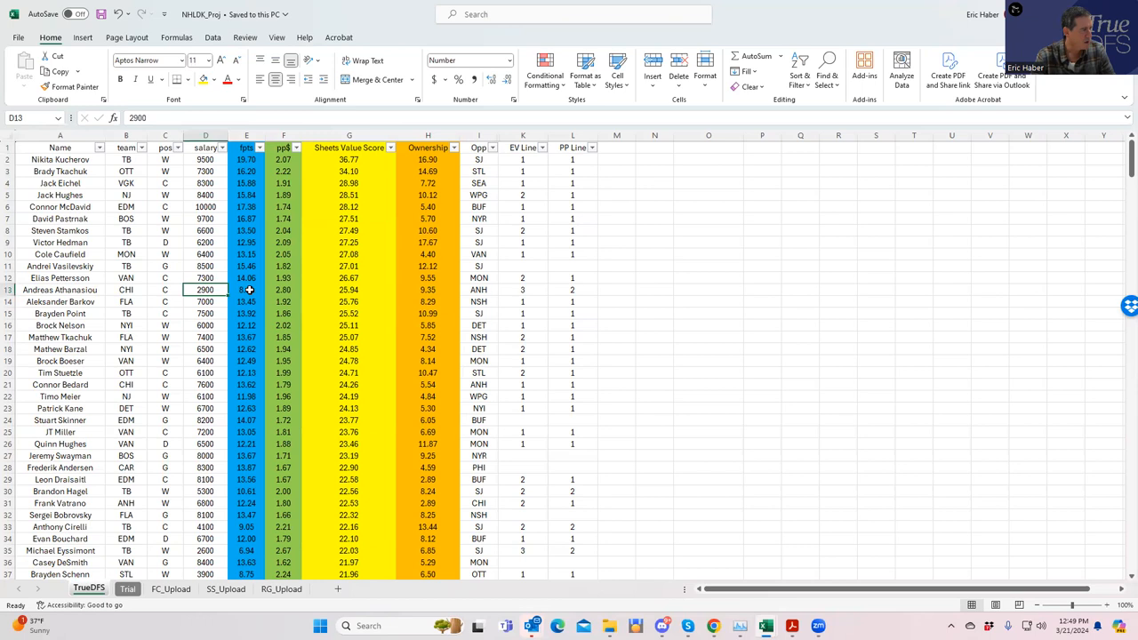
click(427, 290)
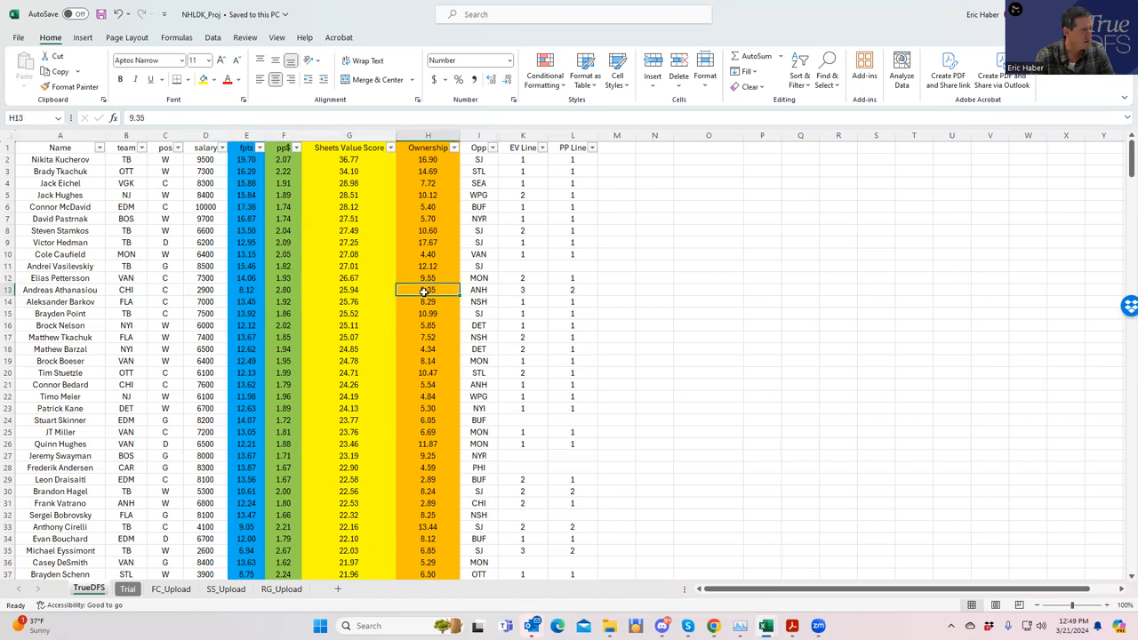
click(206, 290)
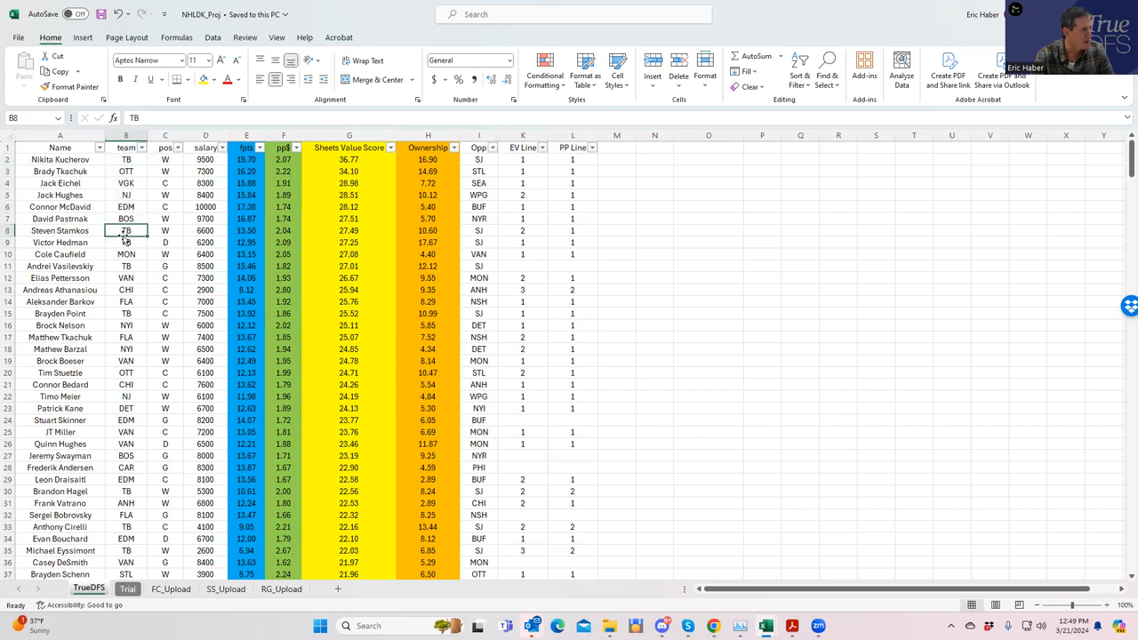
click(206, 241)
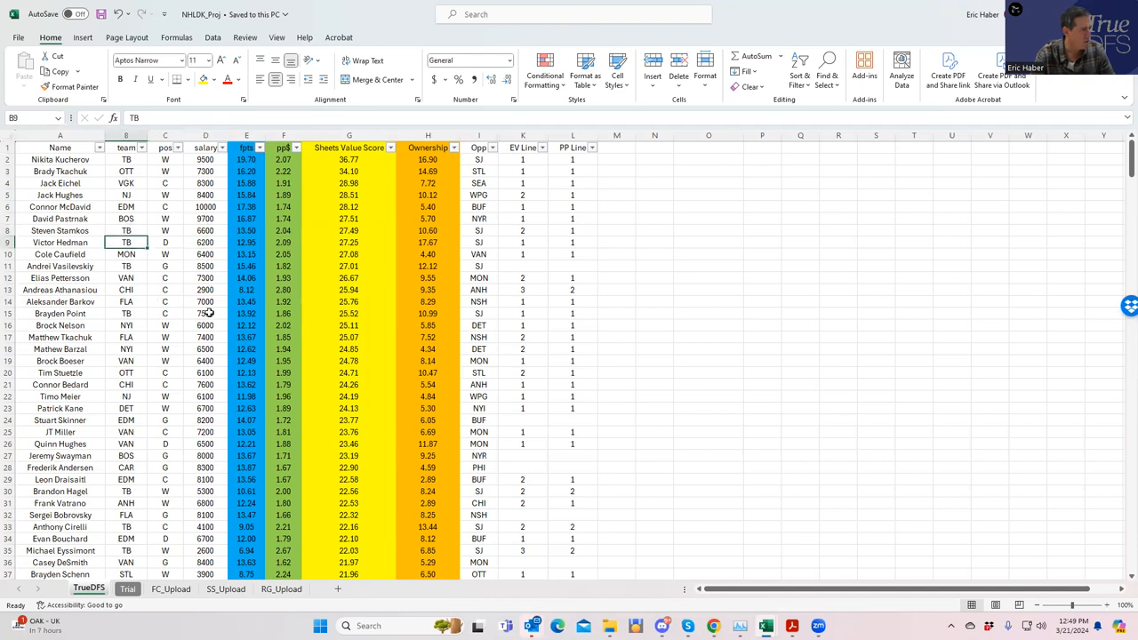
click(124, 312)
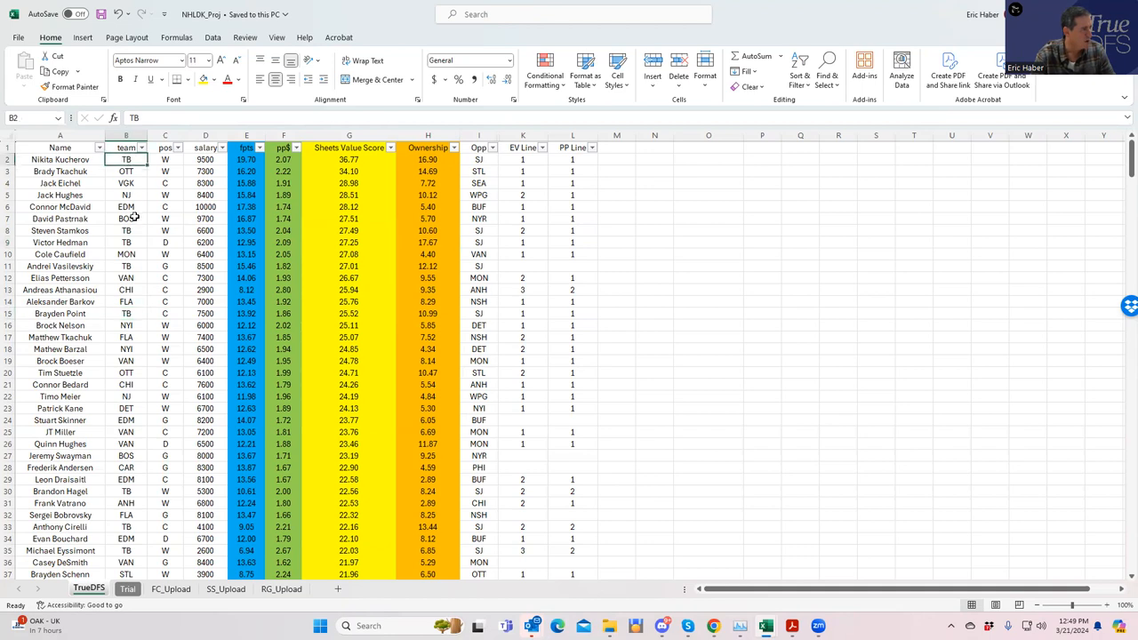
click(126, 313)
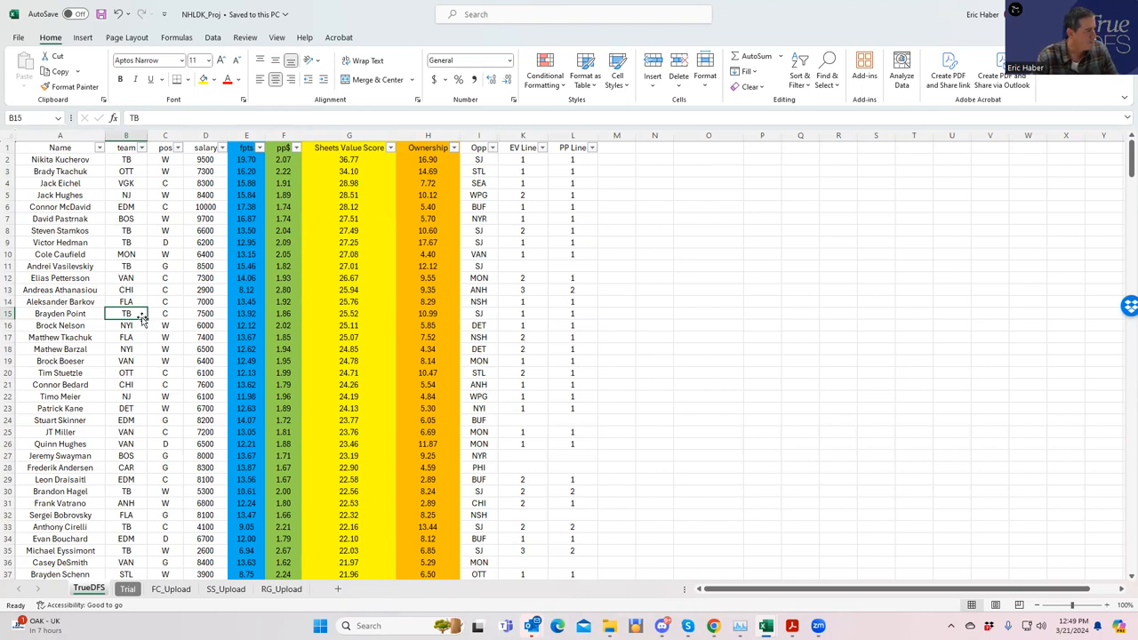
click(124, 302)
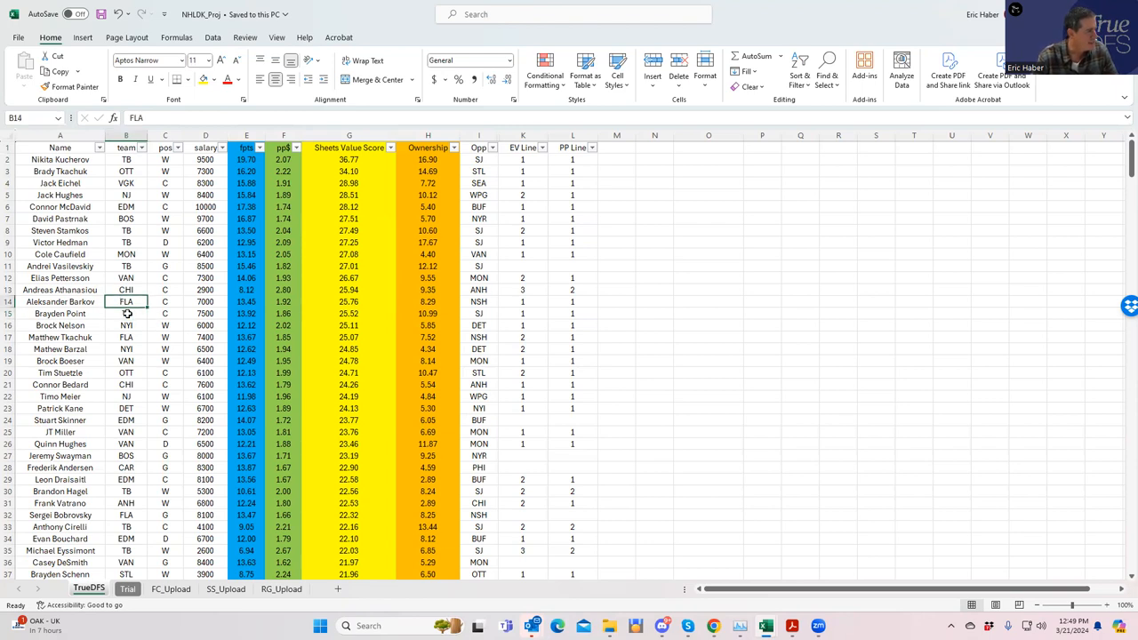
click(126, 348)
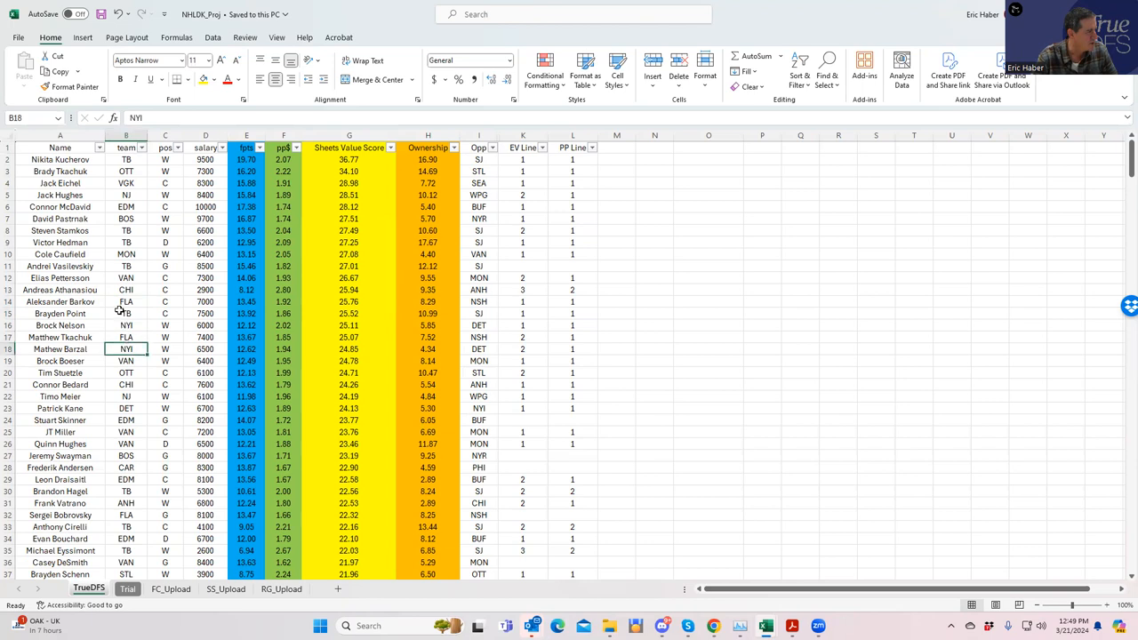
click(127, 303)
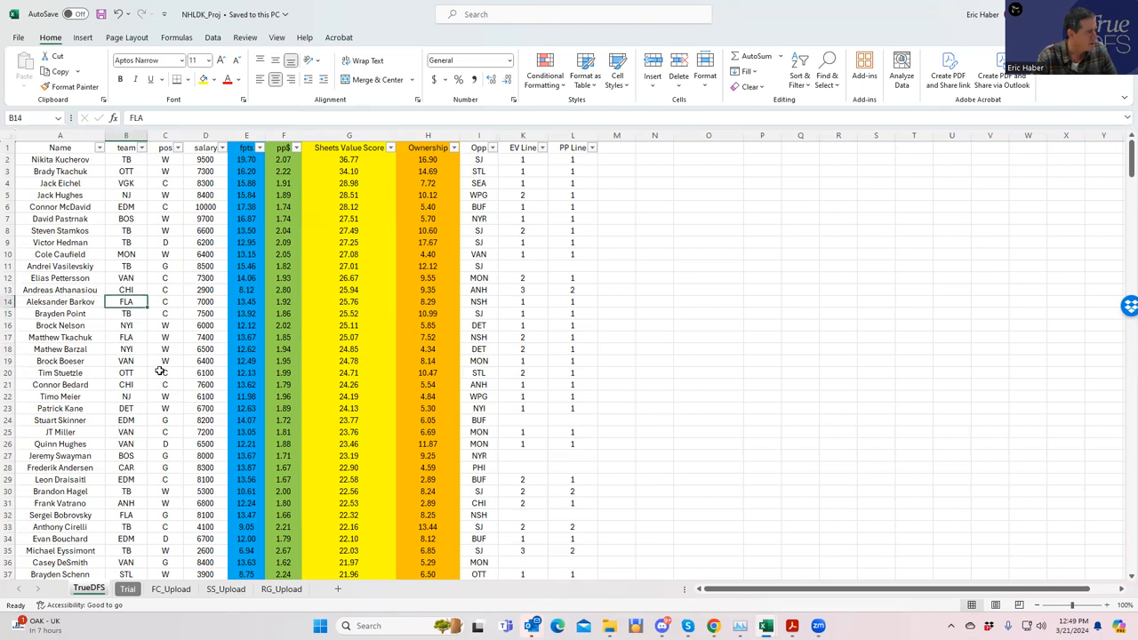
Step: Check the teams of Stuetzle, Barkov and Quinn Hughes, then bring up the NHLDK_Stacks workbook
click(163, 373)
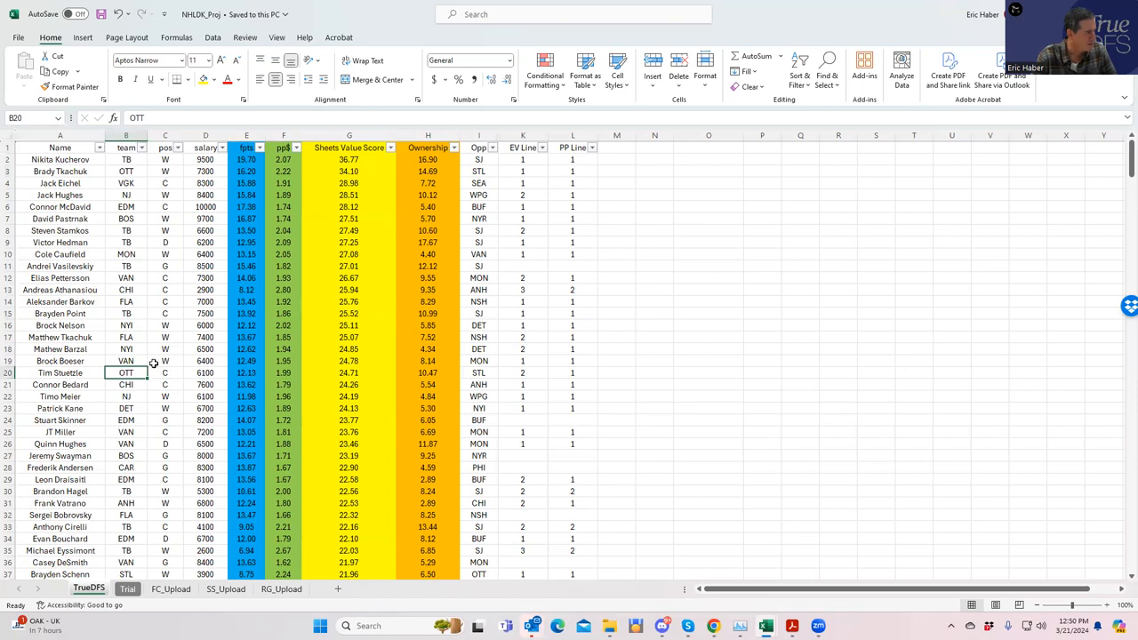
click(127, 302)
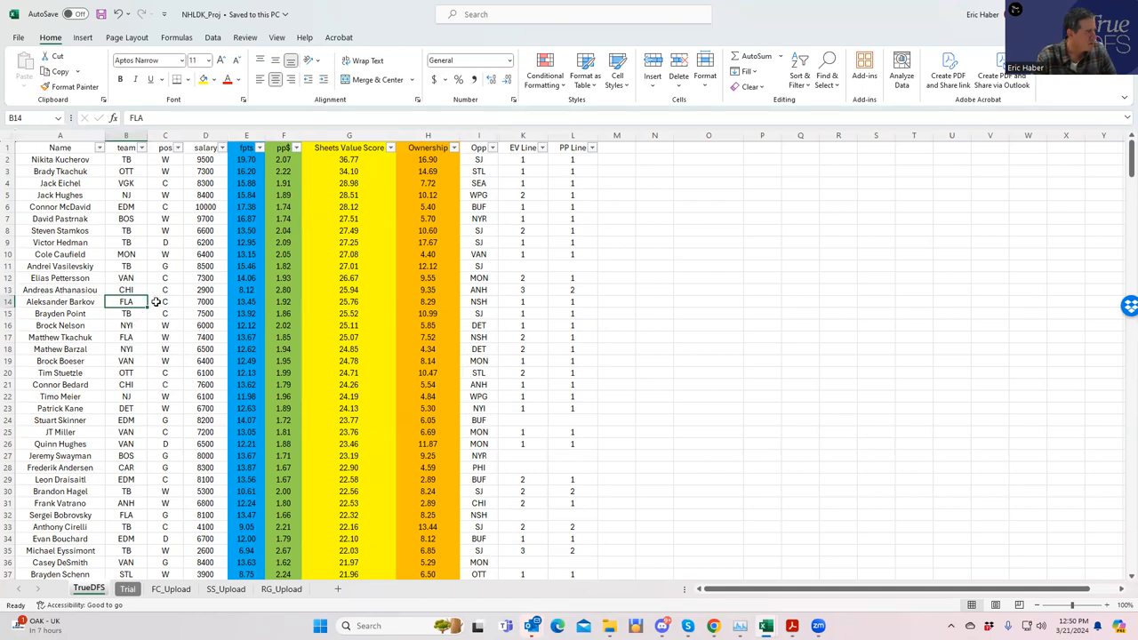
click(127, 254)
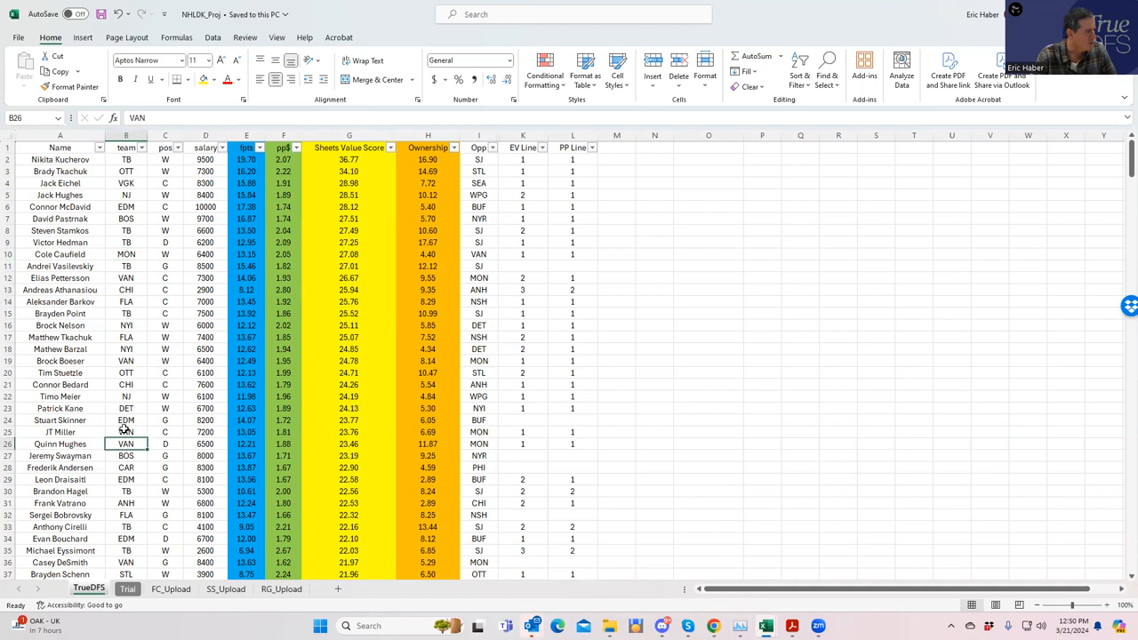
click(124, 432)
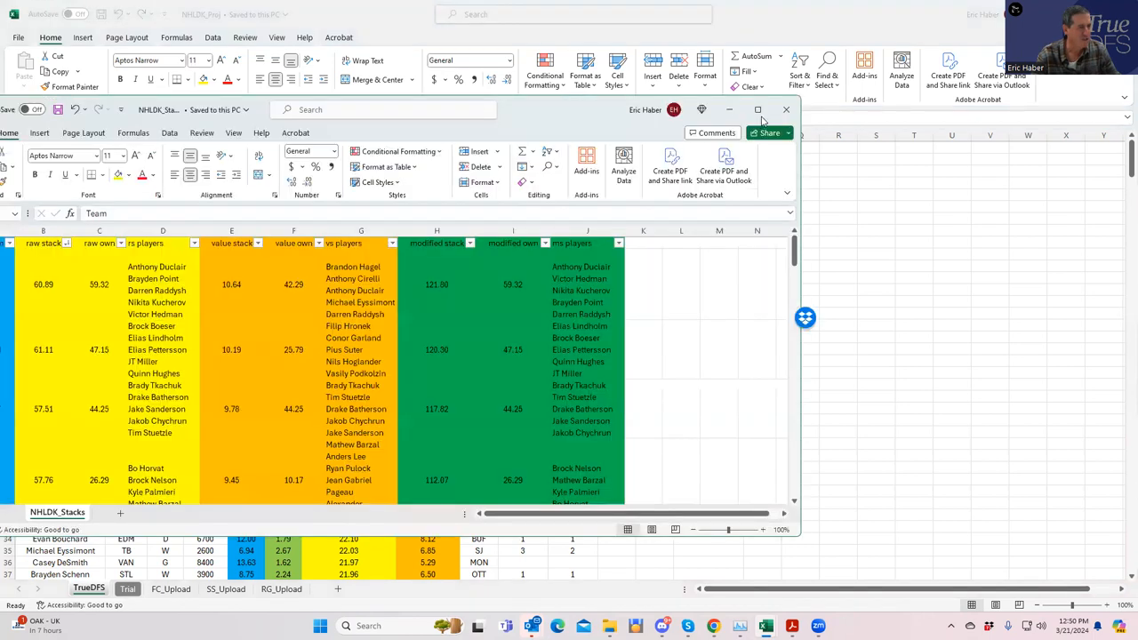
Step: Maximize NHLDK_Stacks and sort the stacks by raw stack score, largest to smallest
click(786, 110)
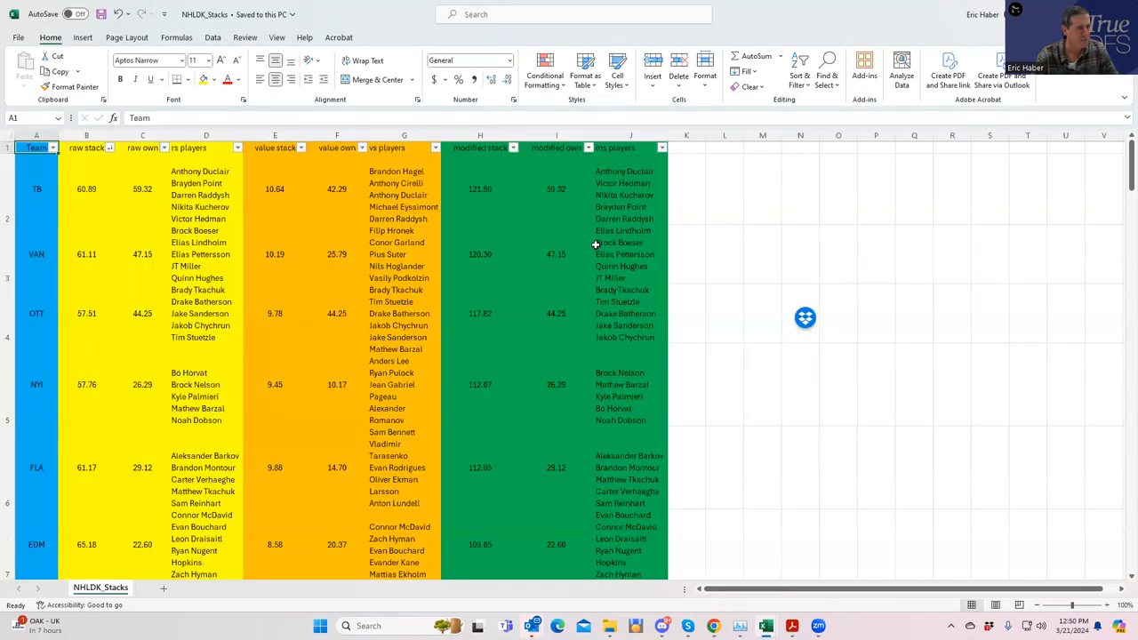
click(837, 384)
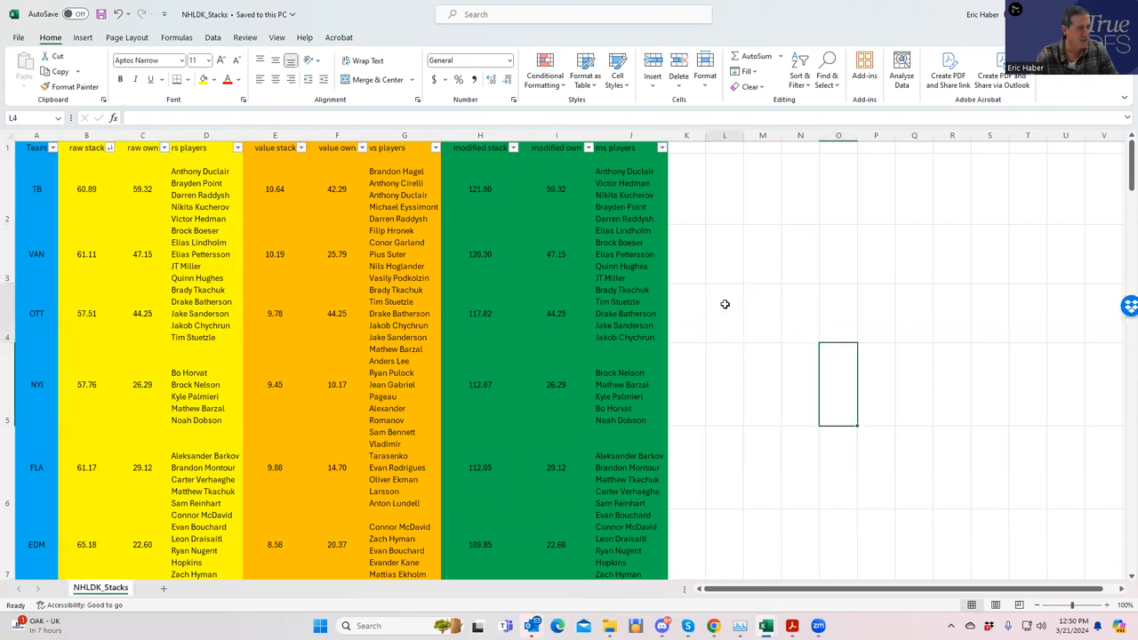
click(723, 254)
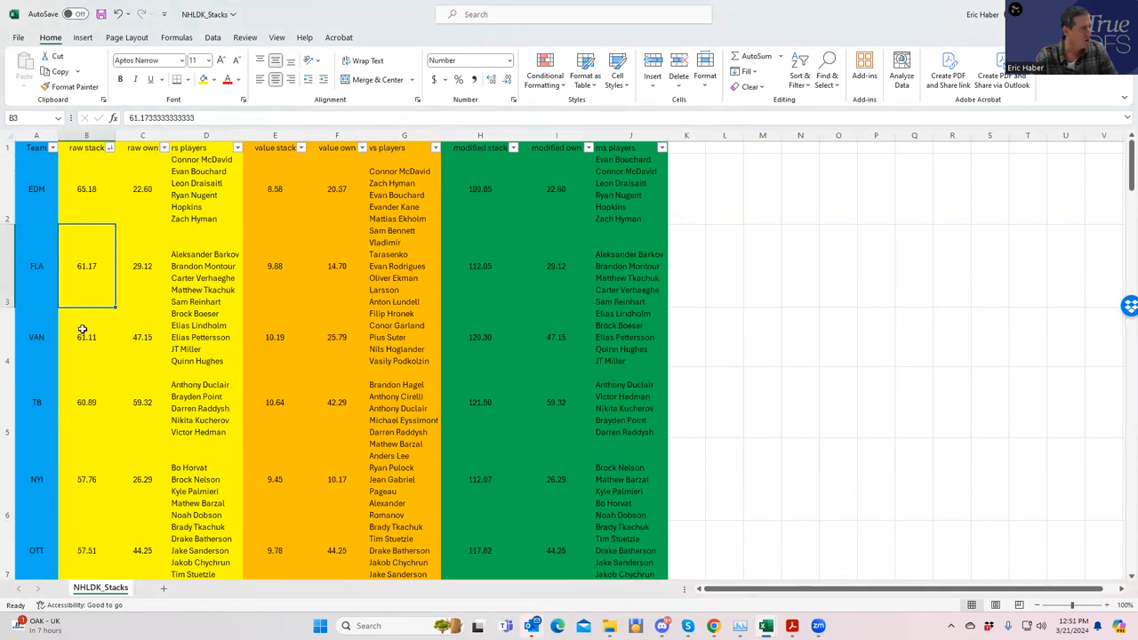
Step: Compare Edmonton's, Florida's and Vancouver's raw stack scores and Edmonton's stack players
click(86, 338)
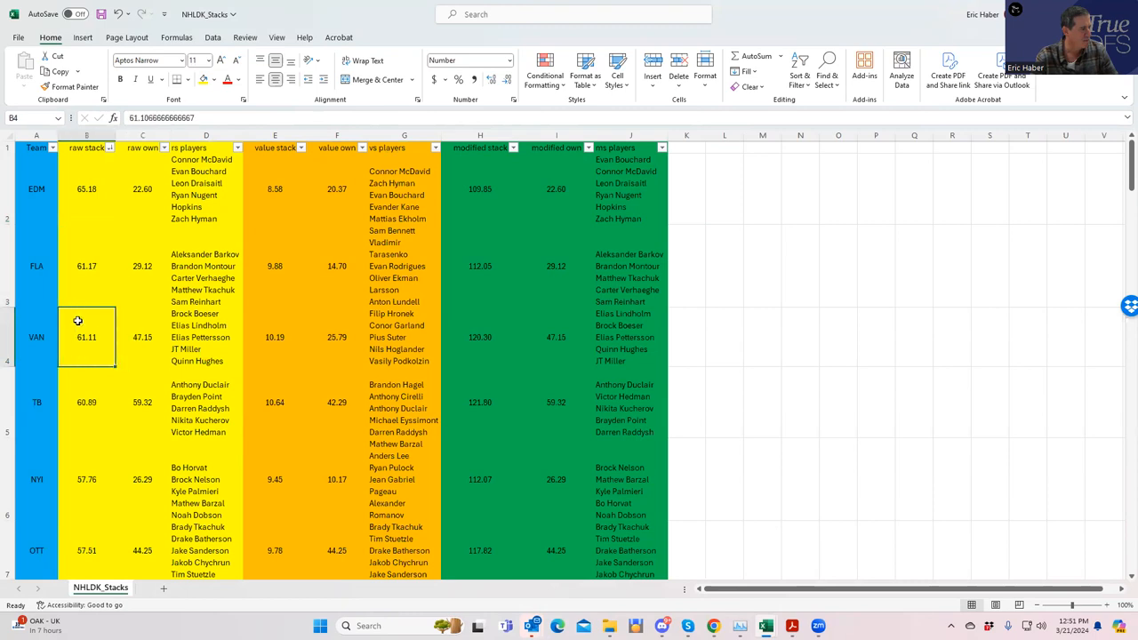
click(86, 188)
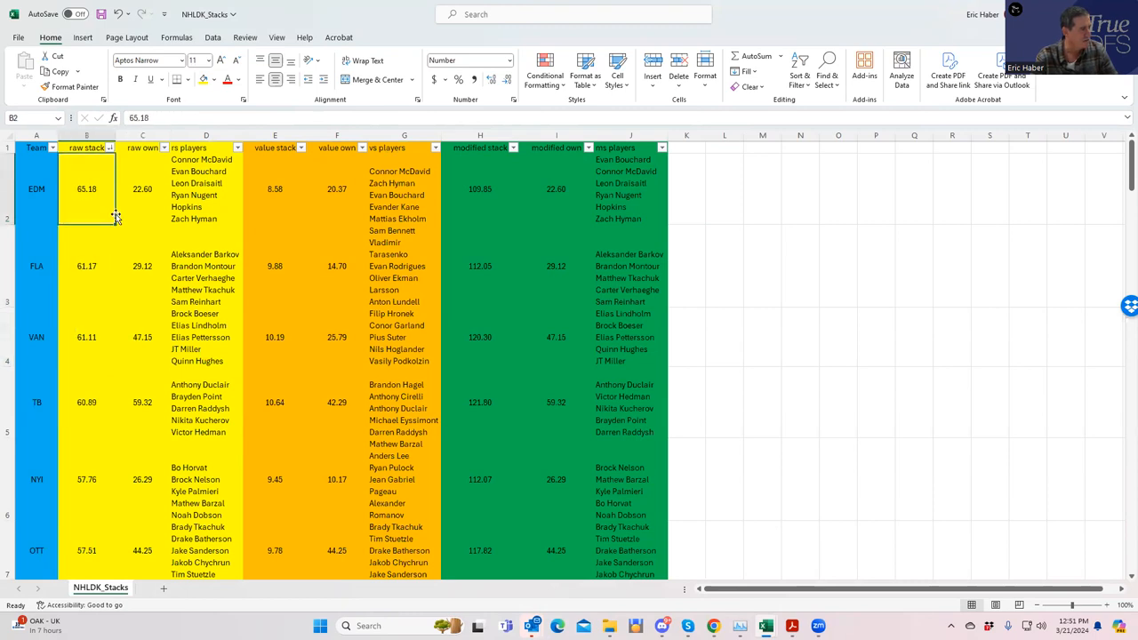
click(85, 267)
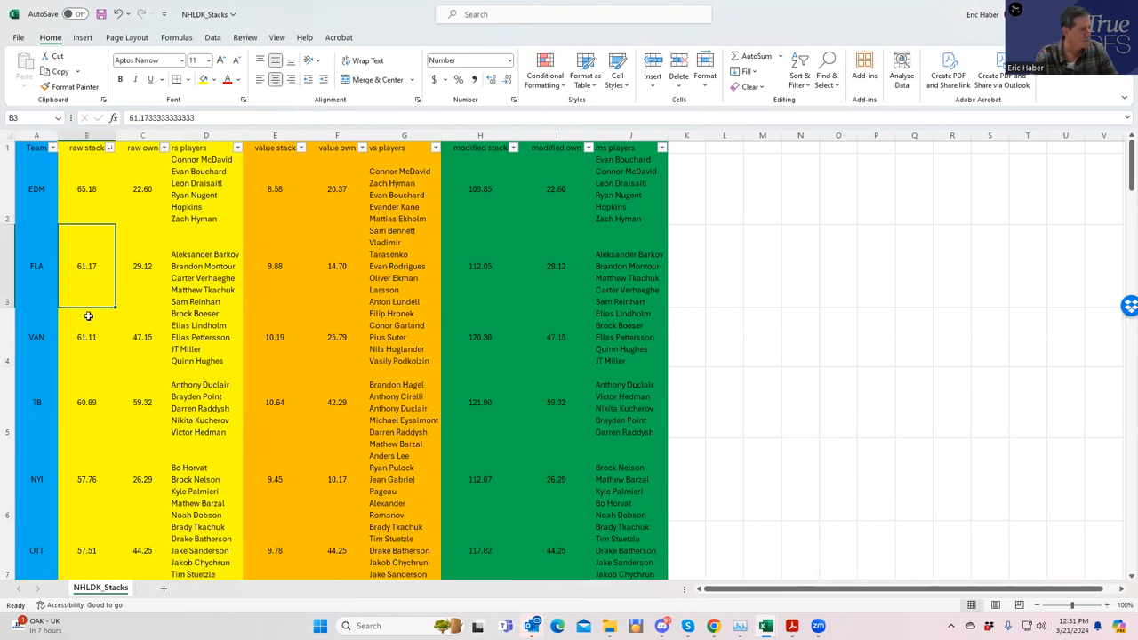
click(85, 338)
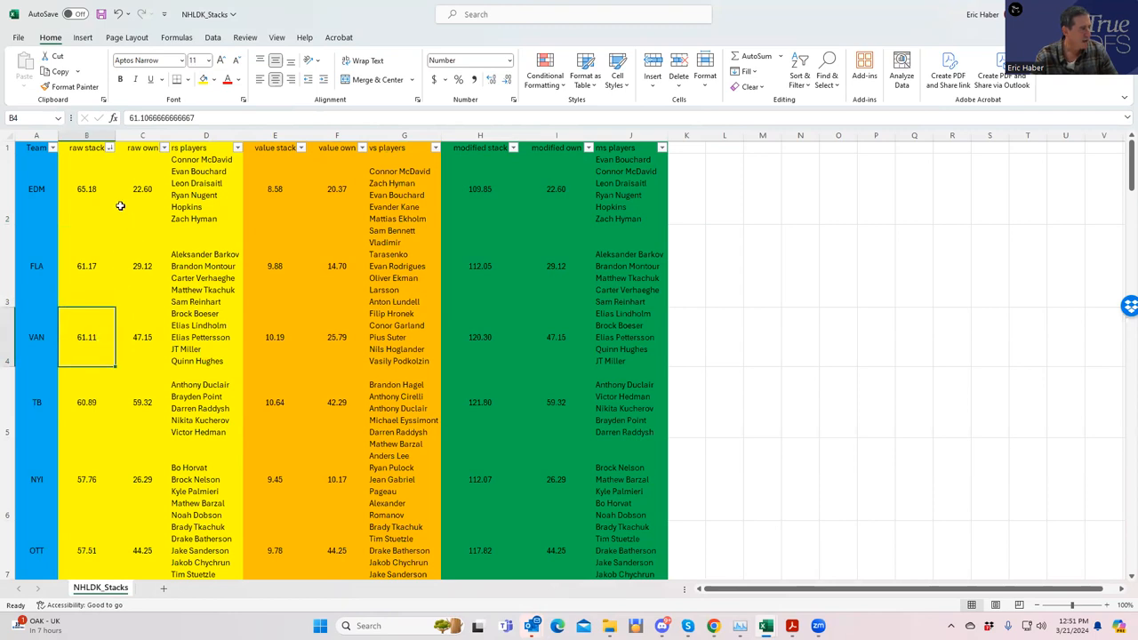
click(142, 188)
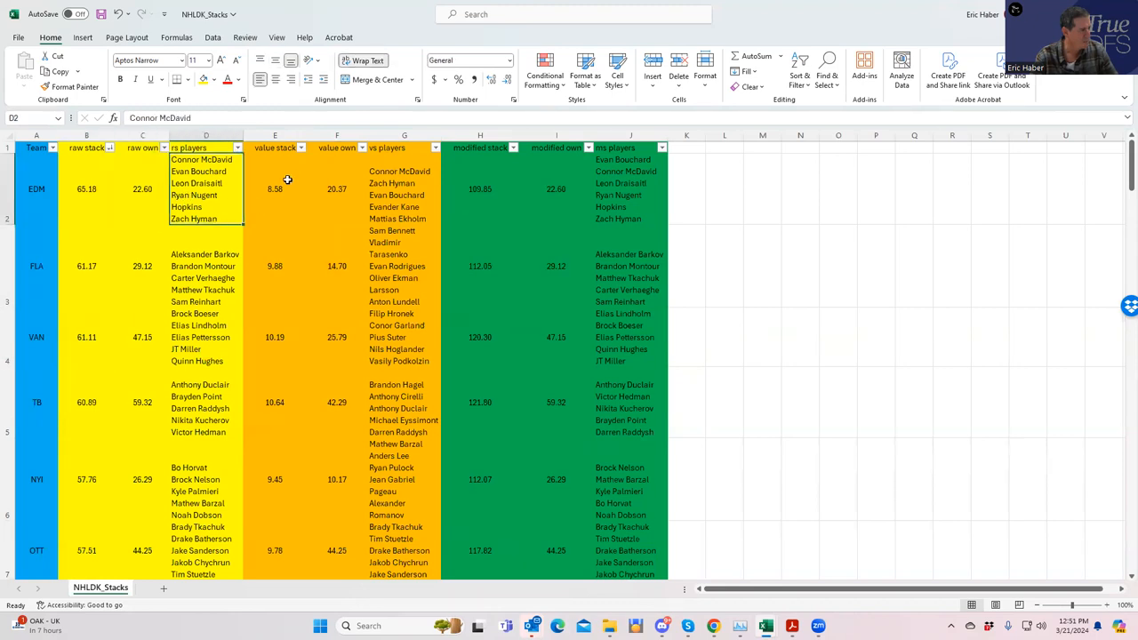
click(303, 147)
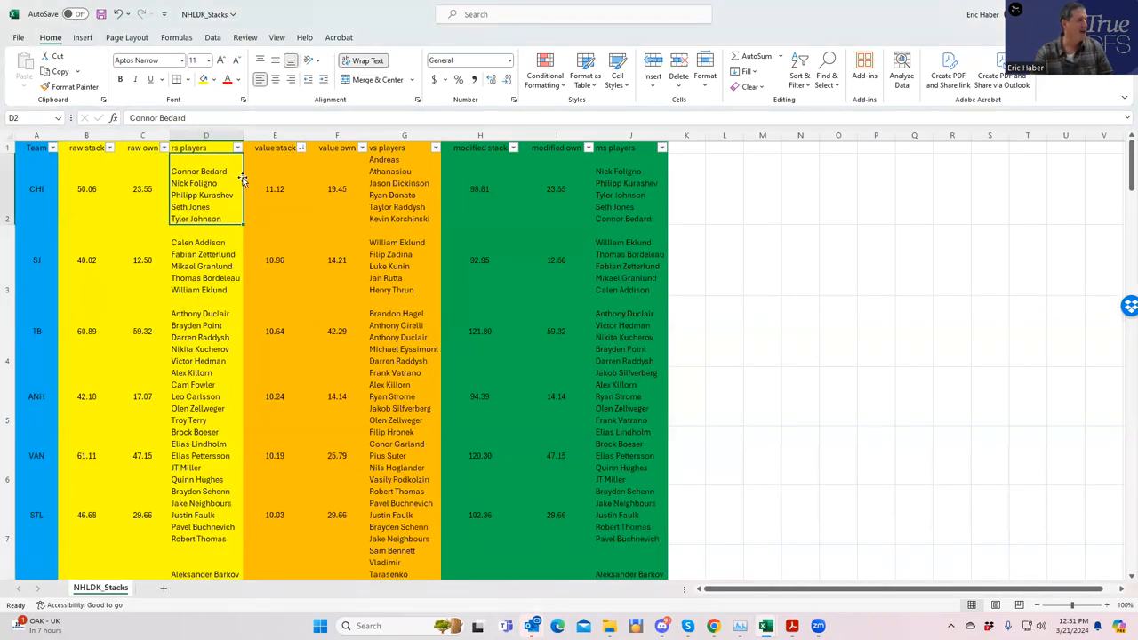
mouse_move(197, 220)
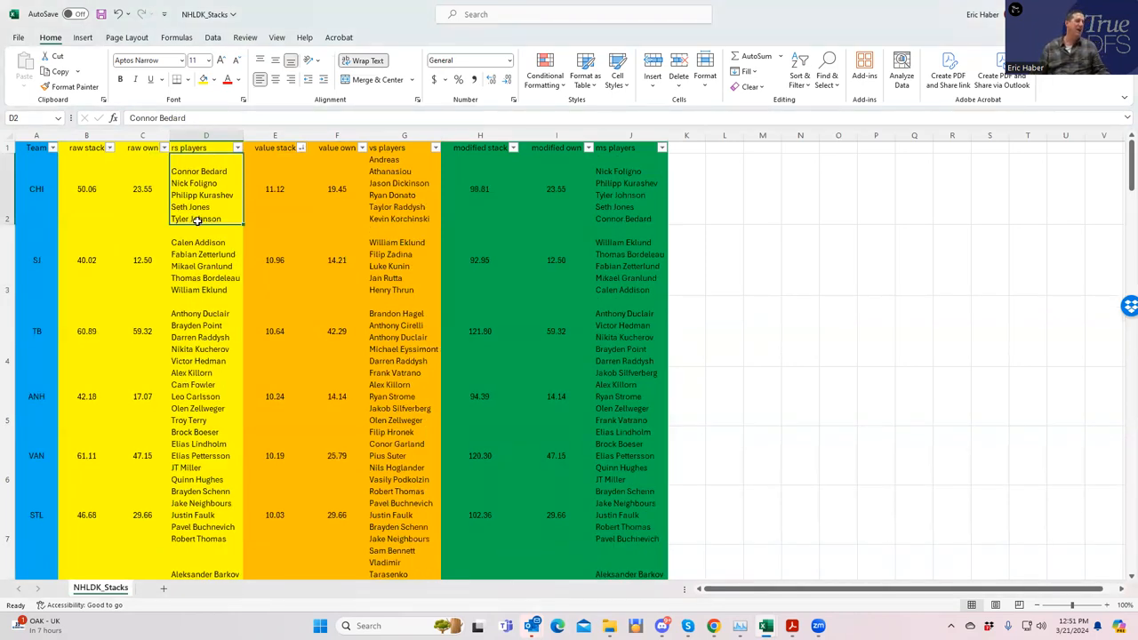
click(405, 188)
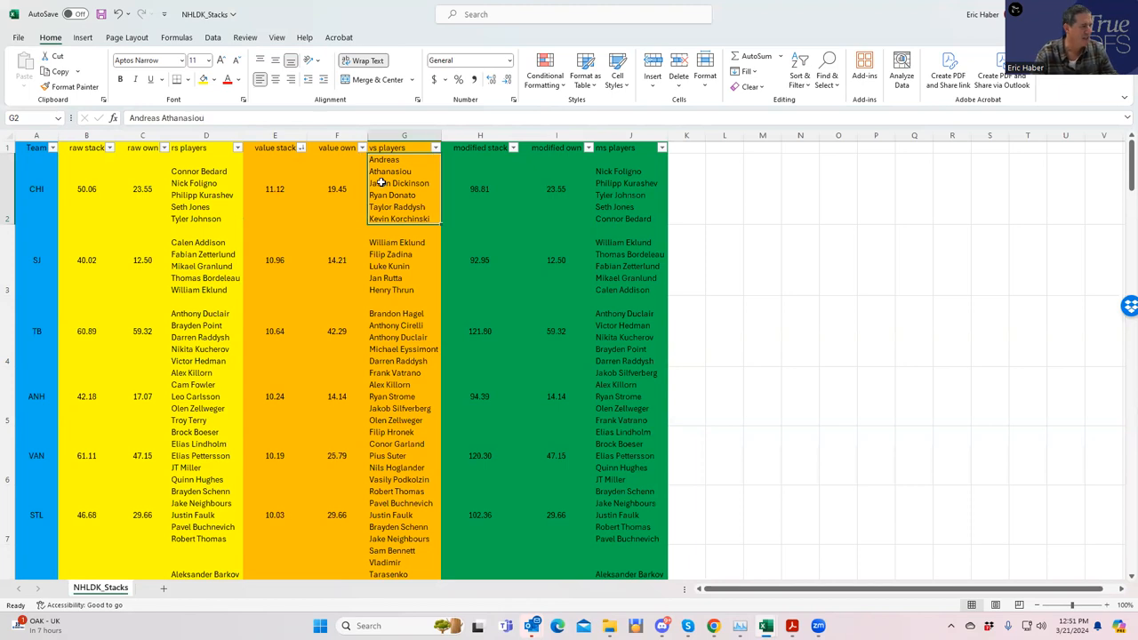
click(36, 260)
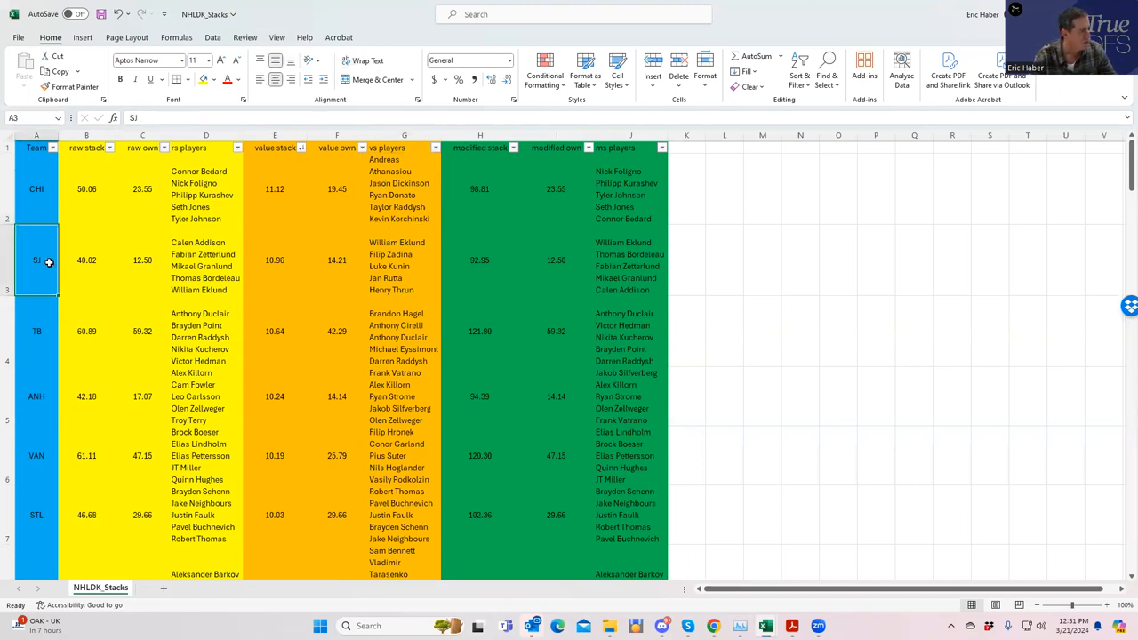
click(274, 331)
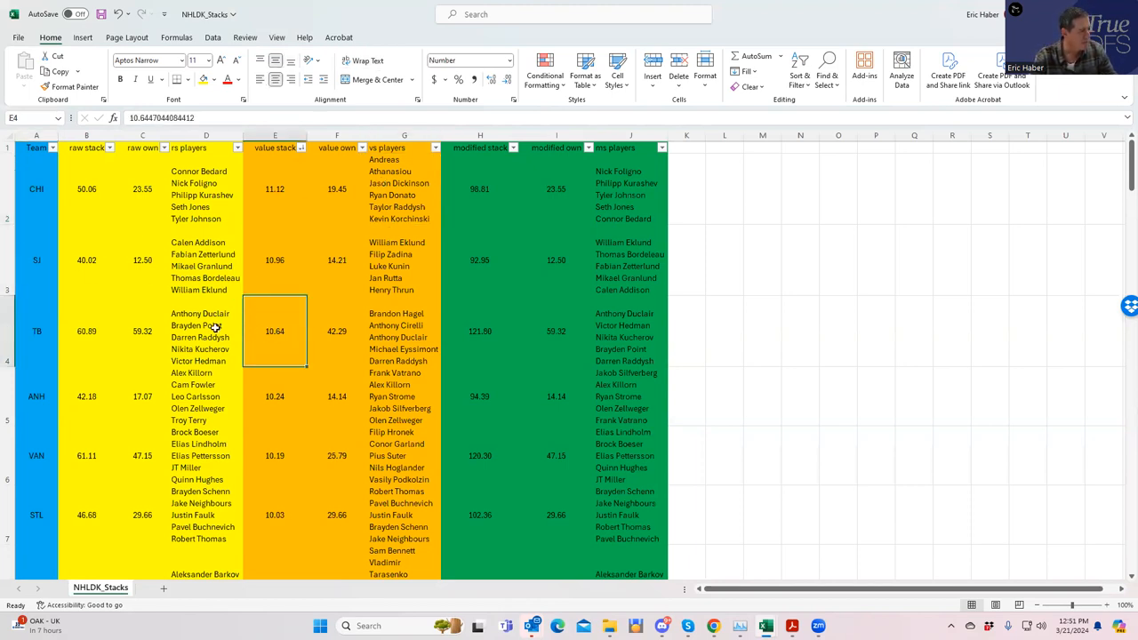
click(86, 330)
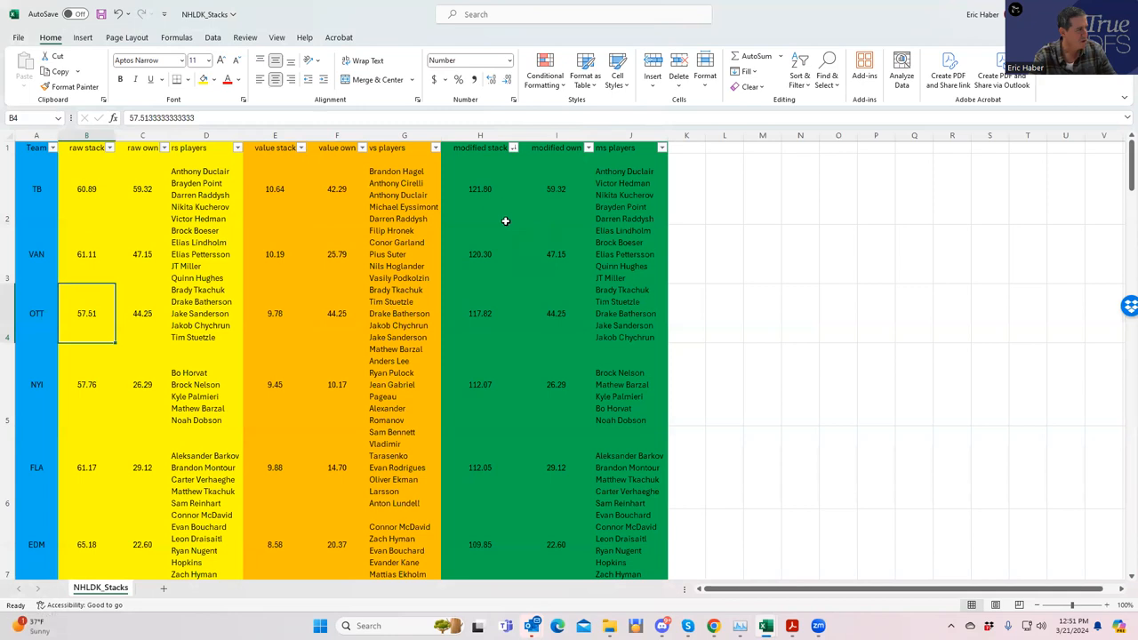
click(480, 188)
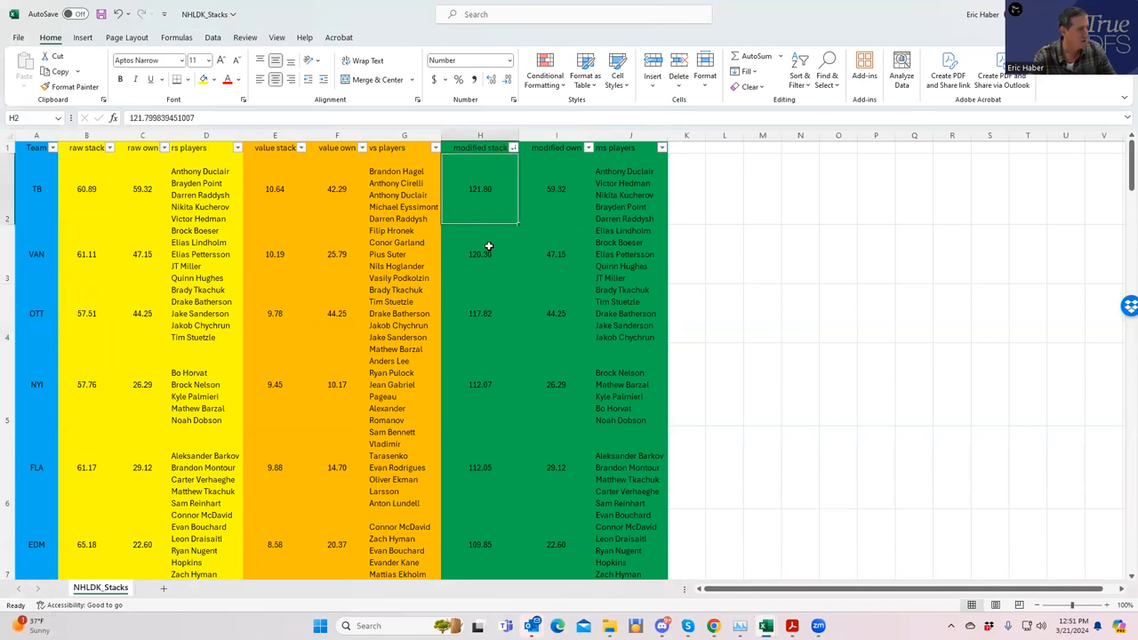
mouse_move(242, 313)
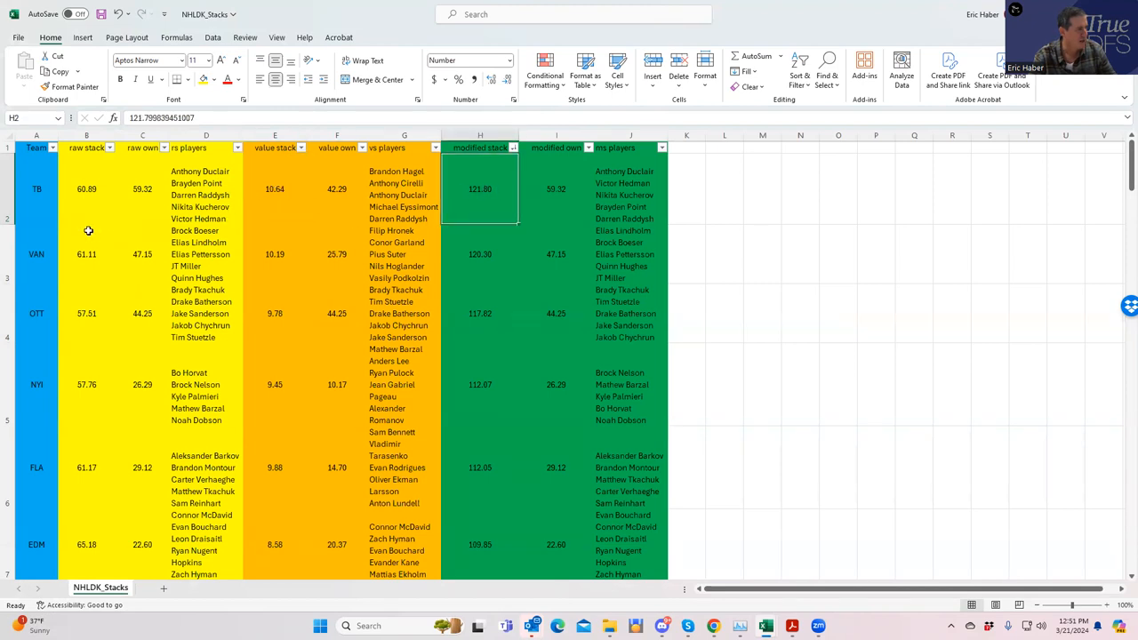
click(85, 189)
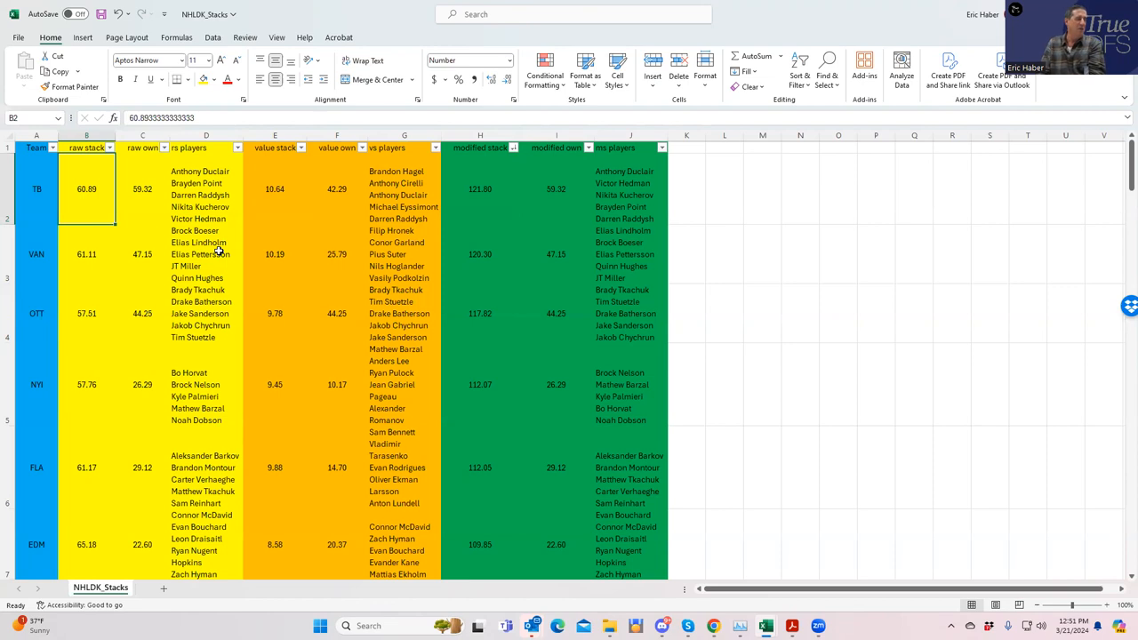
mouse_move(304, 177)
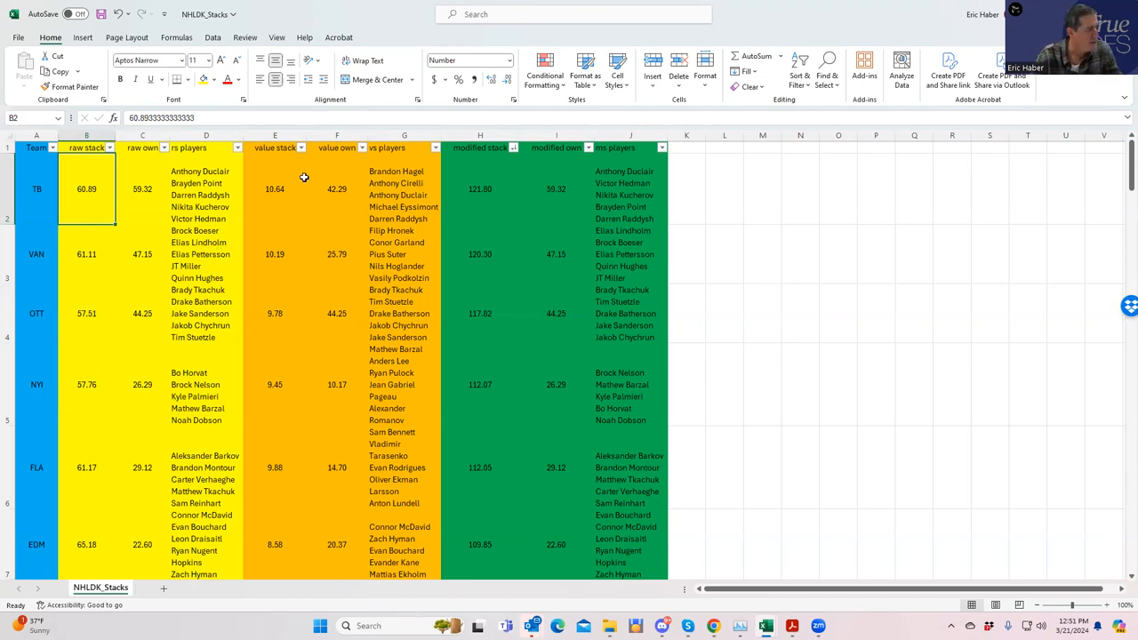
click(299, 147)
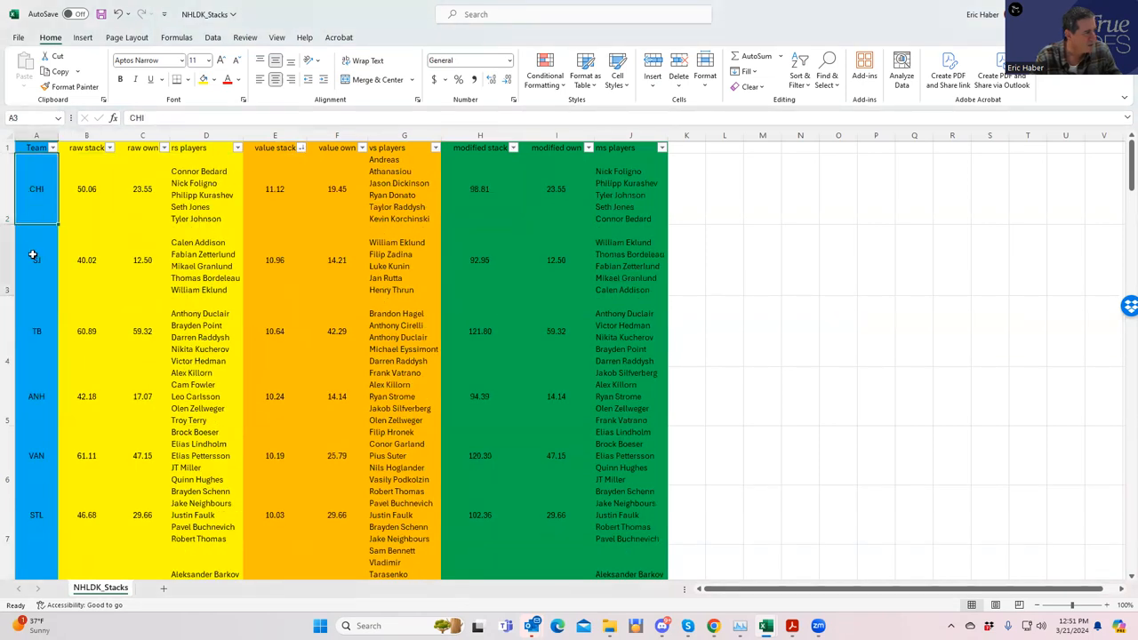
Step: Review the TB, CHI and SJ value stack cells, then switch to the NHLDK_Proj workbook
click(36, 330)
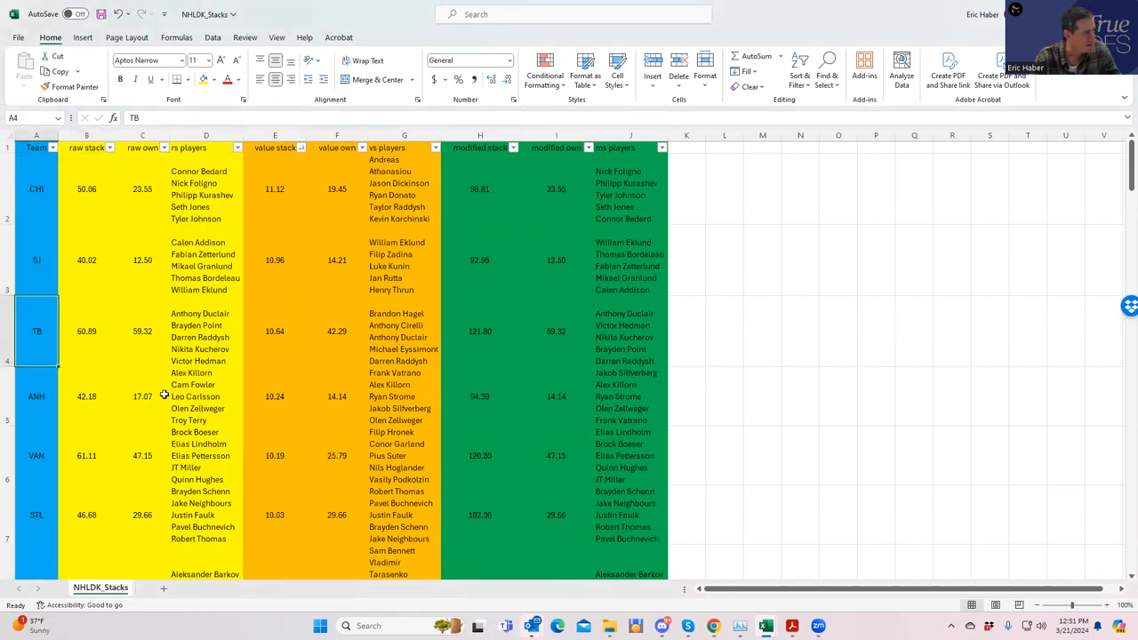
click(273, 396)
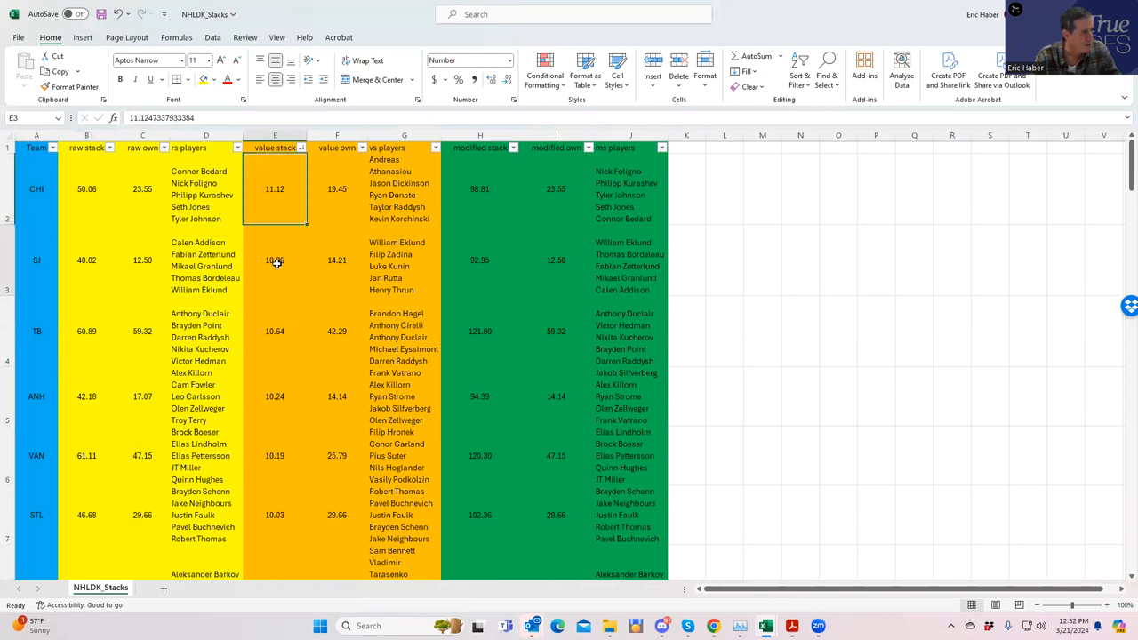
click(337, 259)
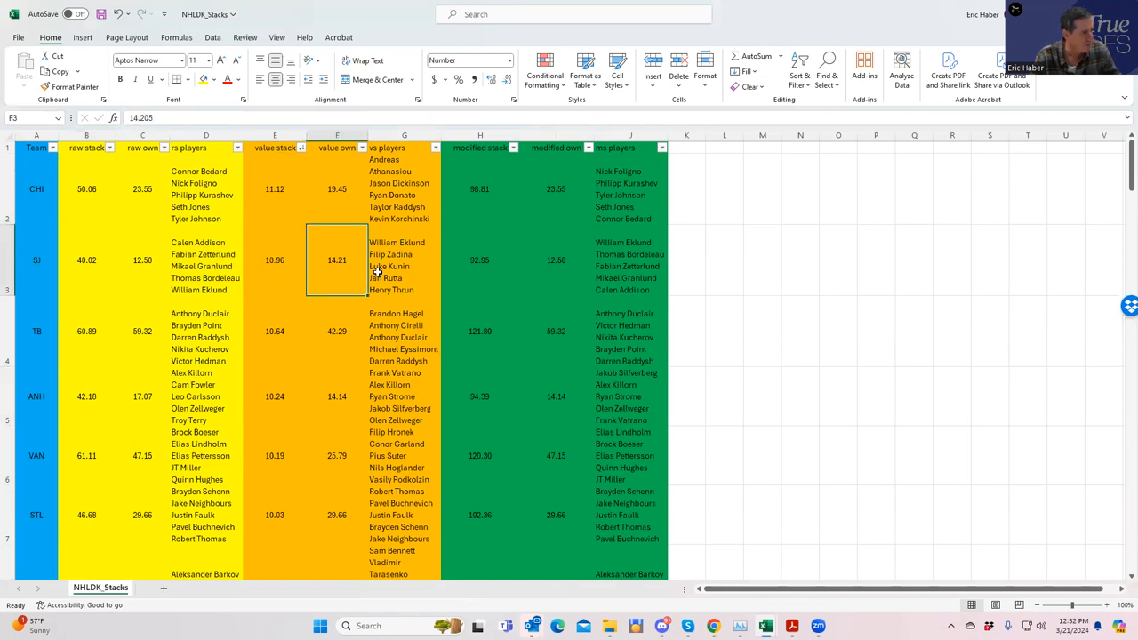
click(273, 188)
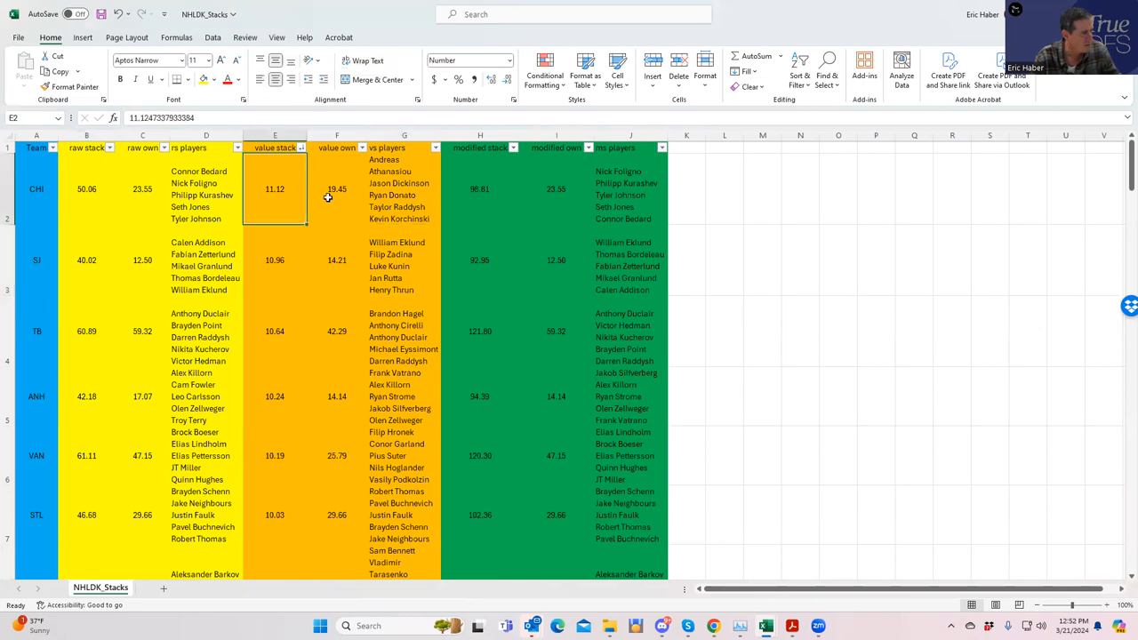
click(403, 188)
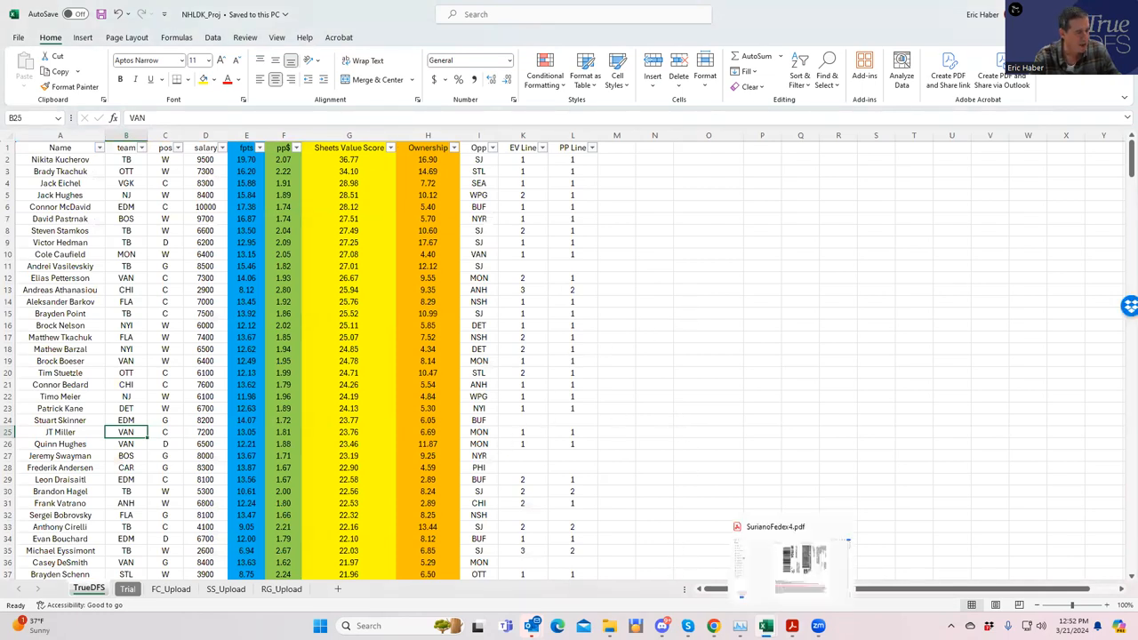
mouse_move(715, 625)
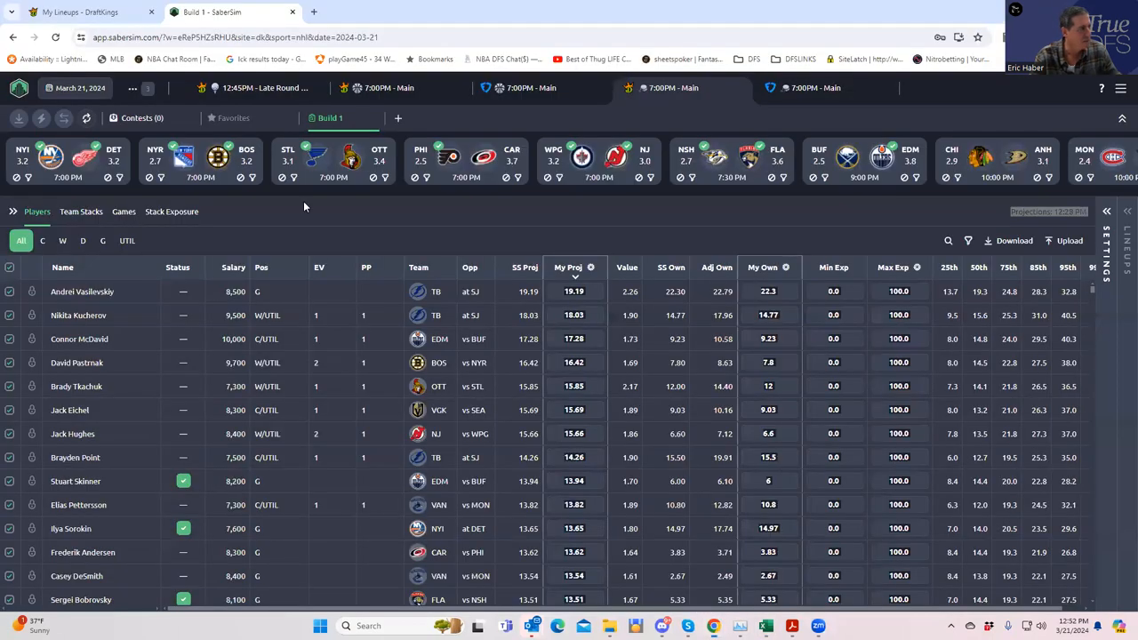
Step: Edit the DraftKings NHL Classic lineup and add Point at center and Stamkos at wing
click(89, 10)
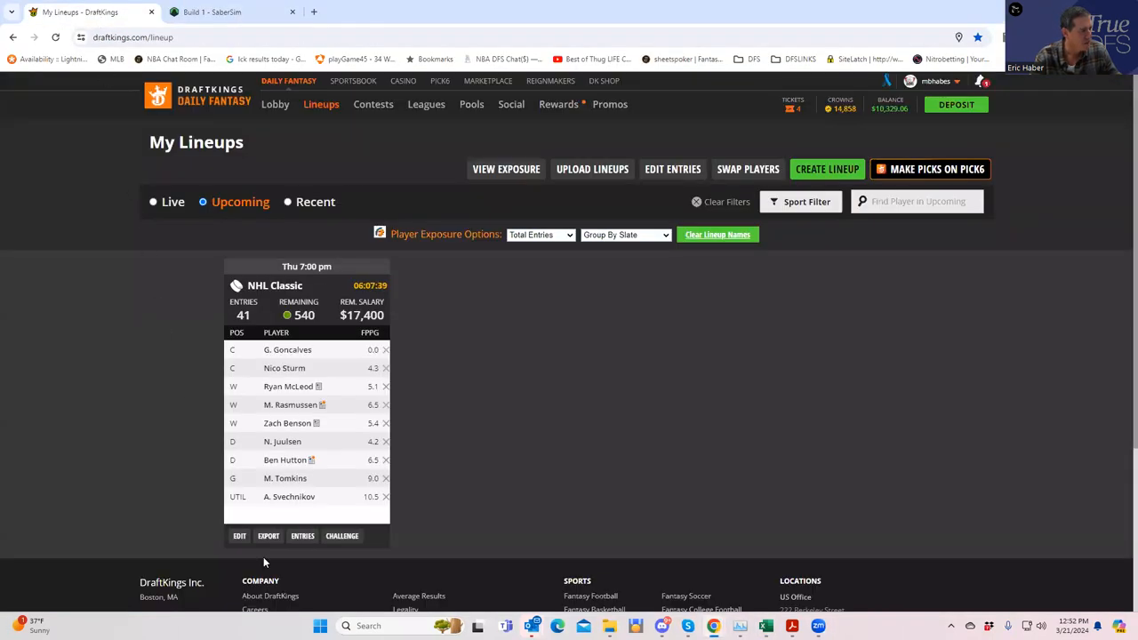
click(238, 535)
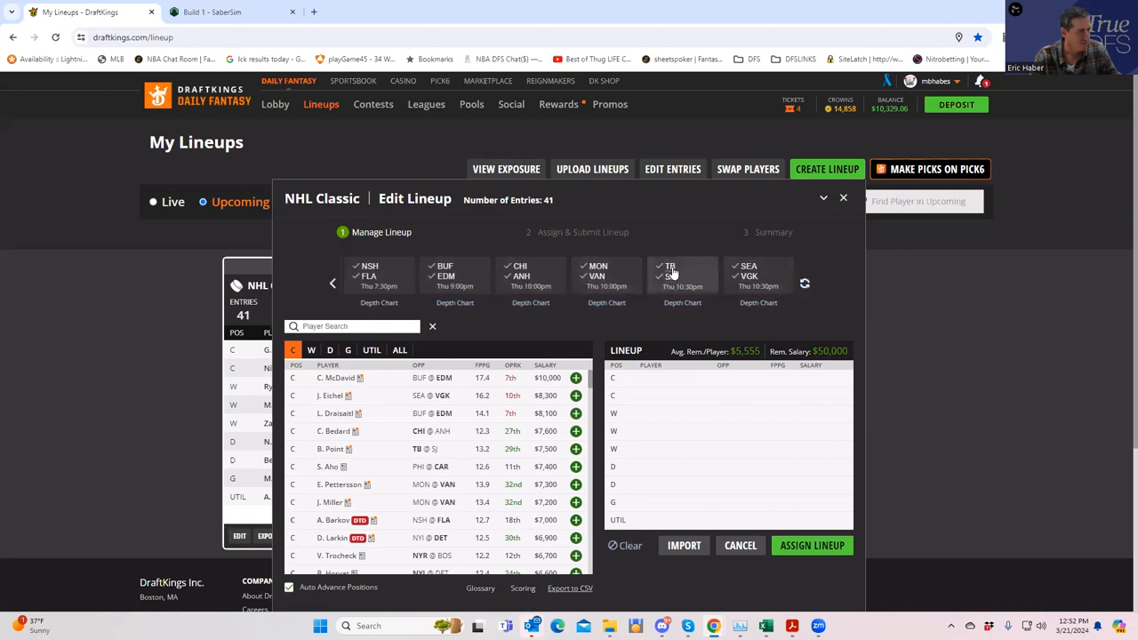
click(576, 448)
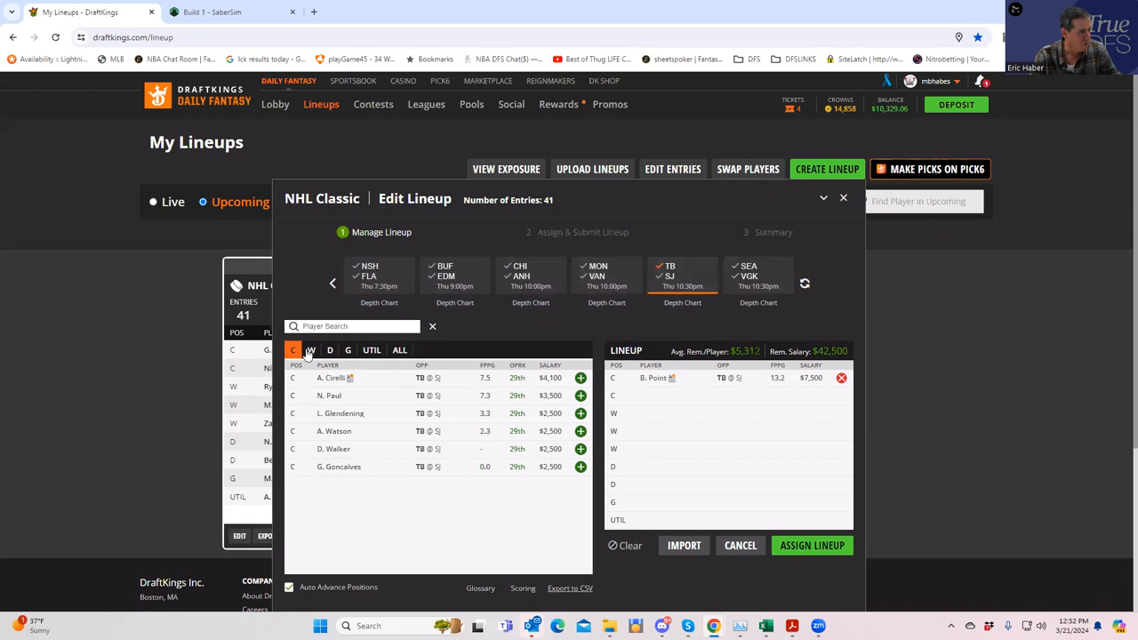
click(311, 349)
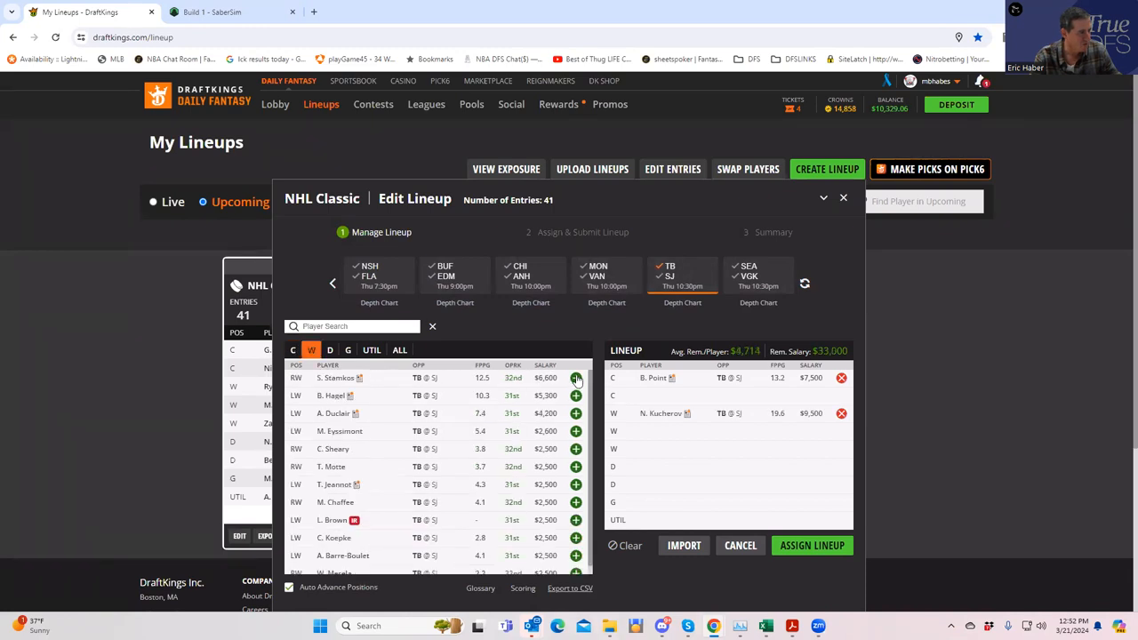
click(576, 377)
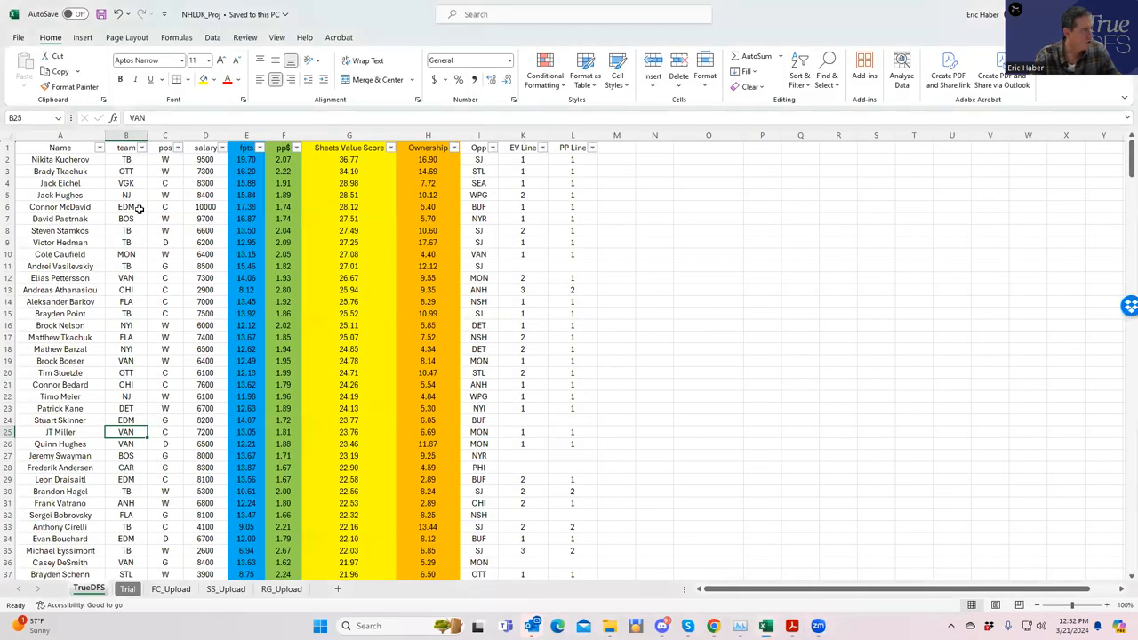
Step: Check Hedman's projection, add him on defense, then return to the projections workbook
click(126, 242)
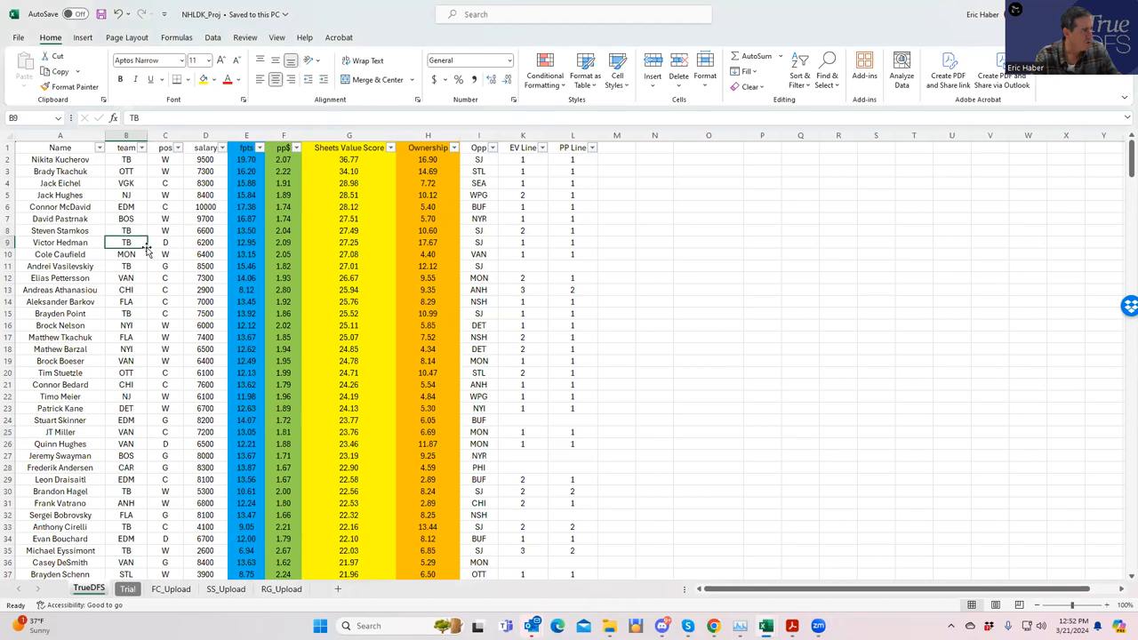
click(126, 313)
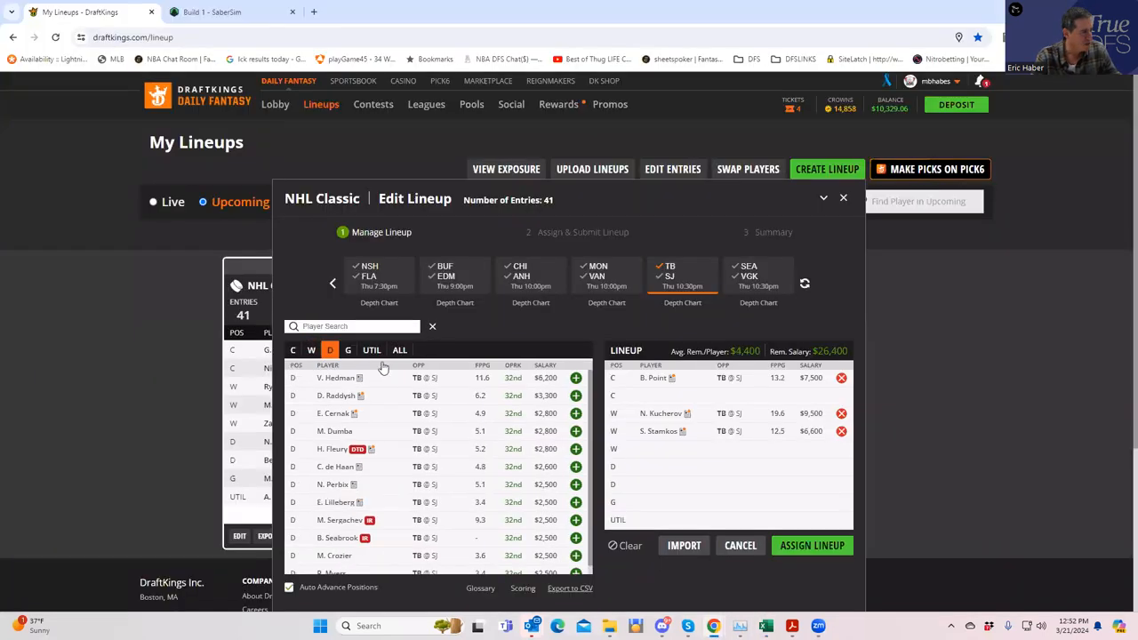
click(576, 377)
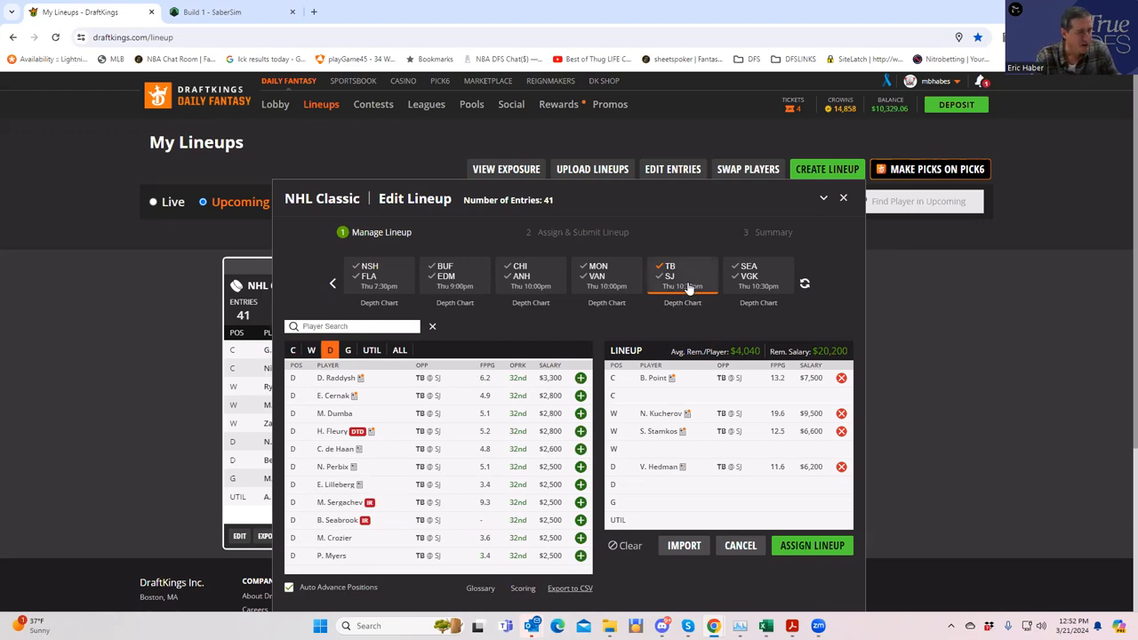
click(683, 276)
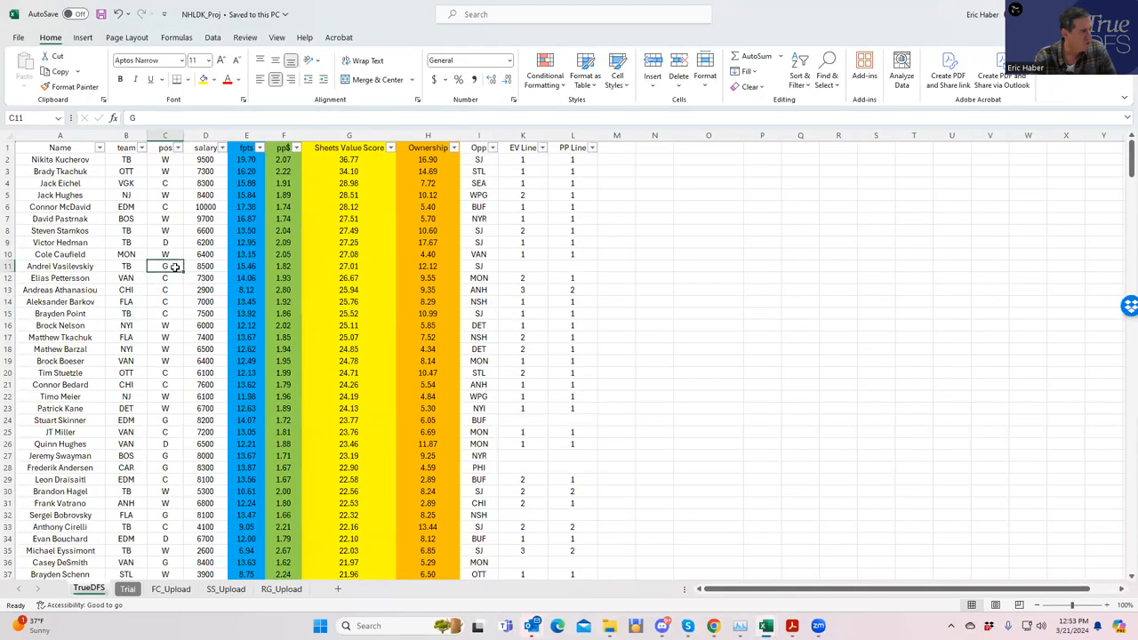
Step: Compare Vasilevskiy's and Logan Thompson's salaries in the TrueDFS projections list
click(206, 267)
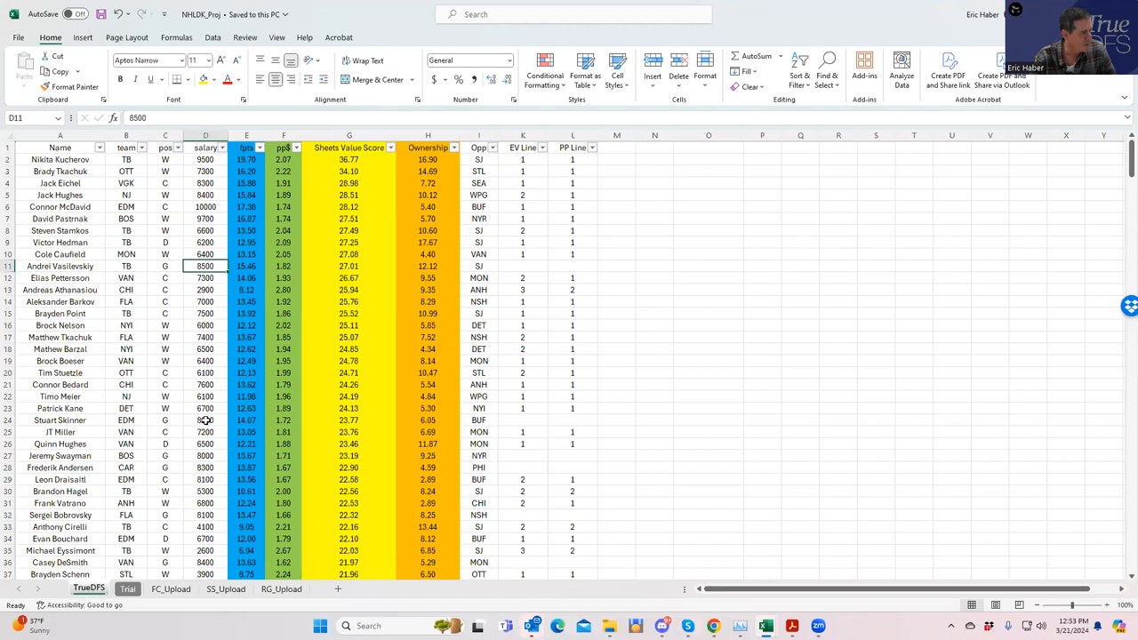
click(206, 420)
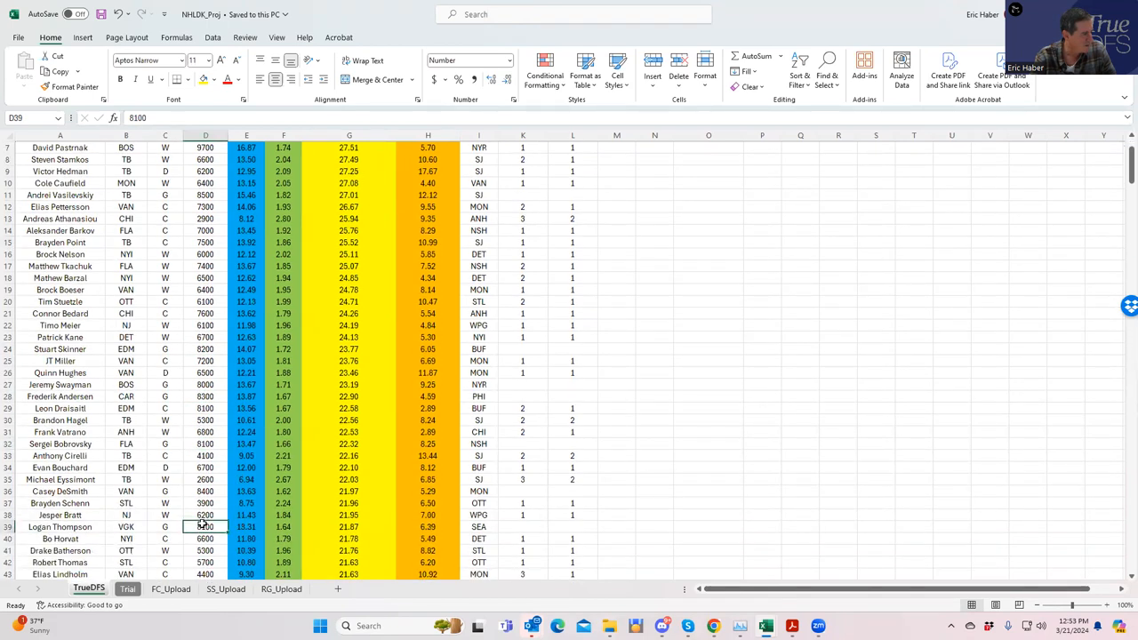
scroll(down, 3)
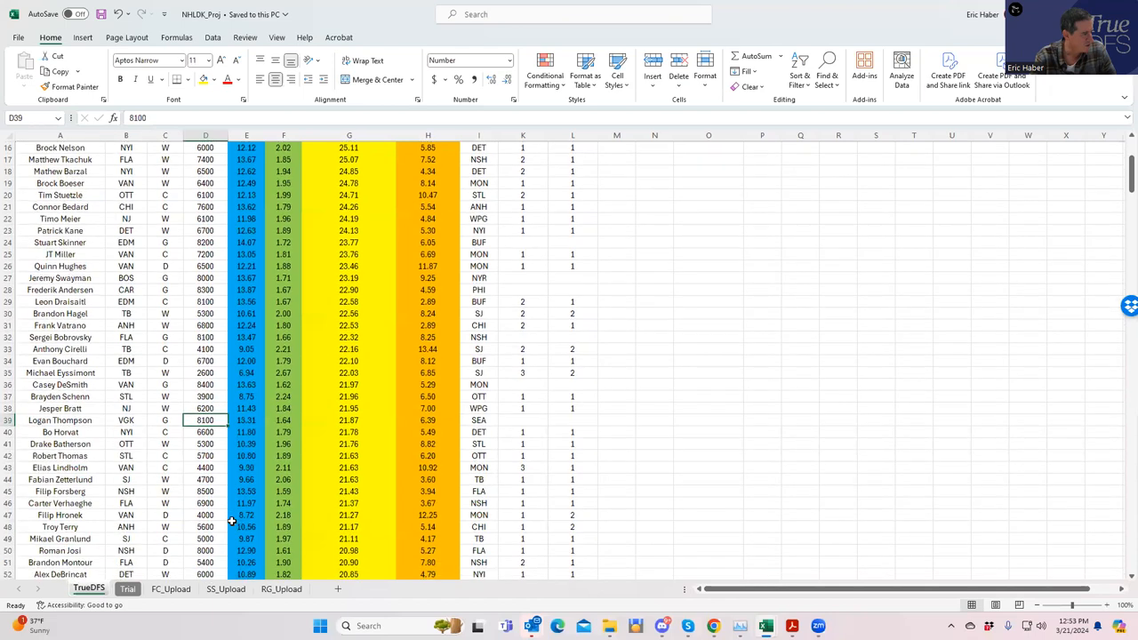
scroll(up, 3)
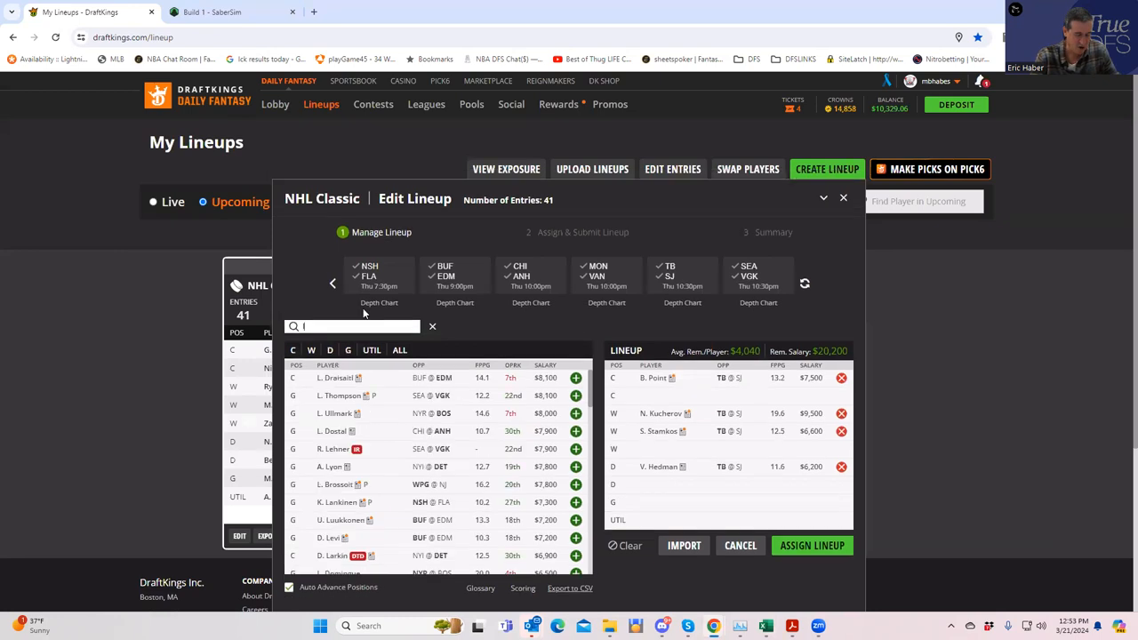
Step: Add Logan Thompson as goalie and filter the pool to the CHI–ANH game
text(og)
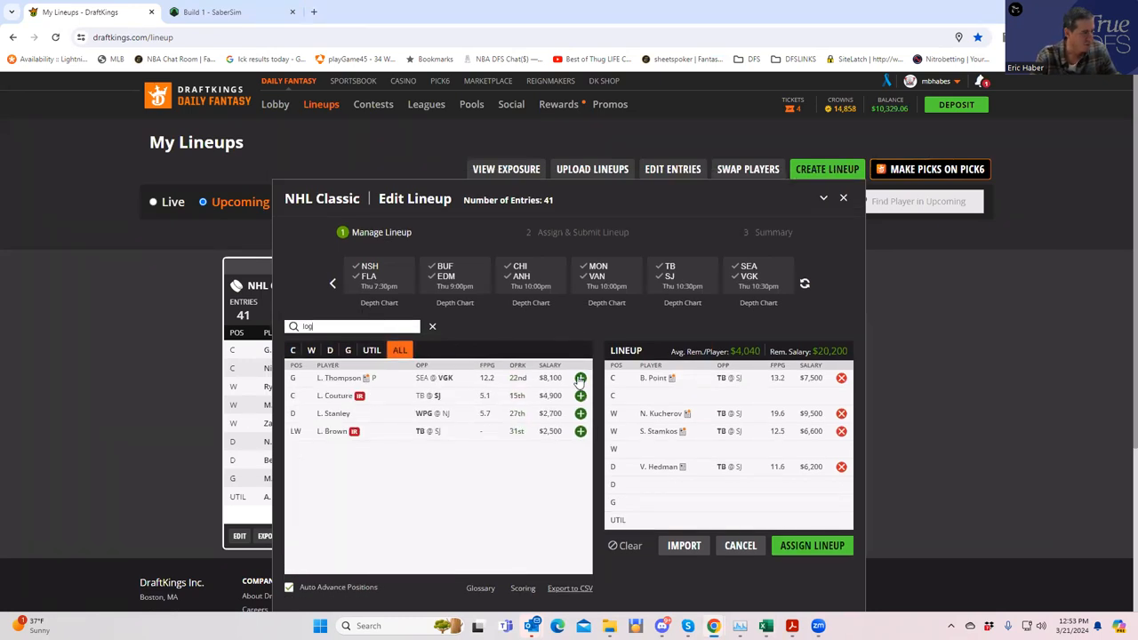
click(580, 377)
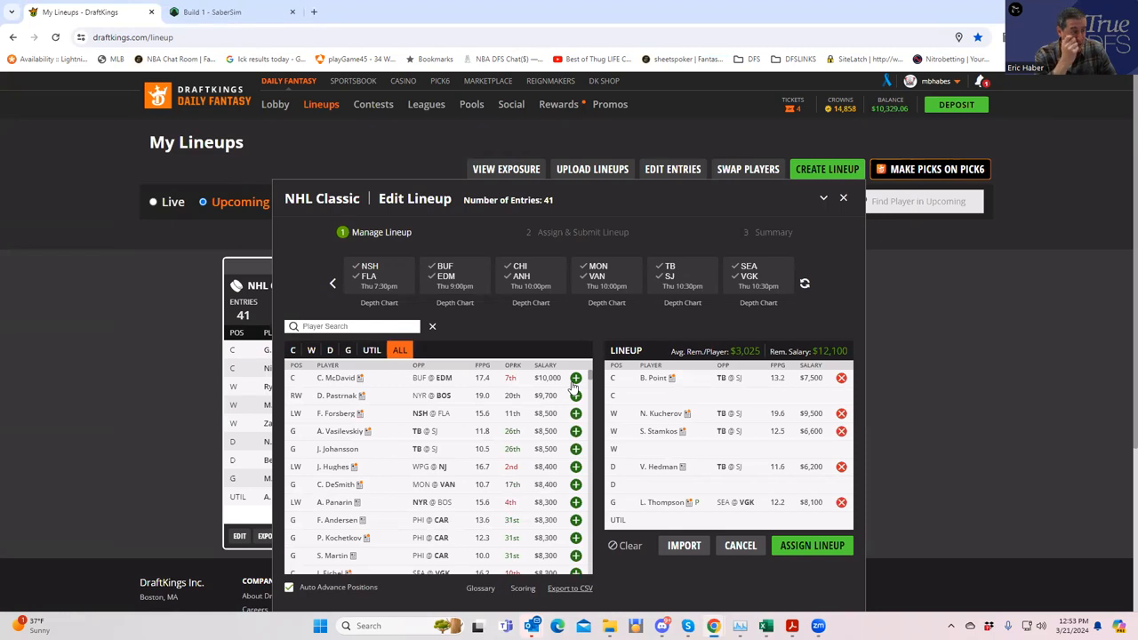
click(530, 275)
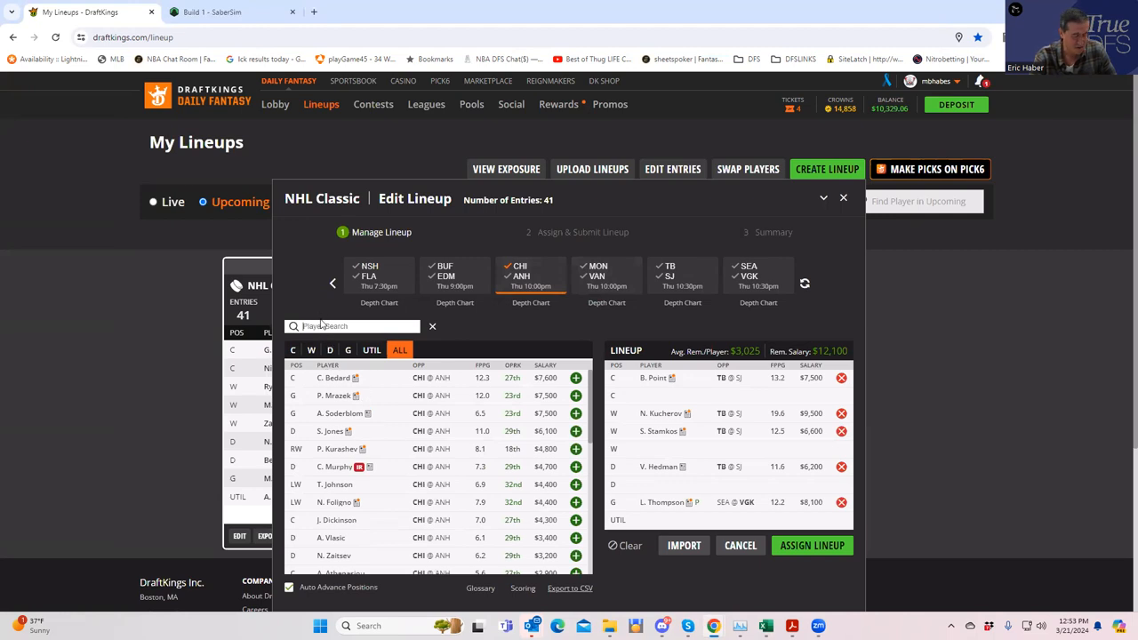
Step: Search for Athanasiou, clear the search, then switch to the NHLDK_Proj workbook
text(a)
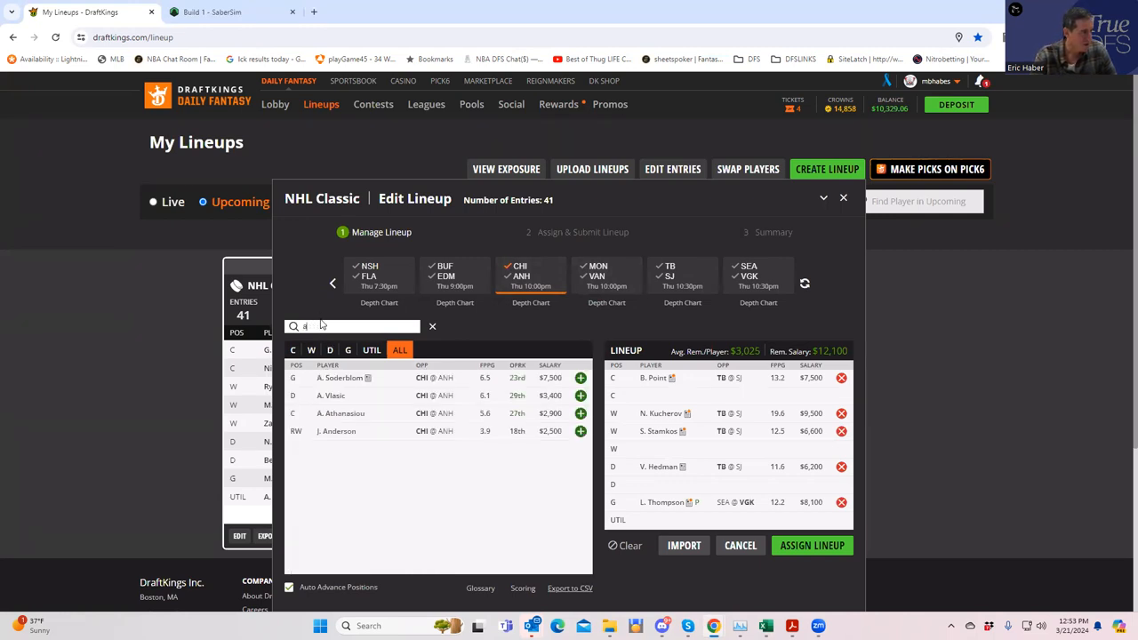
text(th)
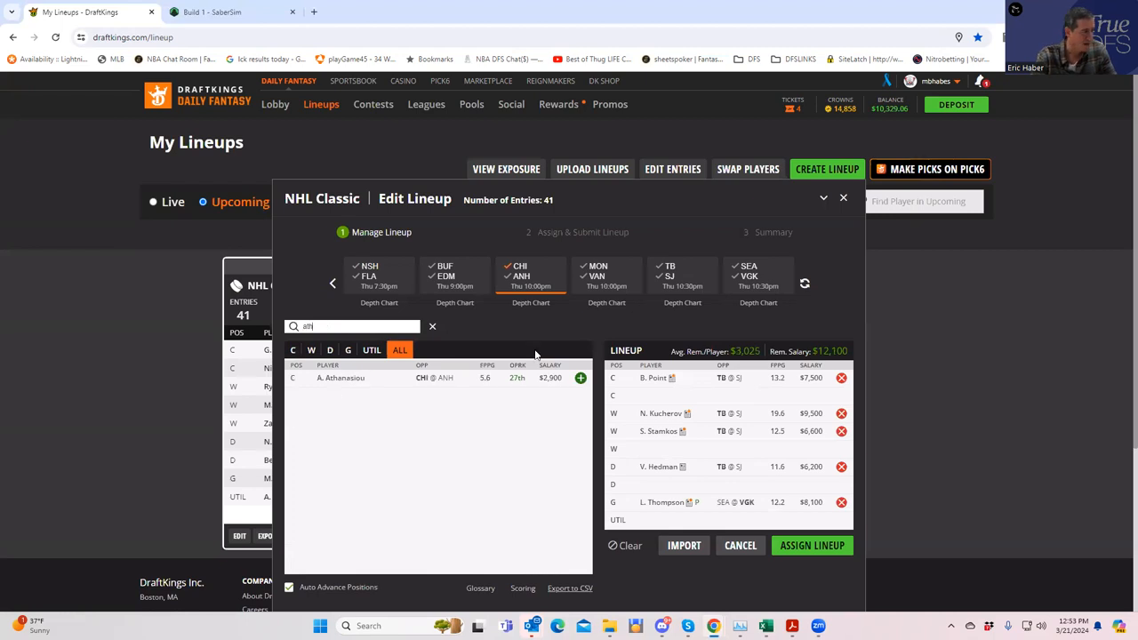
click(580, 377)
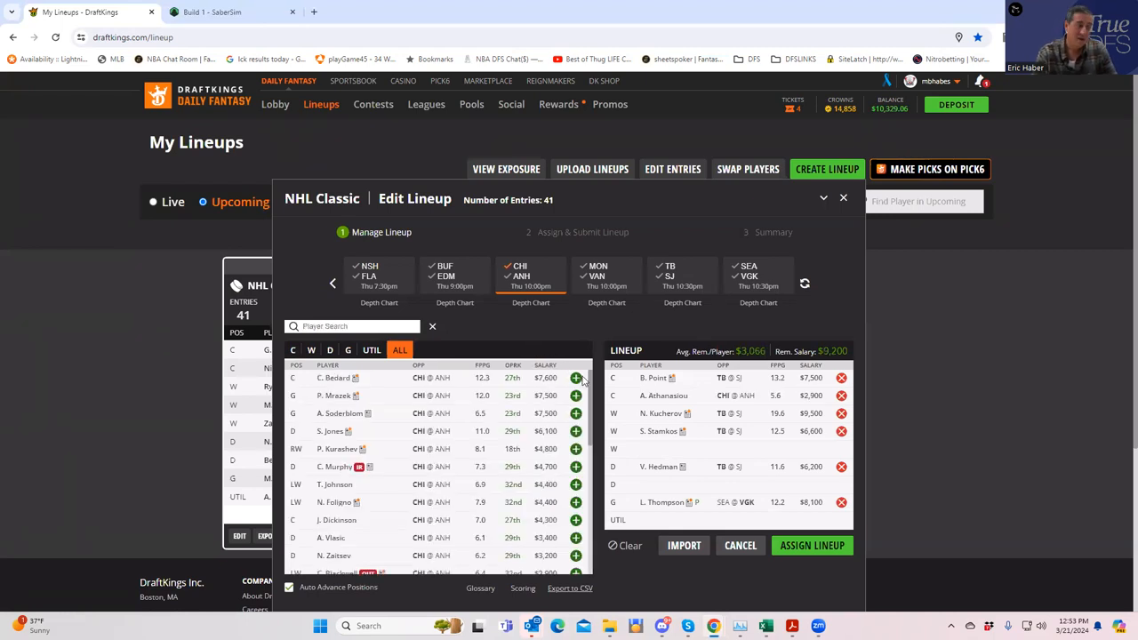
mouse_move(815, 512)
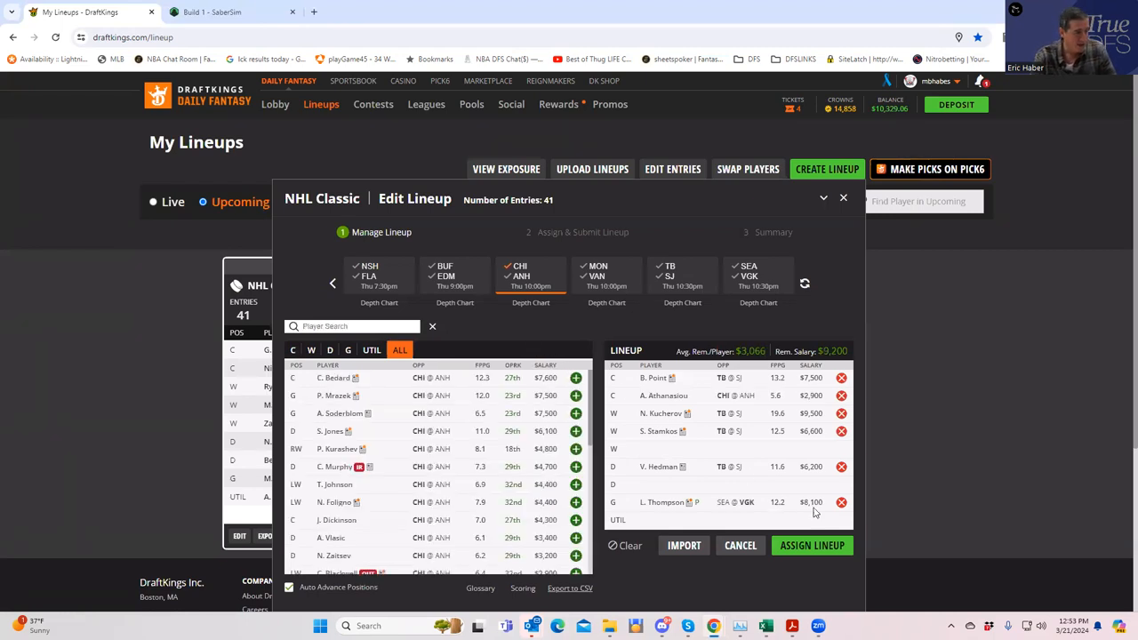
mouse_move(766, 626)
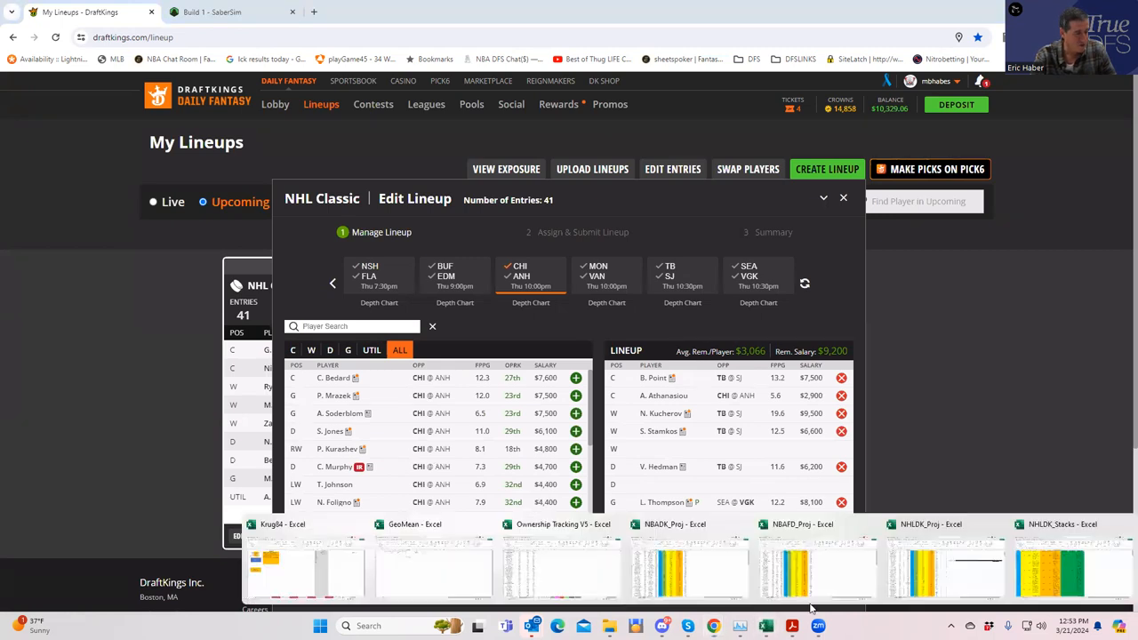
click(931, 566)
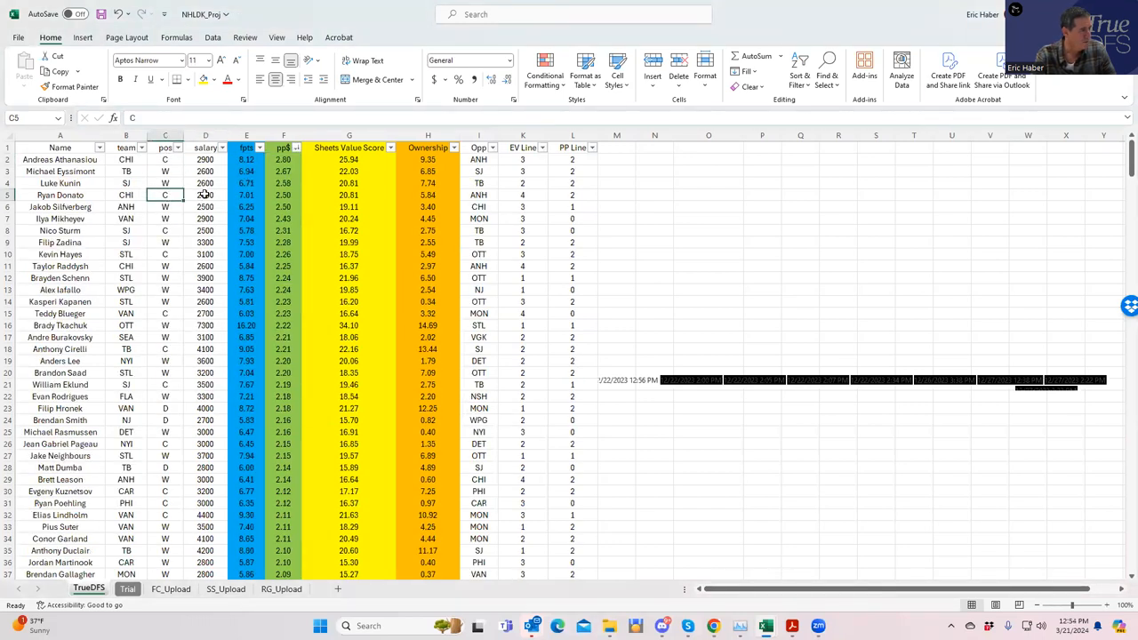
Step: Check Donato's line, Eyssimont's salary and Schenn's team and opponent in the NHLDK_Proj sheet
click(523, 194)
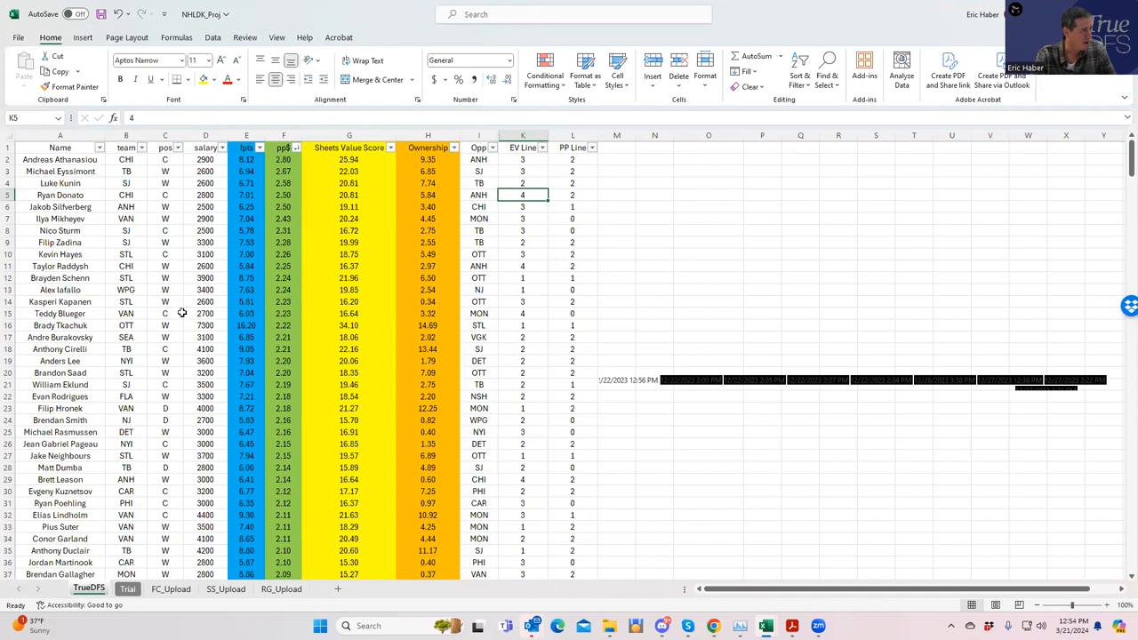
mouse_move(165, 286)
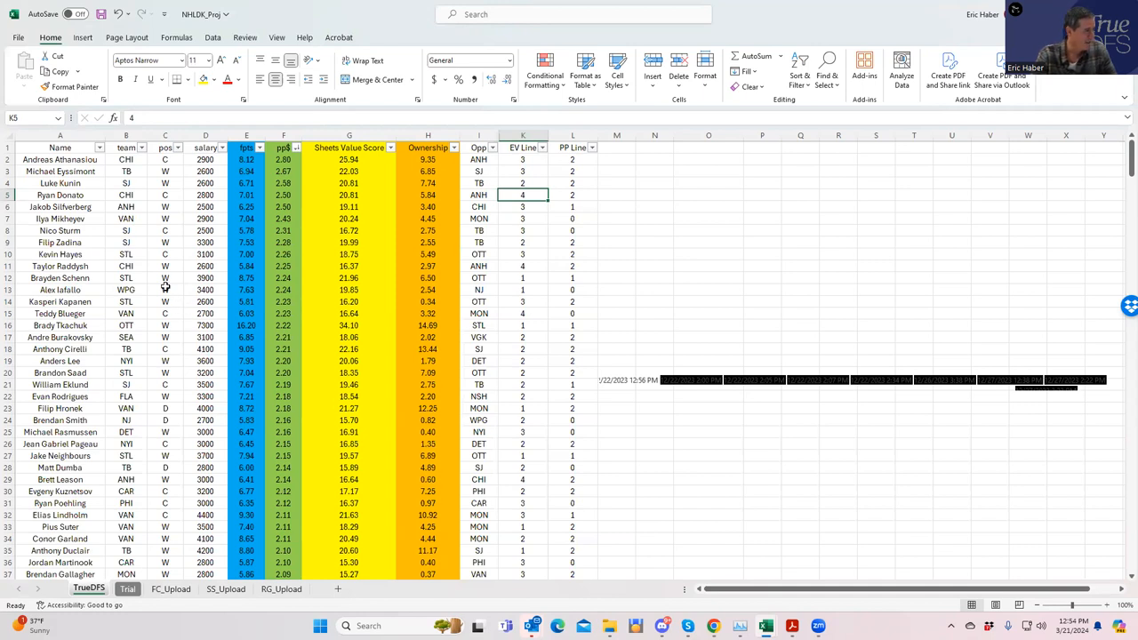
mouse_move(134, 183)
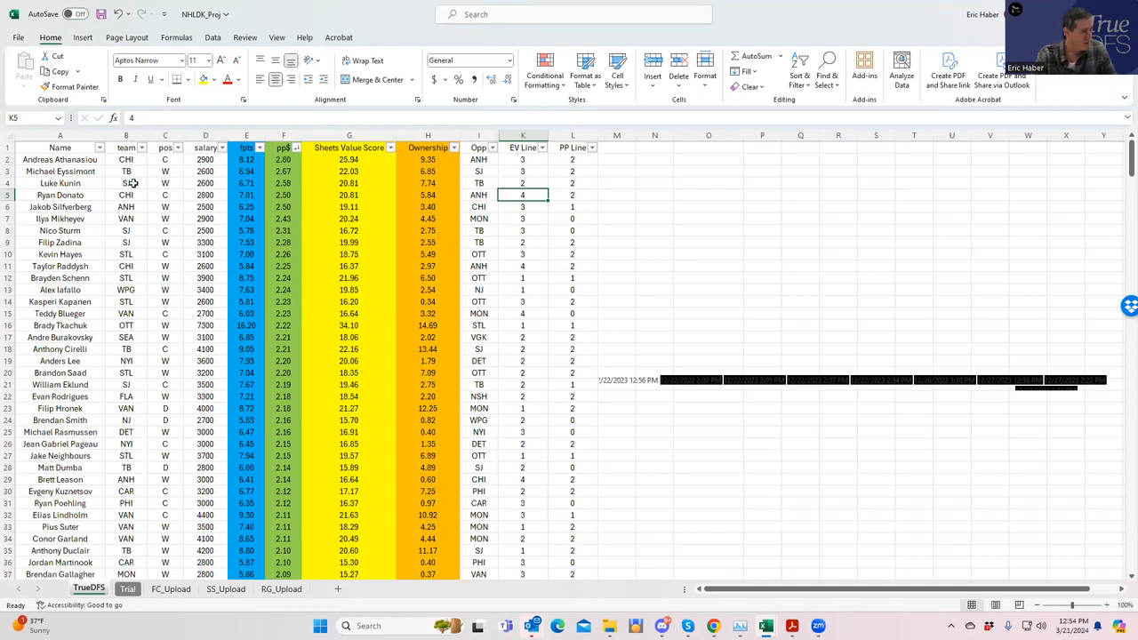
click(206, 171)
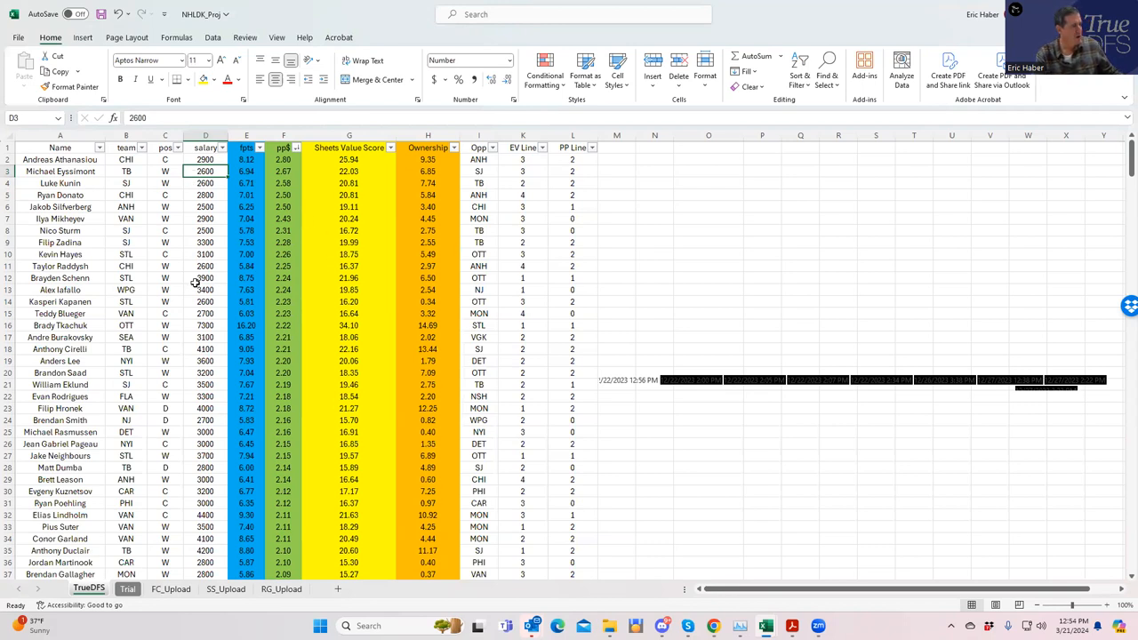
click(478, 277)
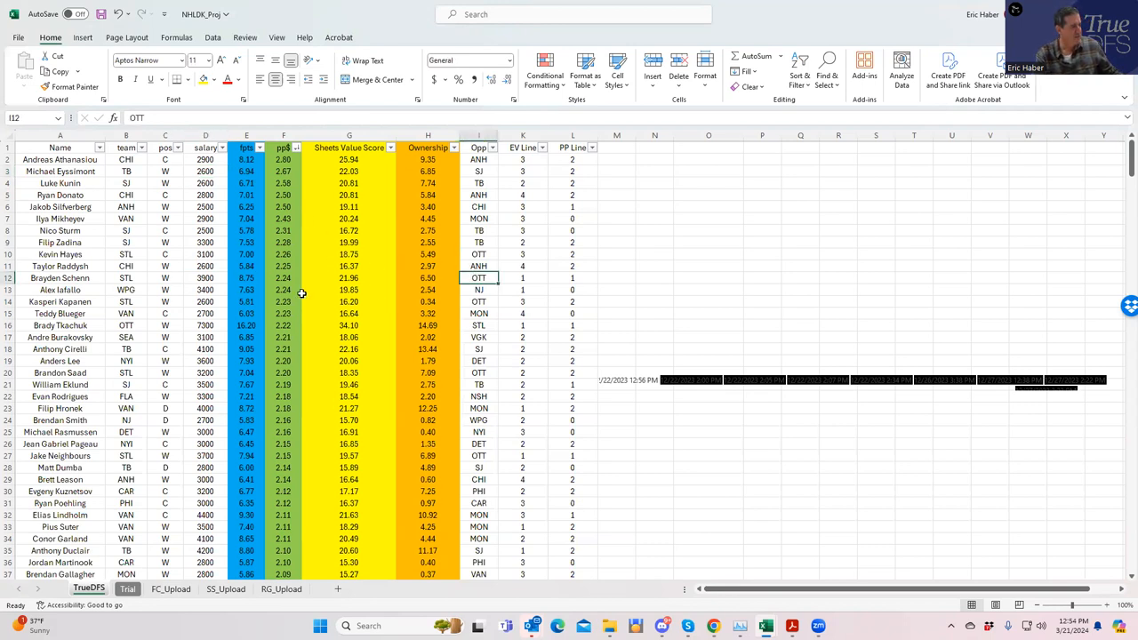
click(124, 277)
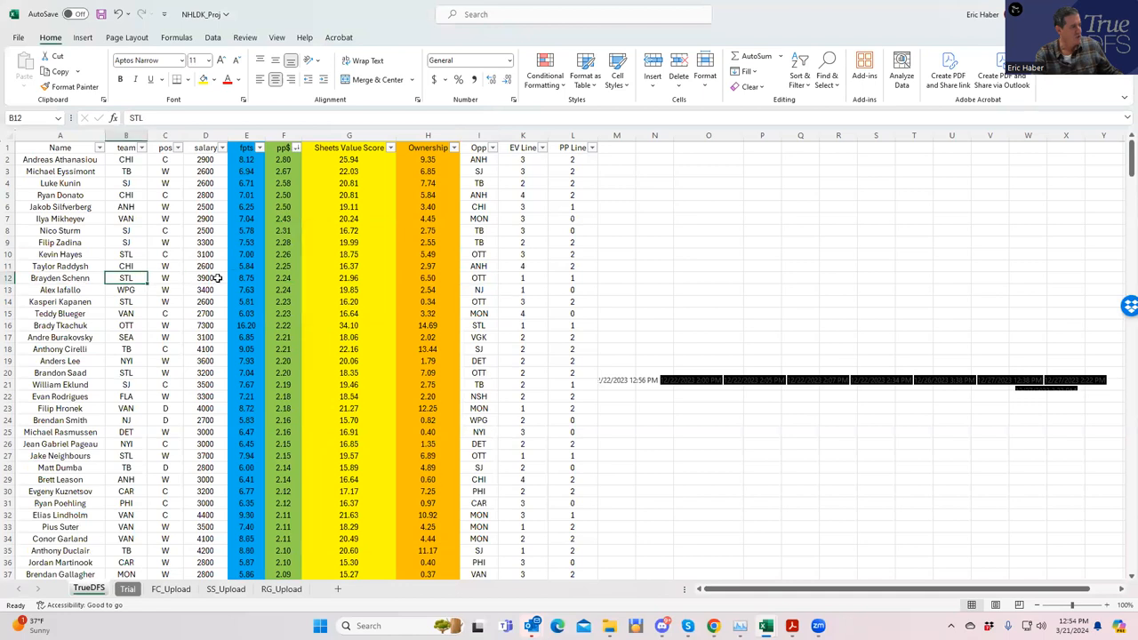
Step: Check Schenn's power-play line and the salaries of Iafallo and Kapanen
click(522, 277)
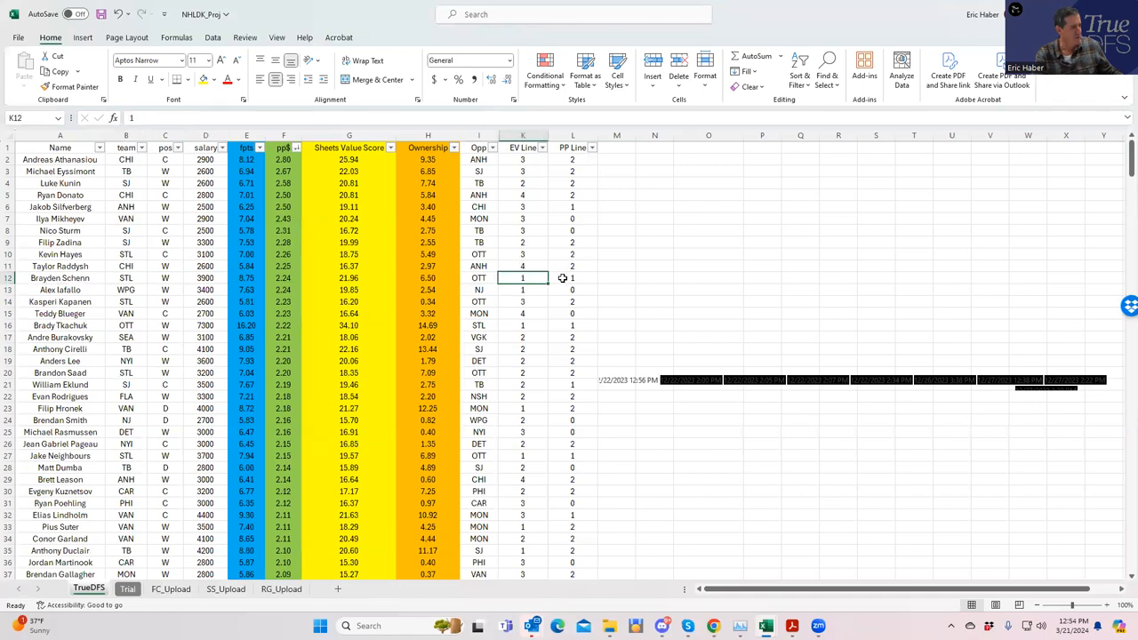
click(207, 277)
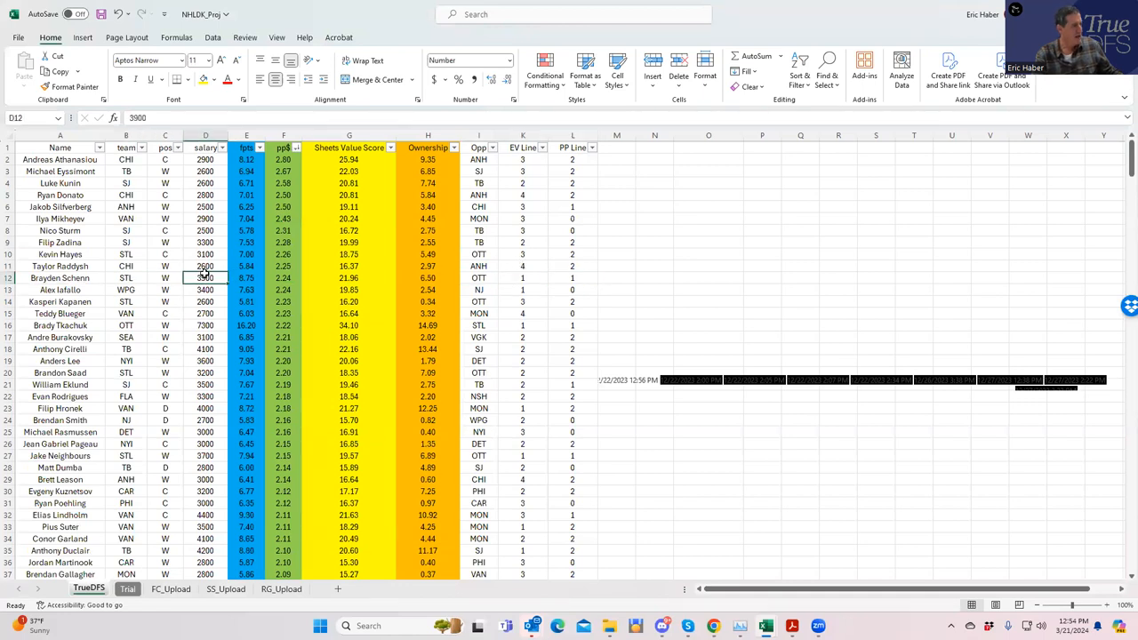
click(206, 302)
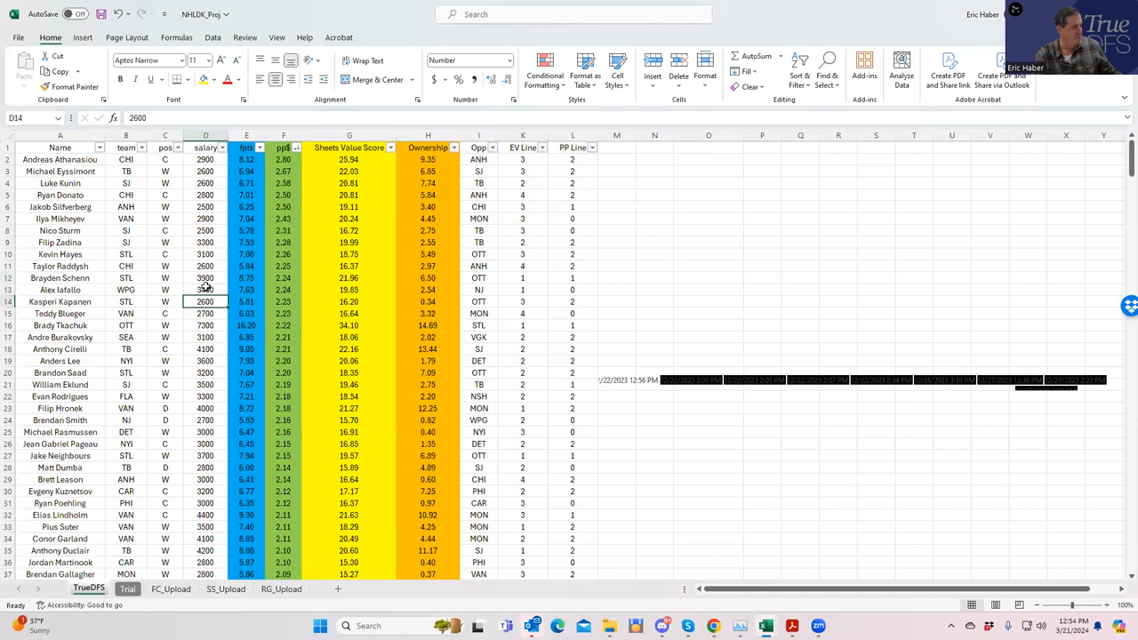
click(206, 277)
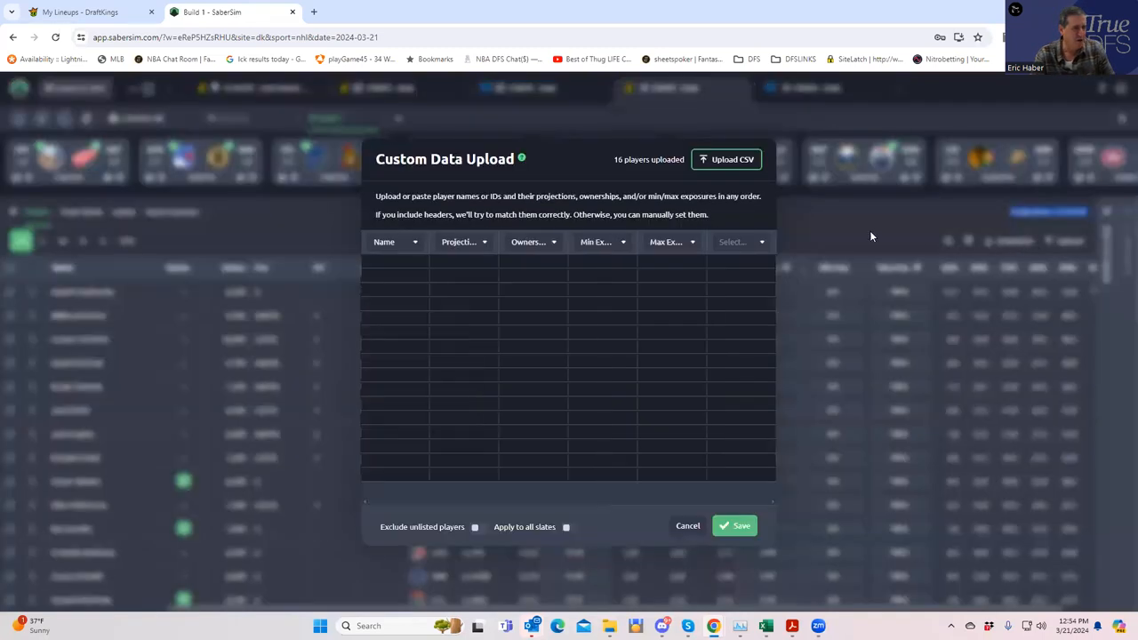
Step: Upload the NHLDK_Sim projections file from the KngNHL folder
click(725, 160)
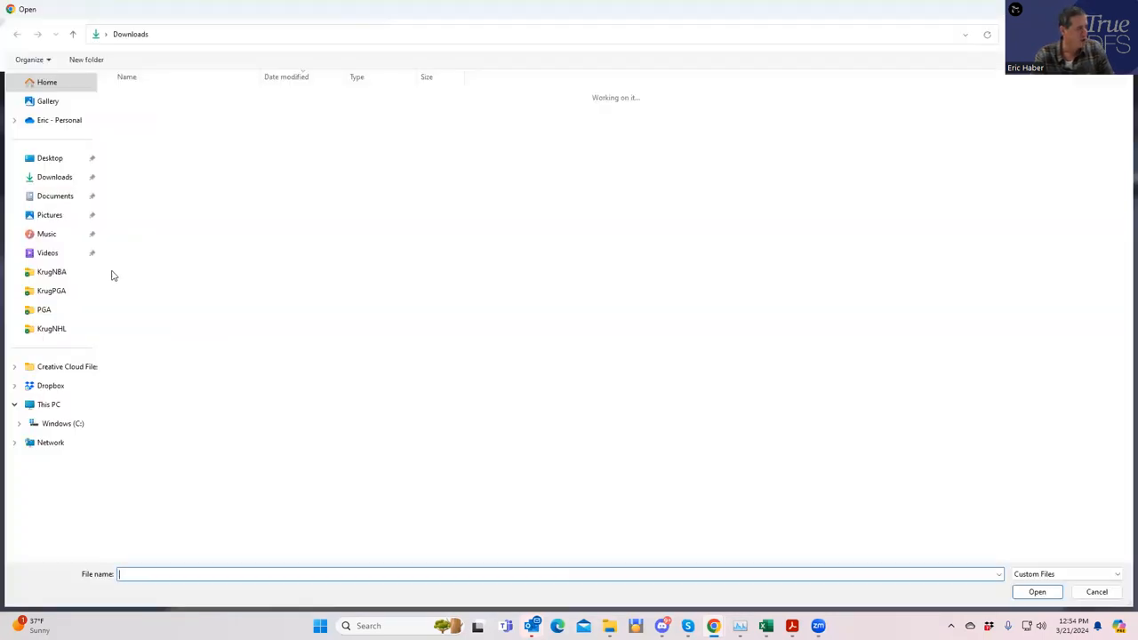
click(52, 327)
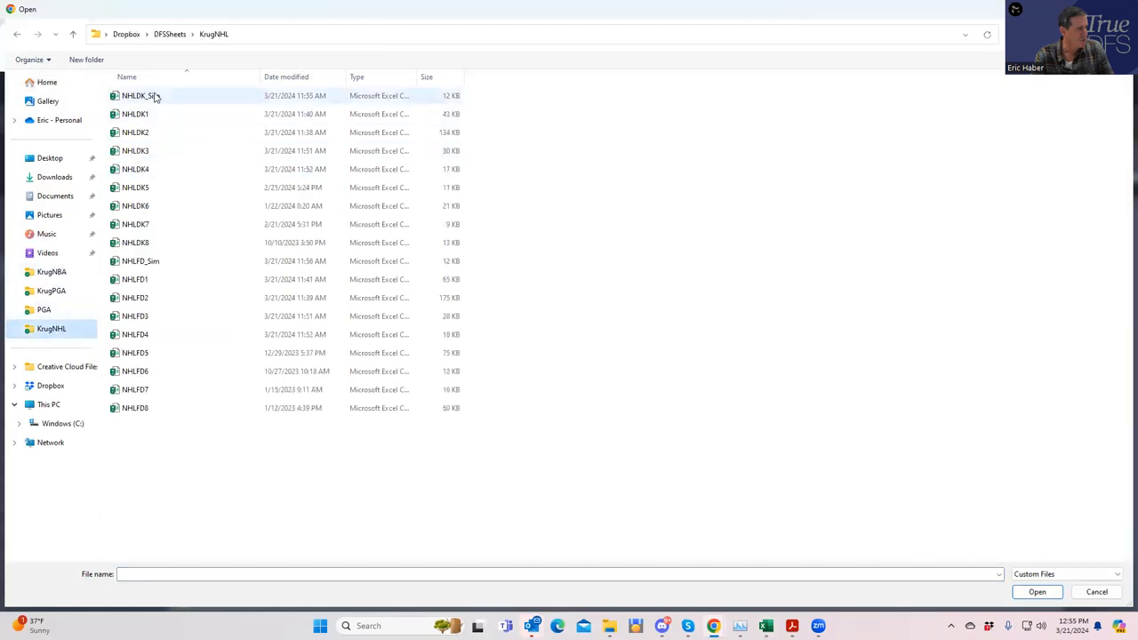
double_click(146, 100)
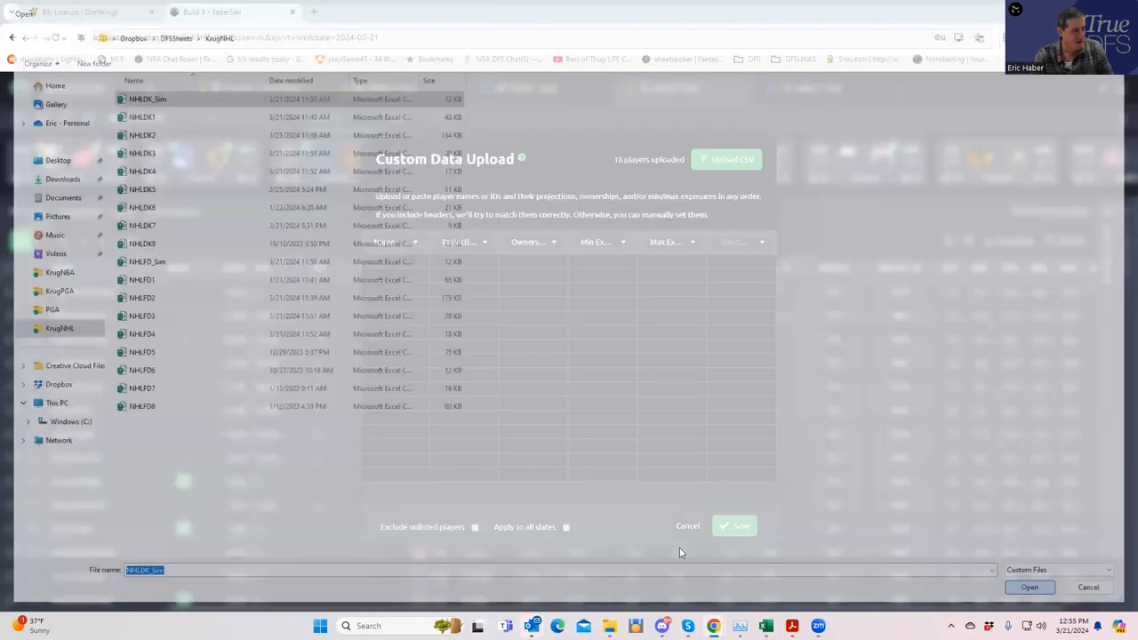
click(1027, 587)
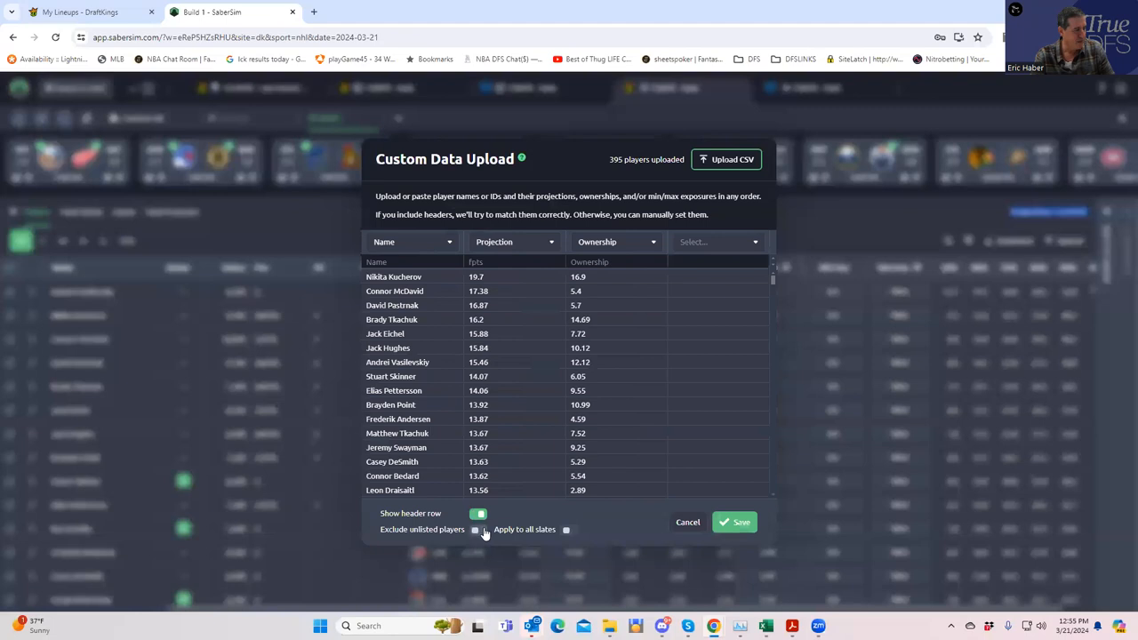
Step: Save the uploaded projections without naming a source, filling My Proj for 395 players
click(734, 522)
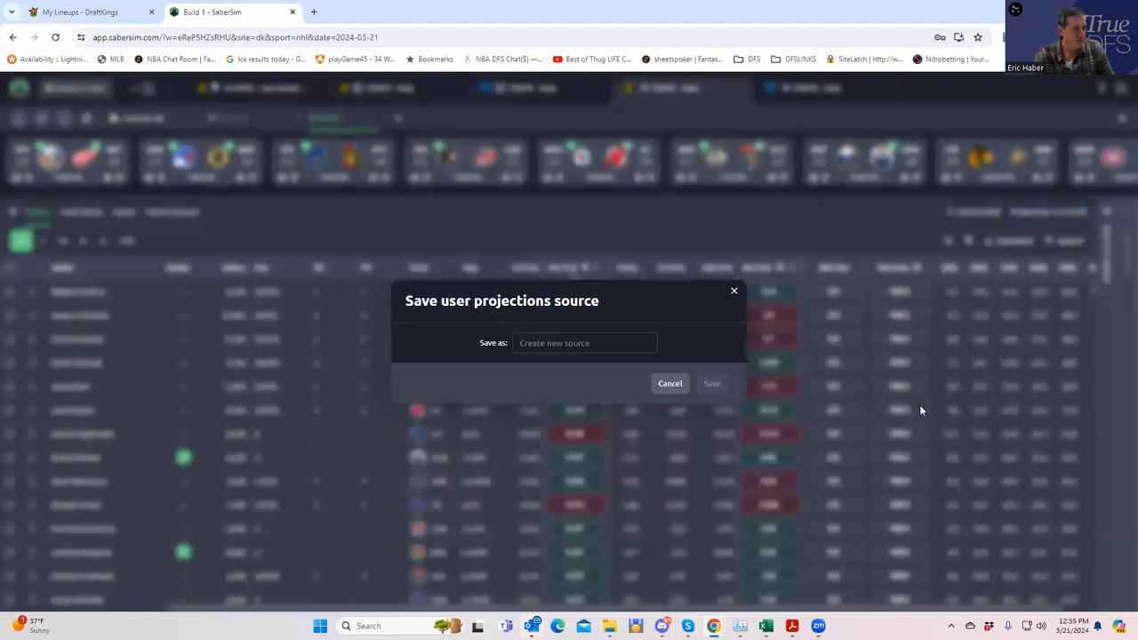
click(668, 384)
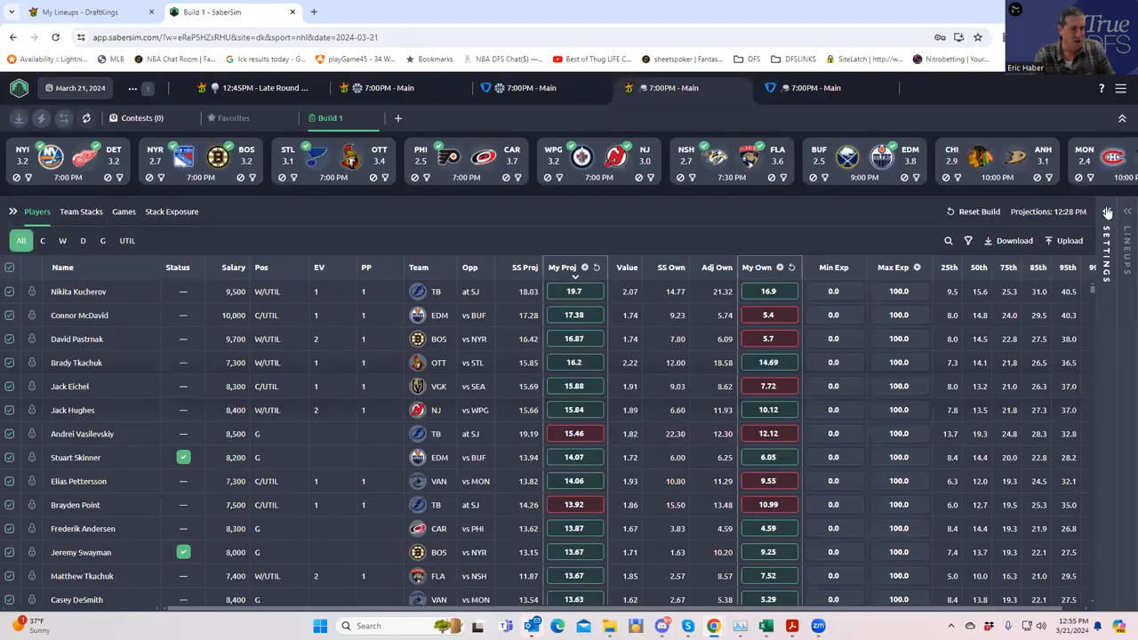
click(1106, 212)
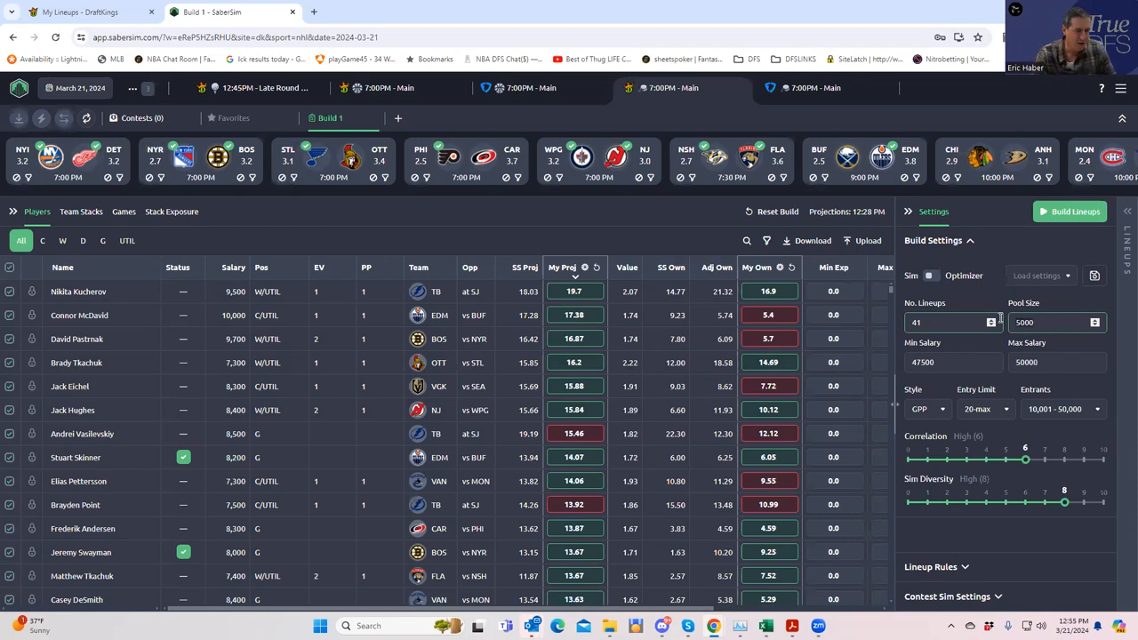
Step: Build 41 lineups from a 5000-lineup pool and display the results
click(1070, 211)
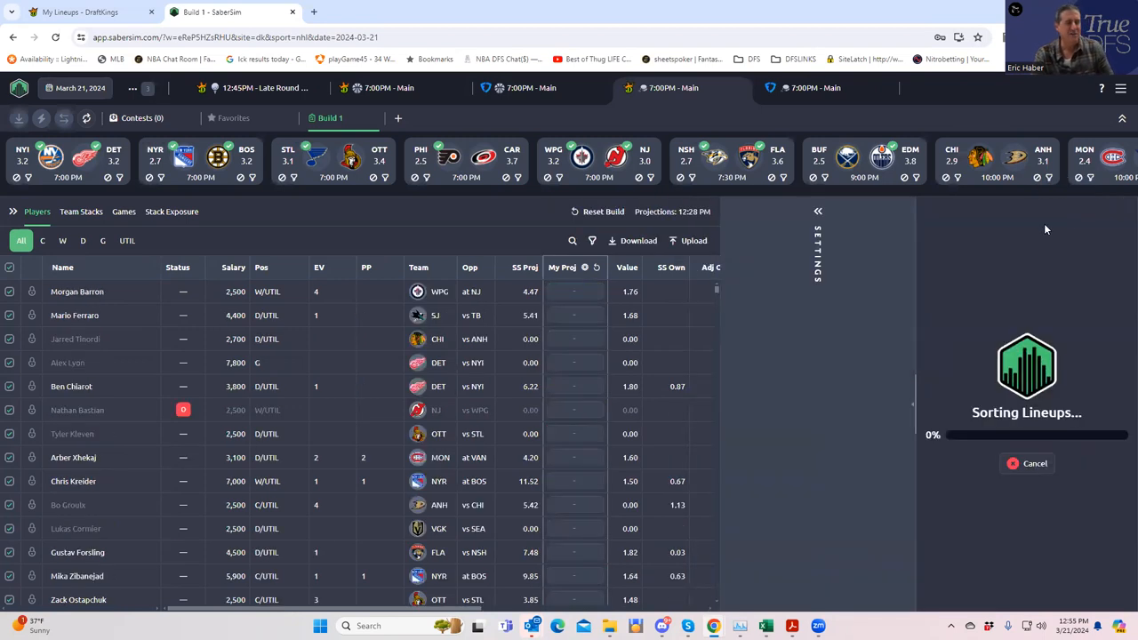
click(561, 266)
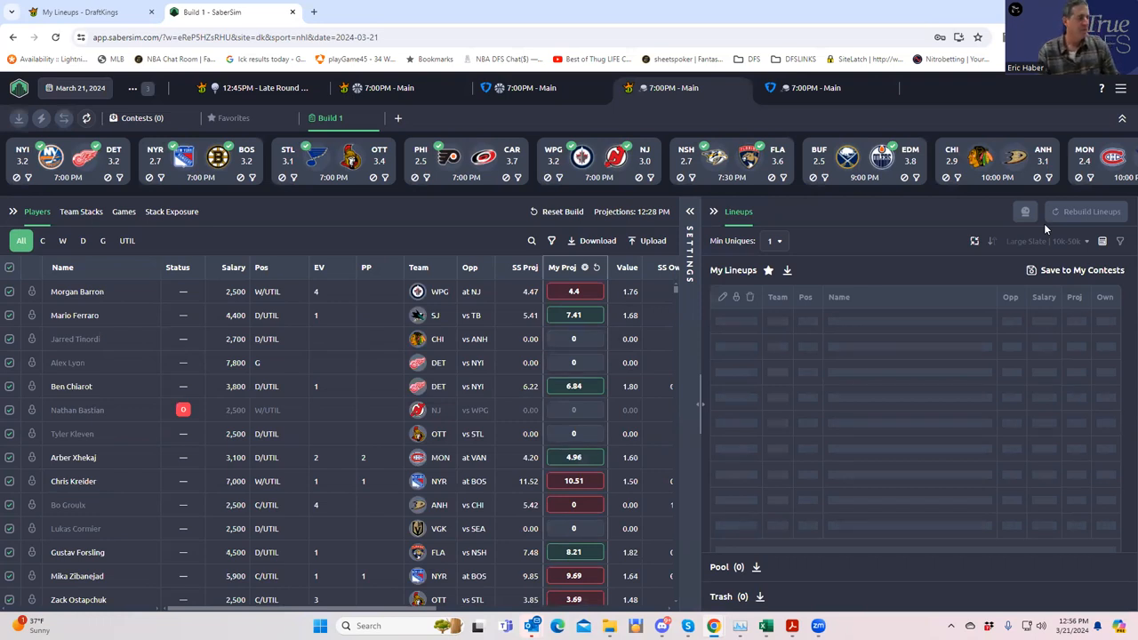
mouse_move(892, 285)
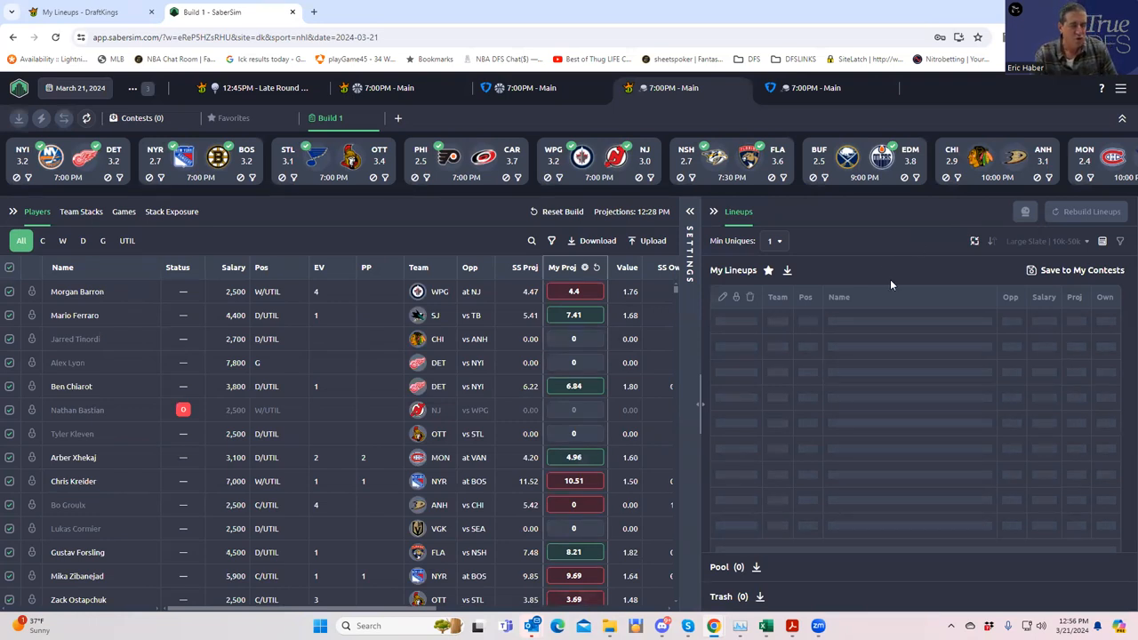
click(1084, 210)
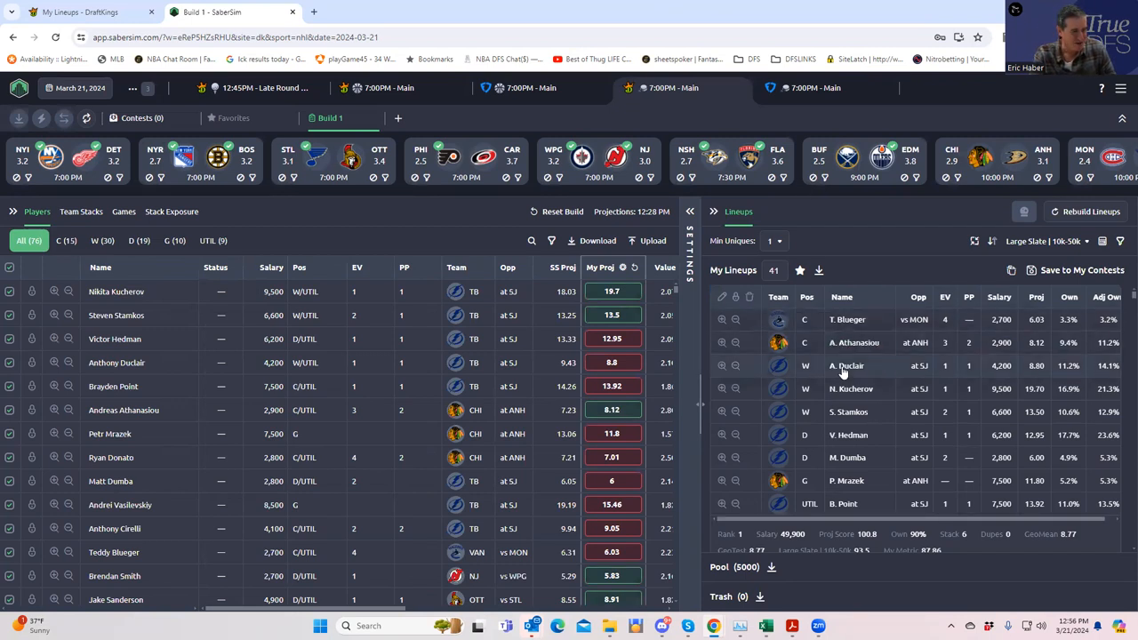
mouse_move(818, 455)
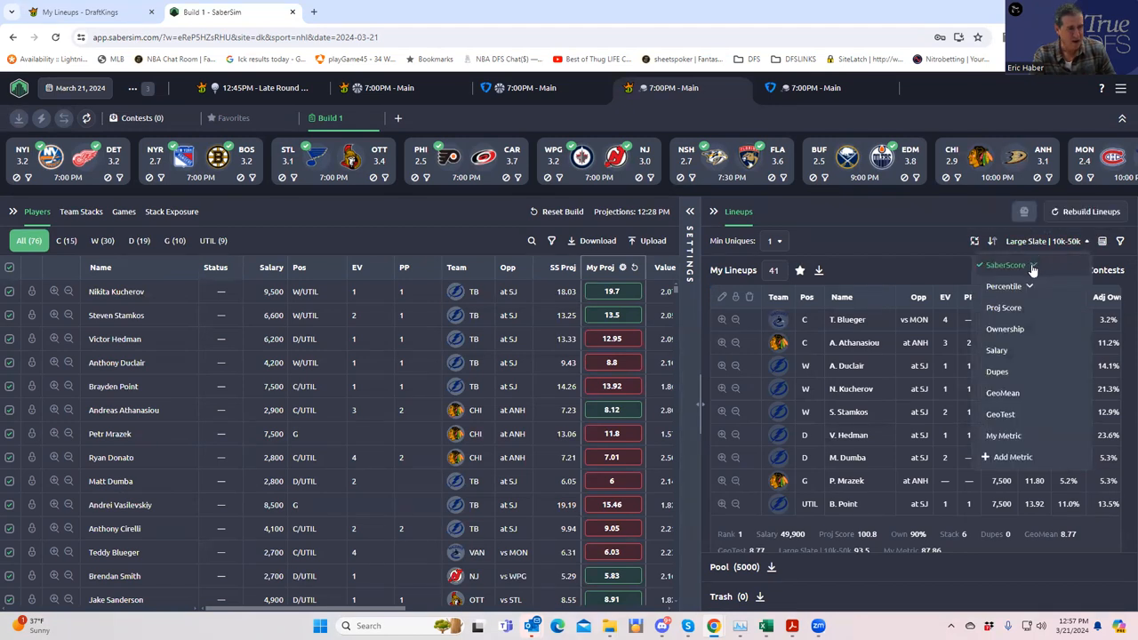
Step: Expand the SaberScore slate/contest-size ranking options for the 41 lineups
click(1005, 265)
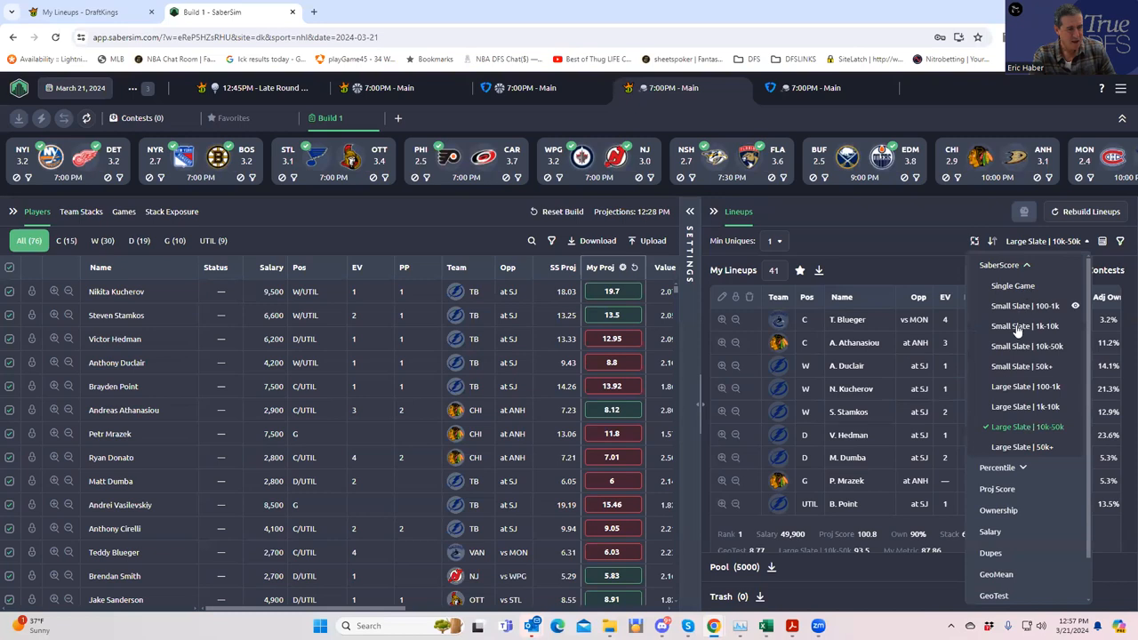
mouse_move(1070, 434)
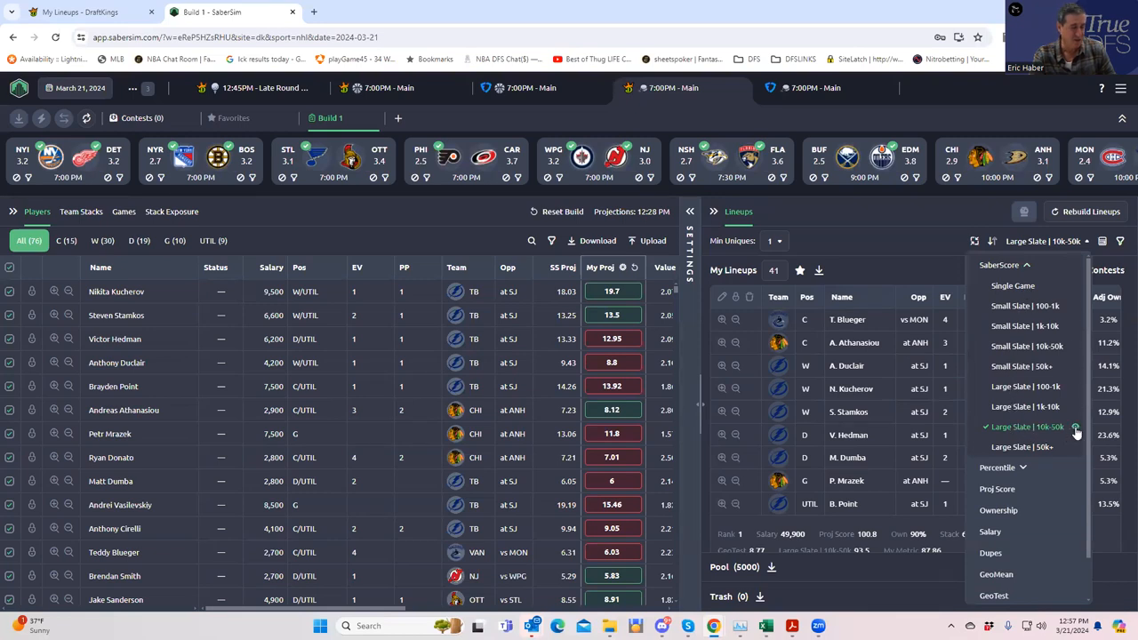
Step: Review the Large Slate 10k-50k metric formula, then show exposure by stack type
click(1076, 426)
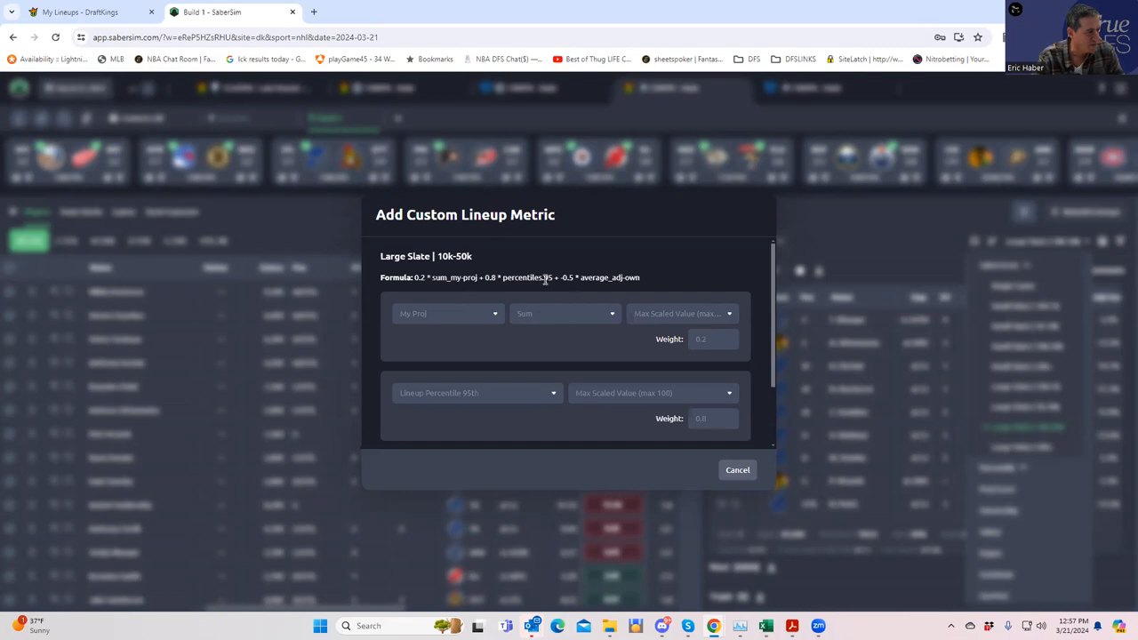
mouse_move(603, 288)
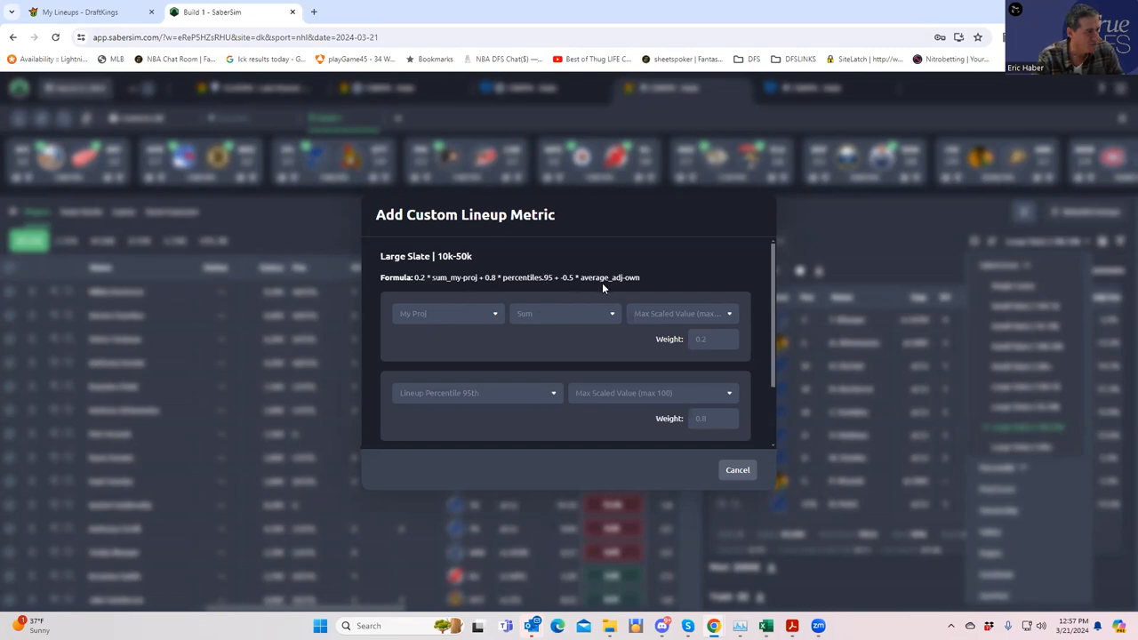
mouse_move(611, 294)
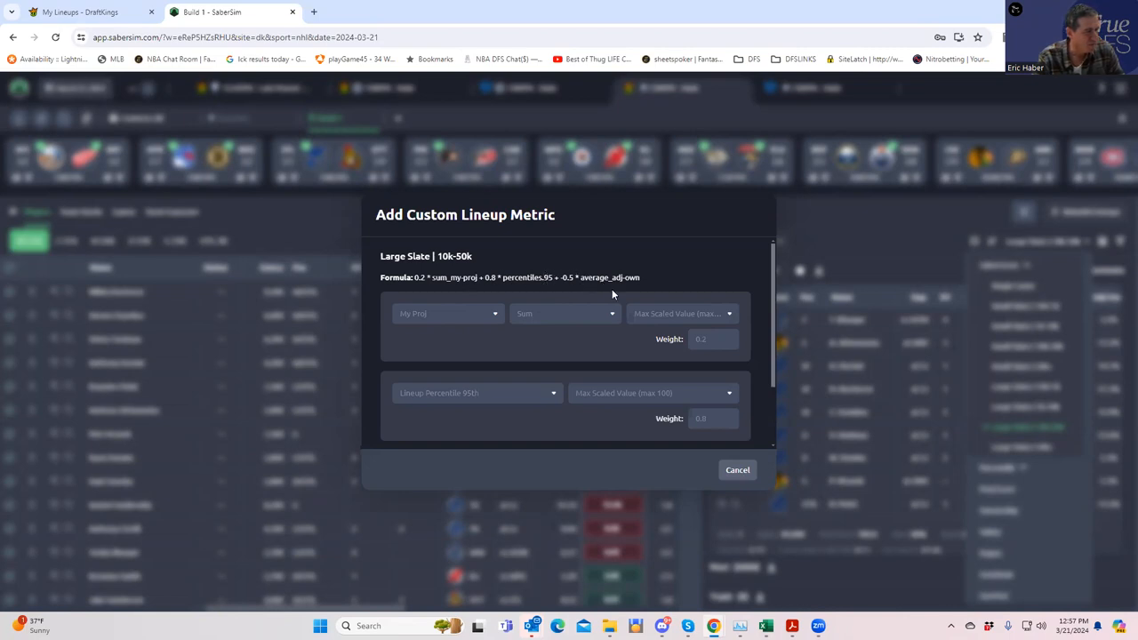
click(736, 469)
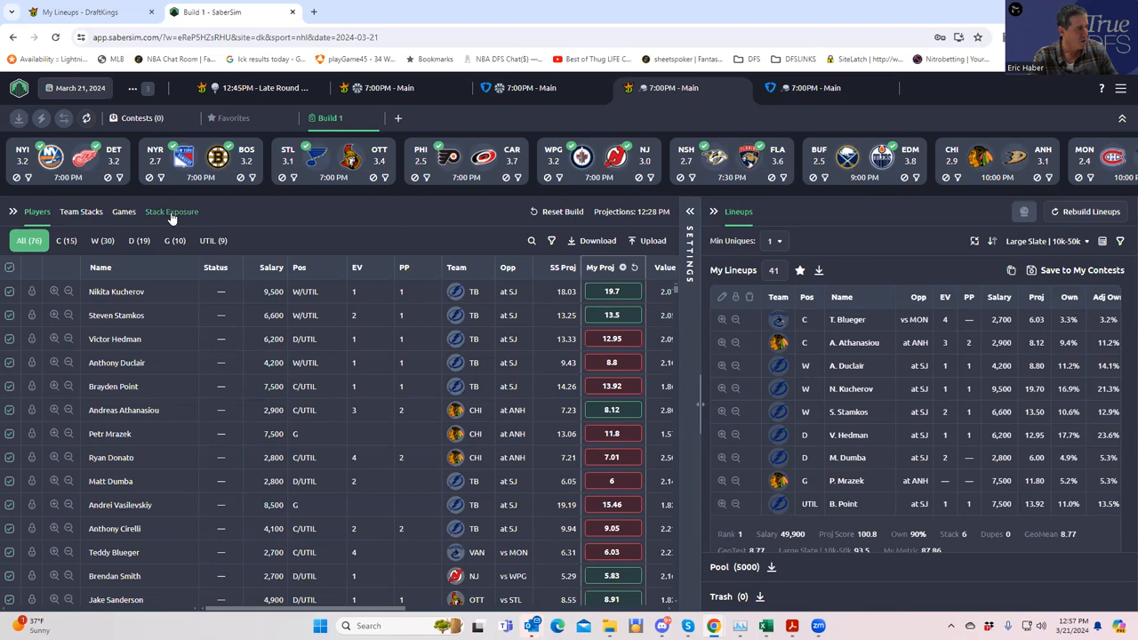
click(171, 212)
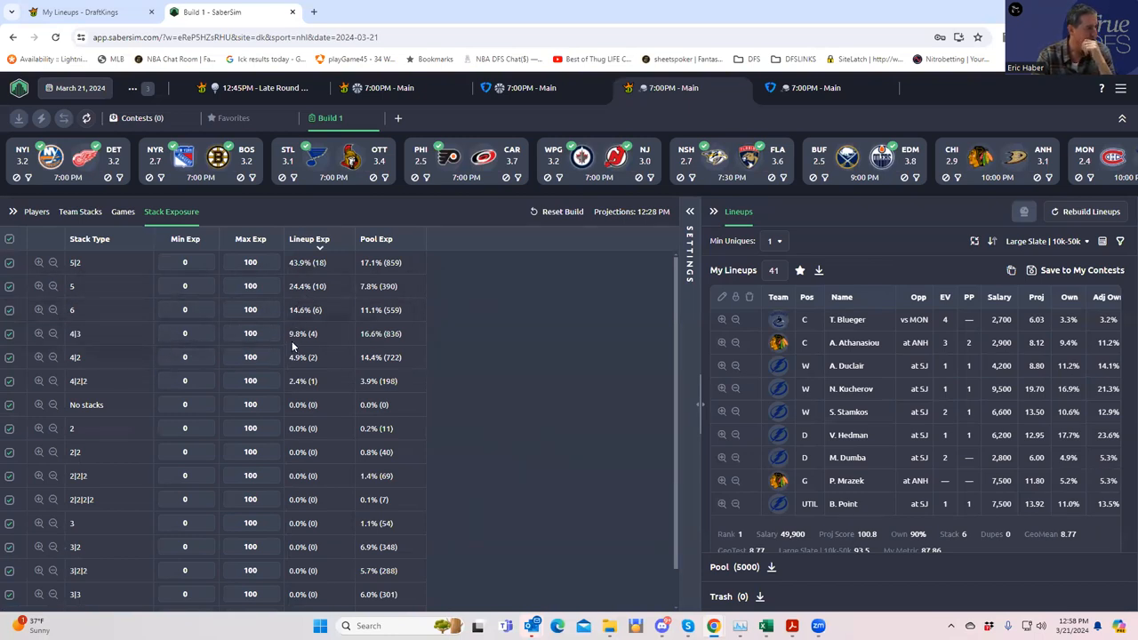
mouse_move(280, 371)
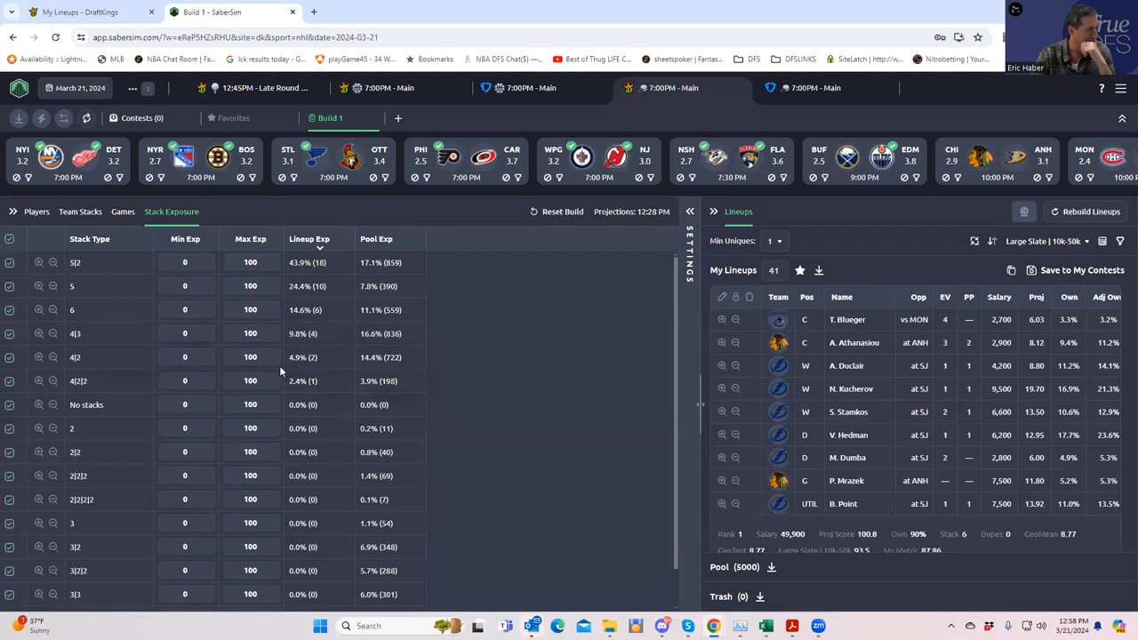
mouse_move(124, 377)
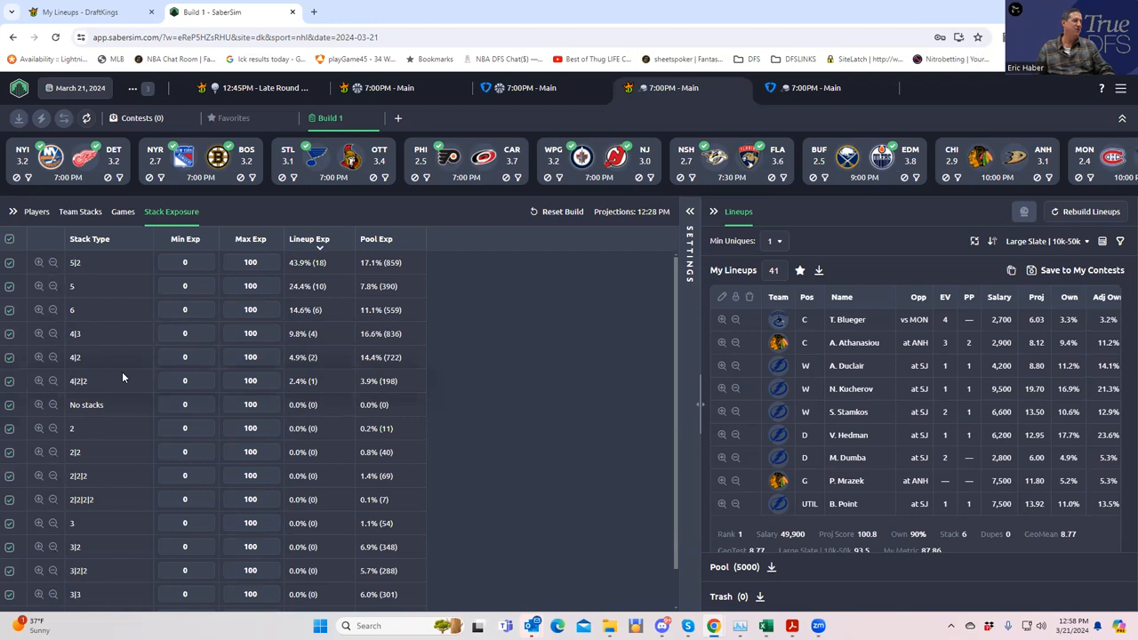
mouse_move(62, 389)
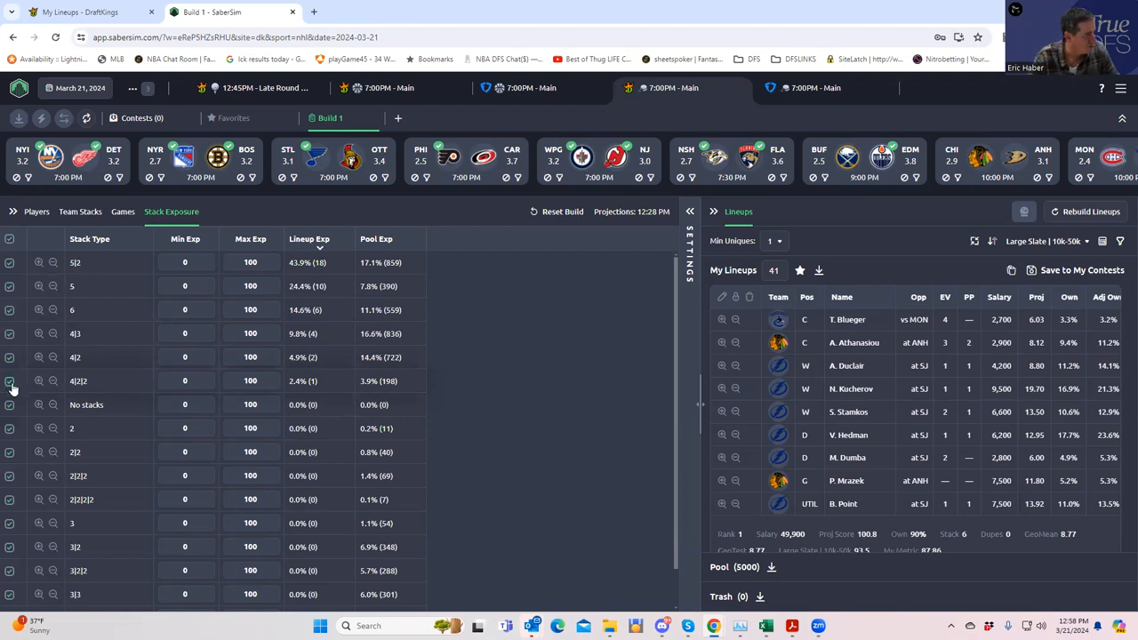
Step: Exclude the 5, 4|2 and 4|2|1 stack types, apply the limits and show team stack exposure
click(9, 381)
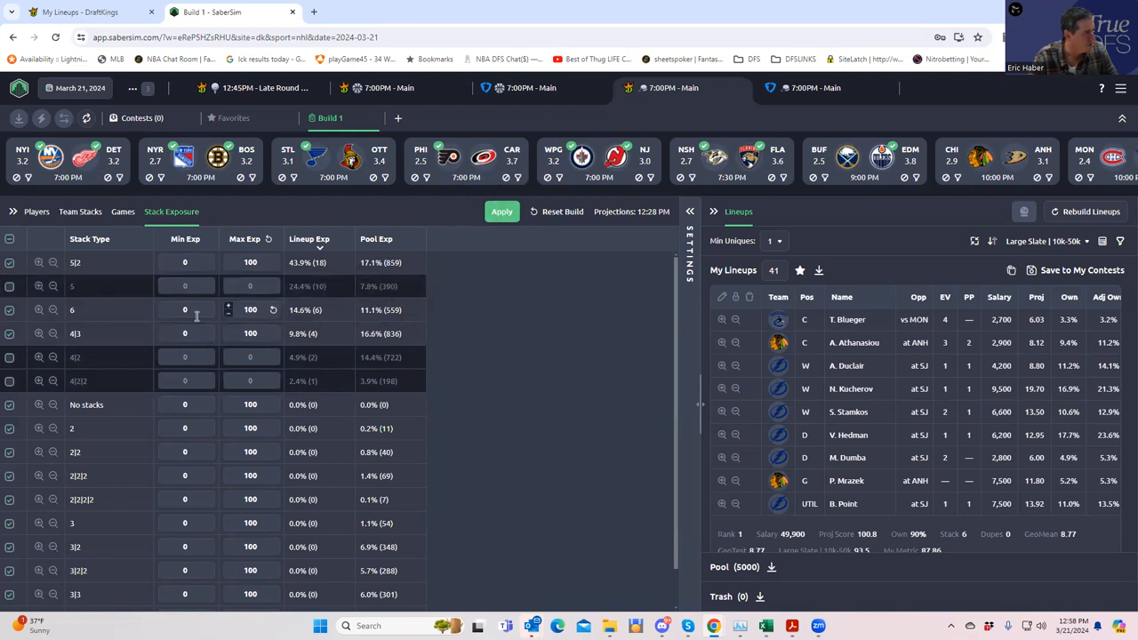
click(501, 212)
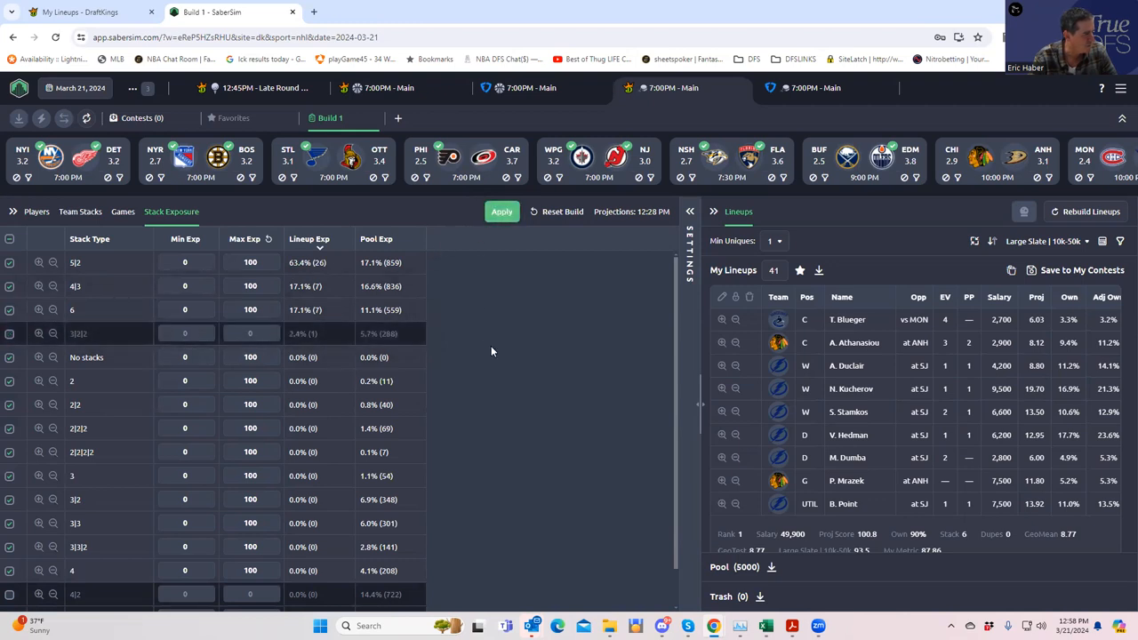
click(502, 211)
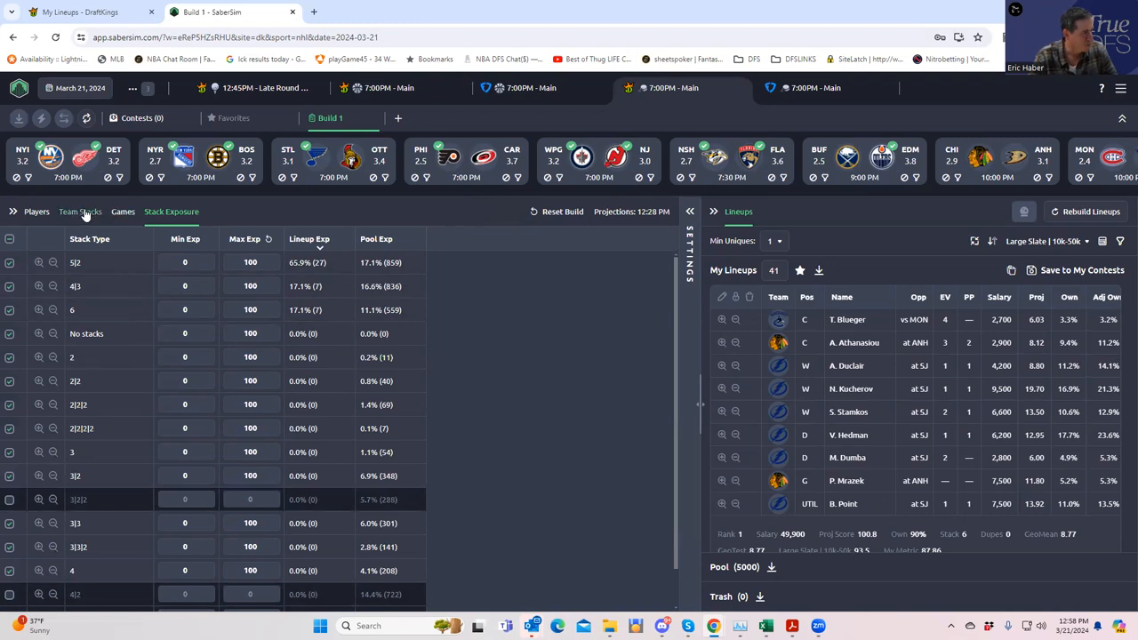
click(80, 211)
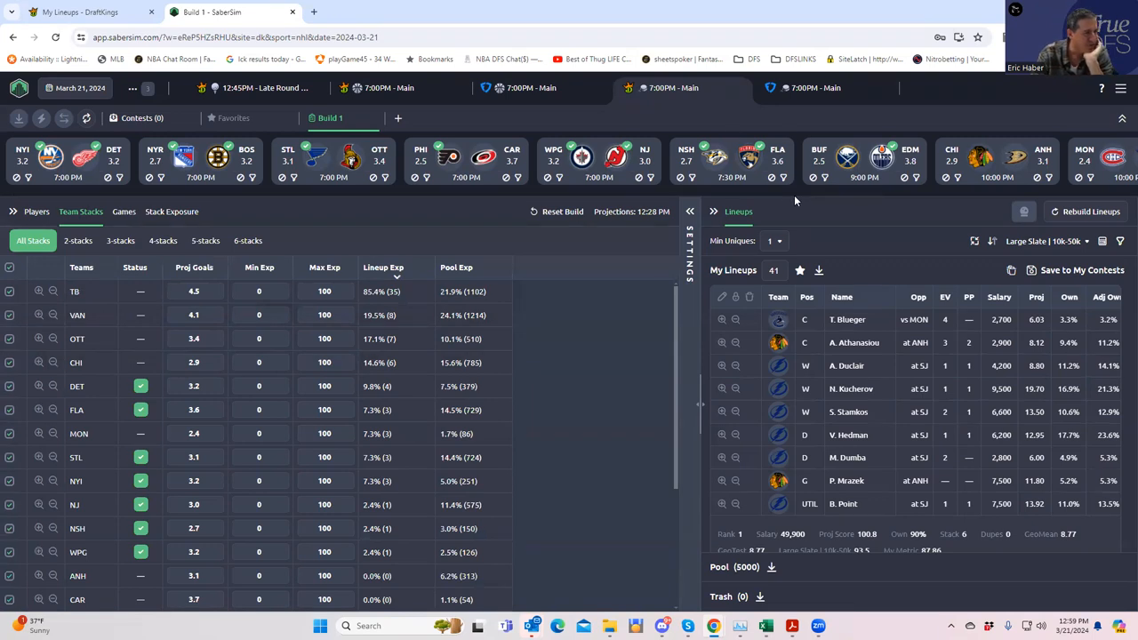
scroll(right, 3)
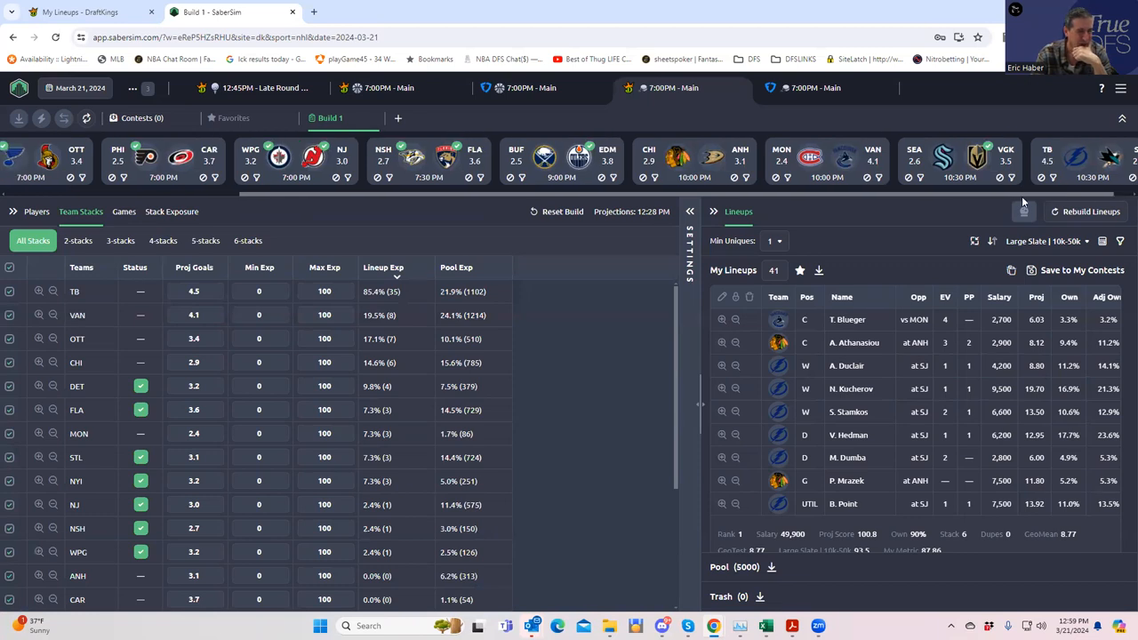
scroll(right, 3)
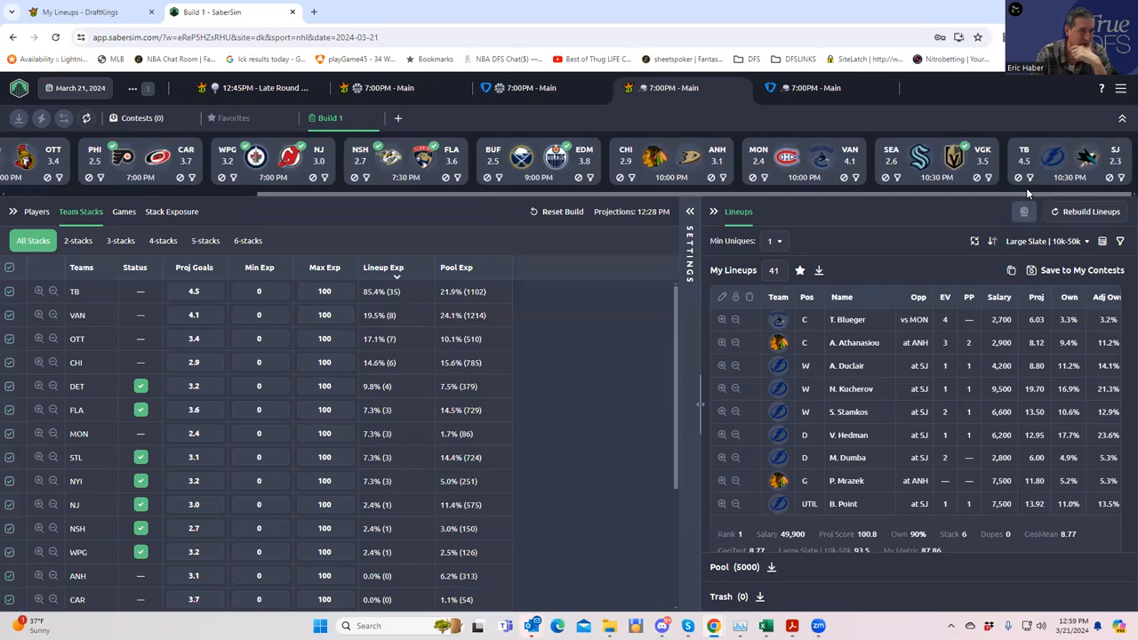
mouse_move(1052, 164)
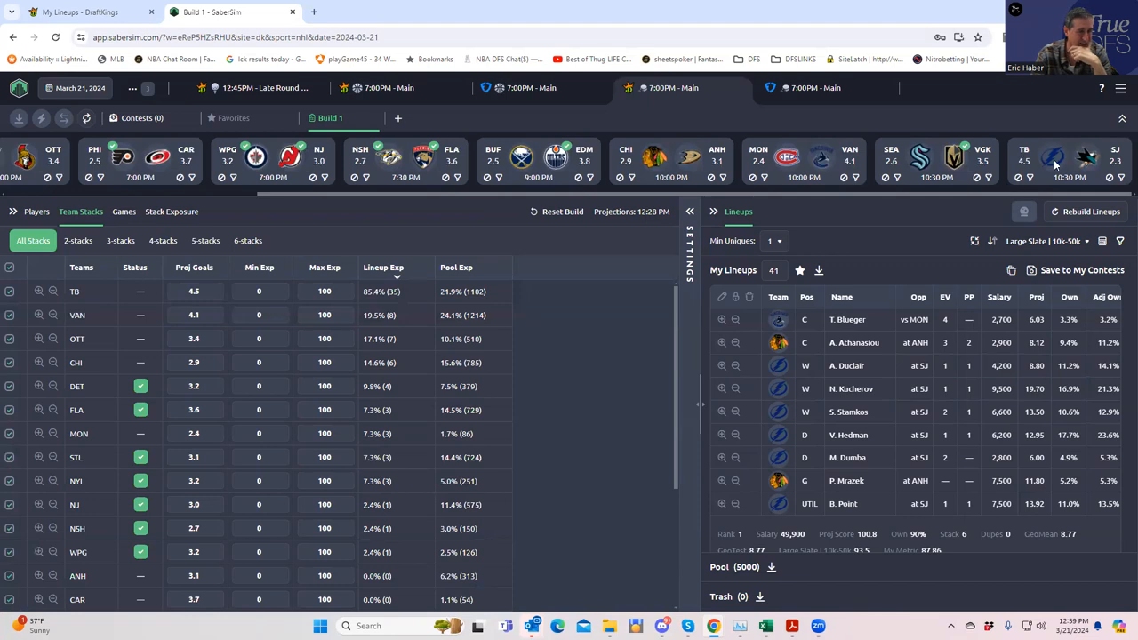
mouse_move(584, 196)
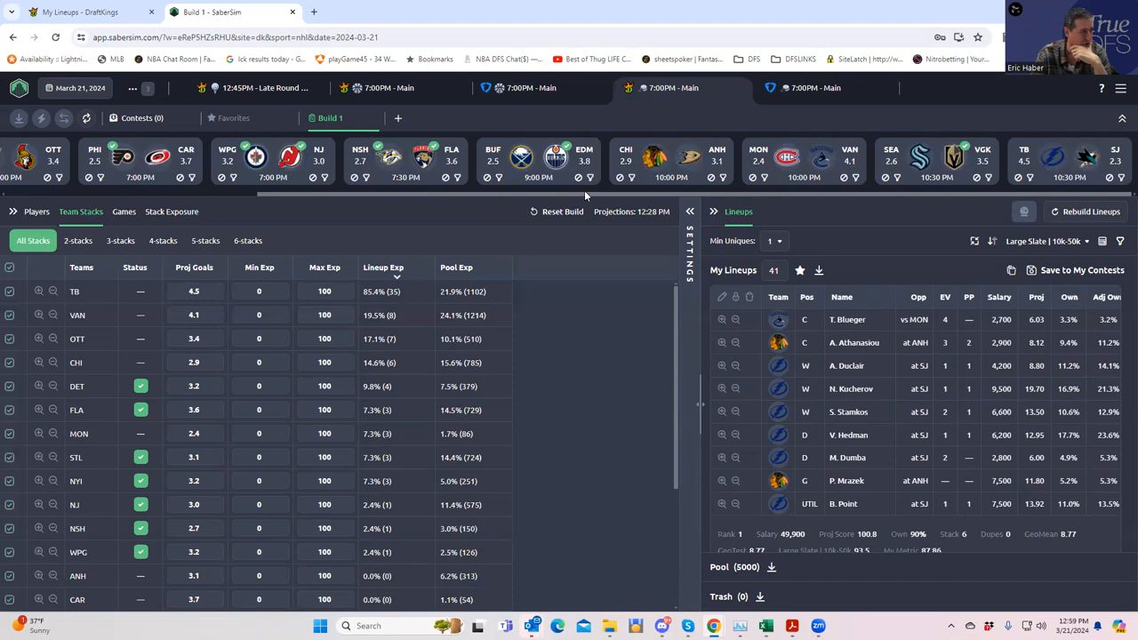
mouse_move(981, 182)
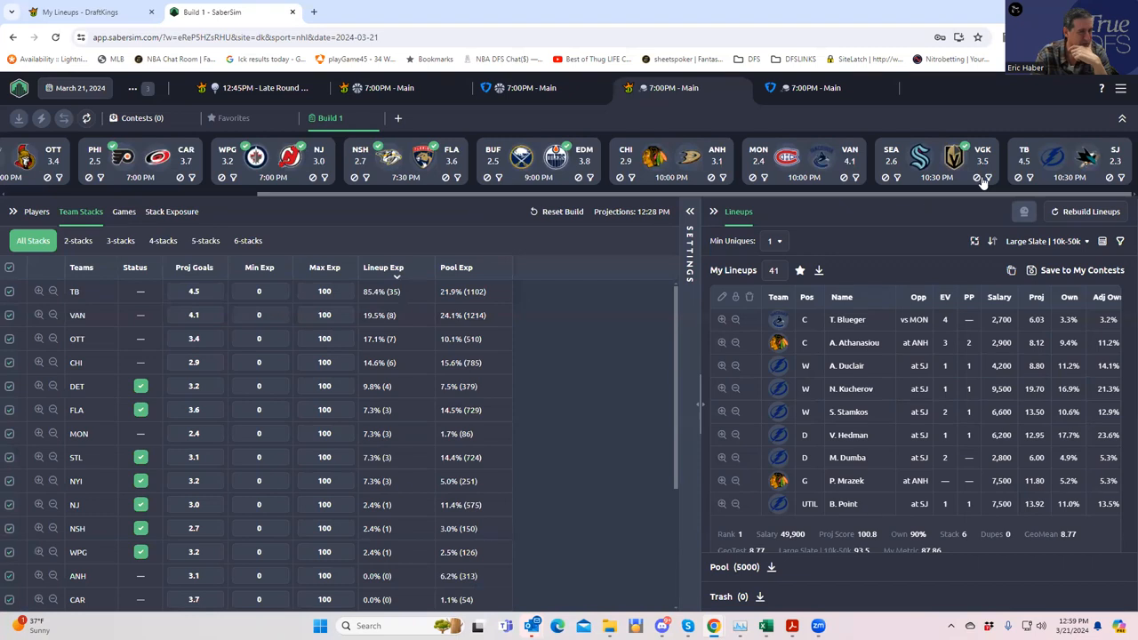
mouse_move(878, 169)
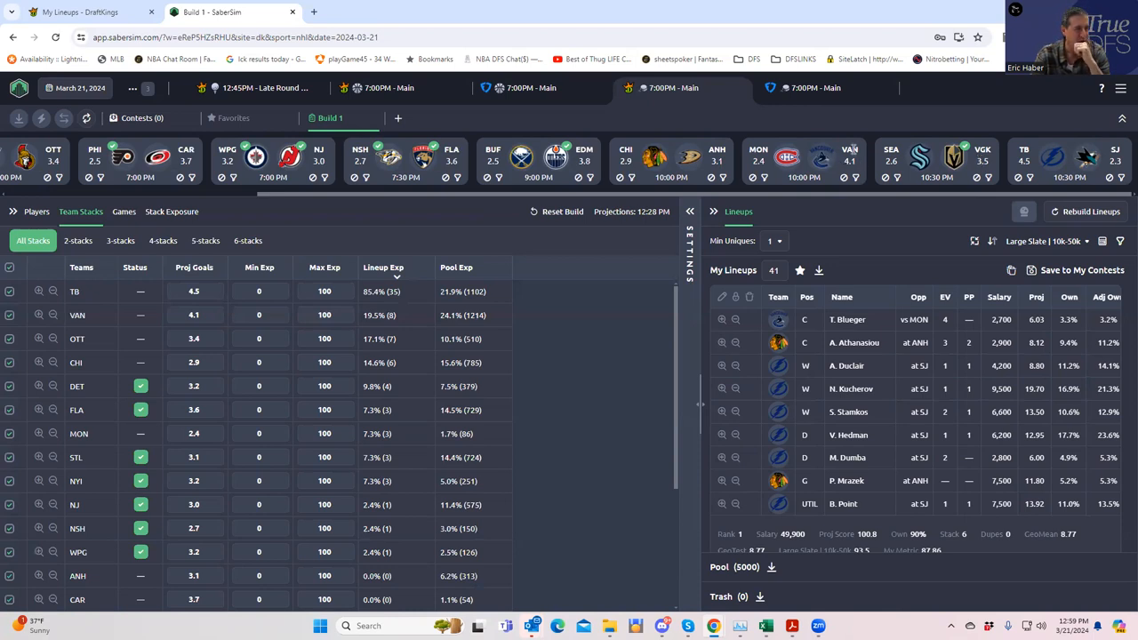
click(618, 178)
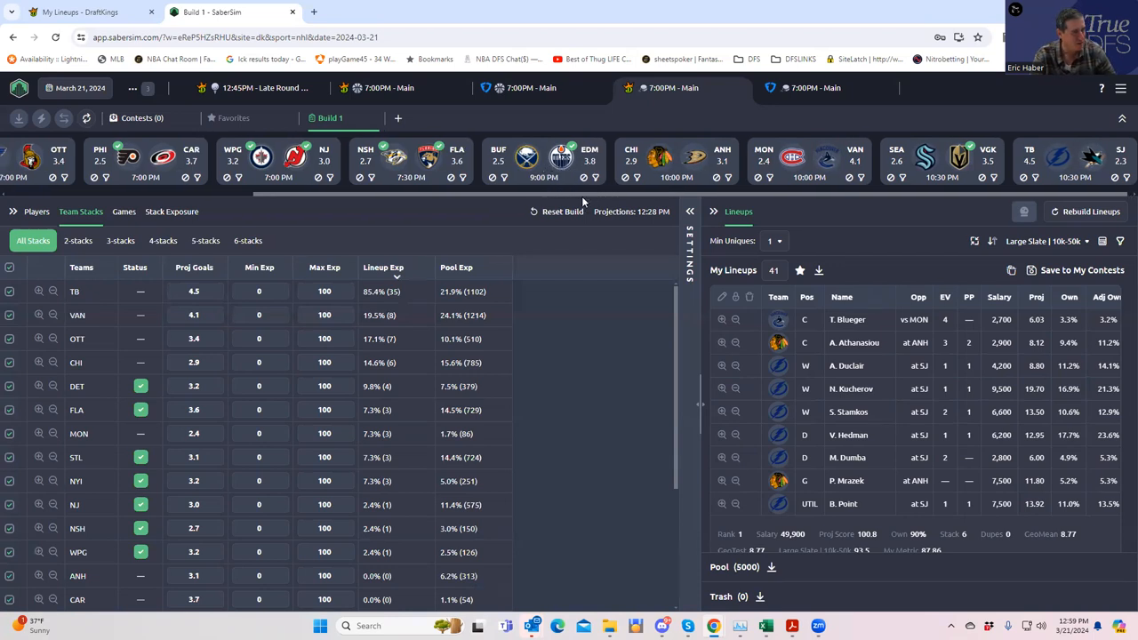
scroll(left, 3)
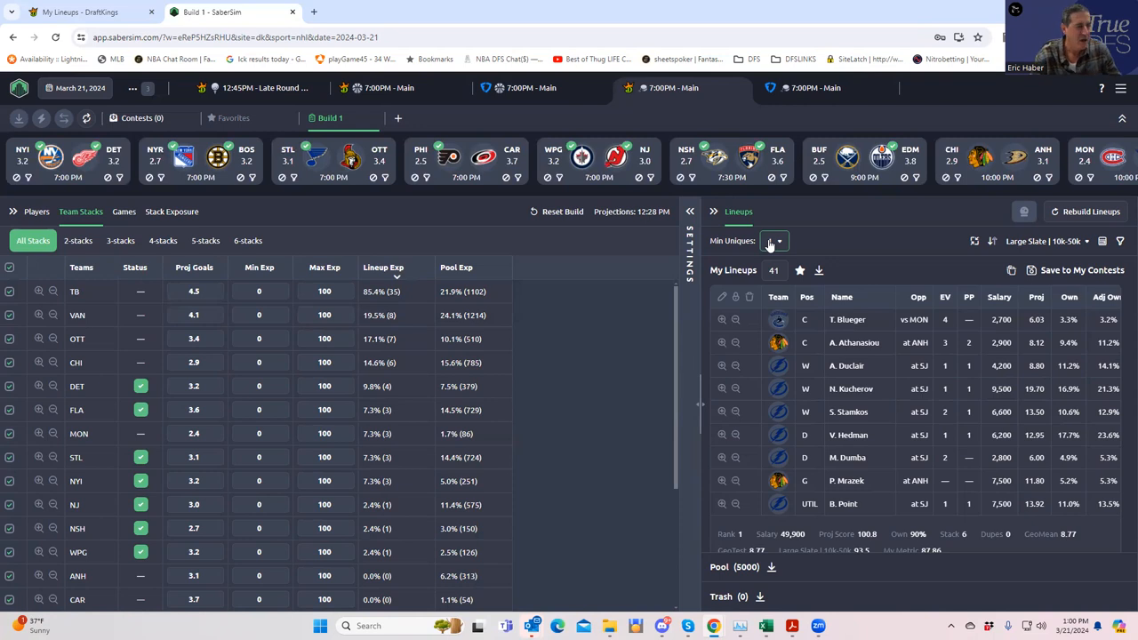
Step: Raise the Min Uniques value required between lineups
click(771, 242)
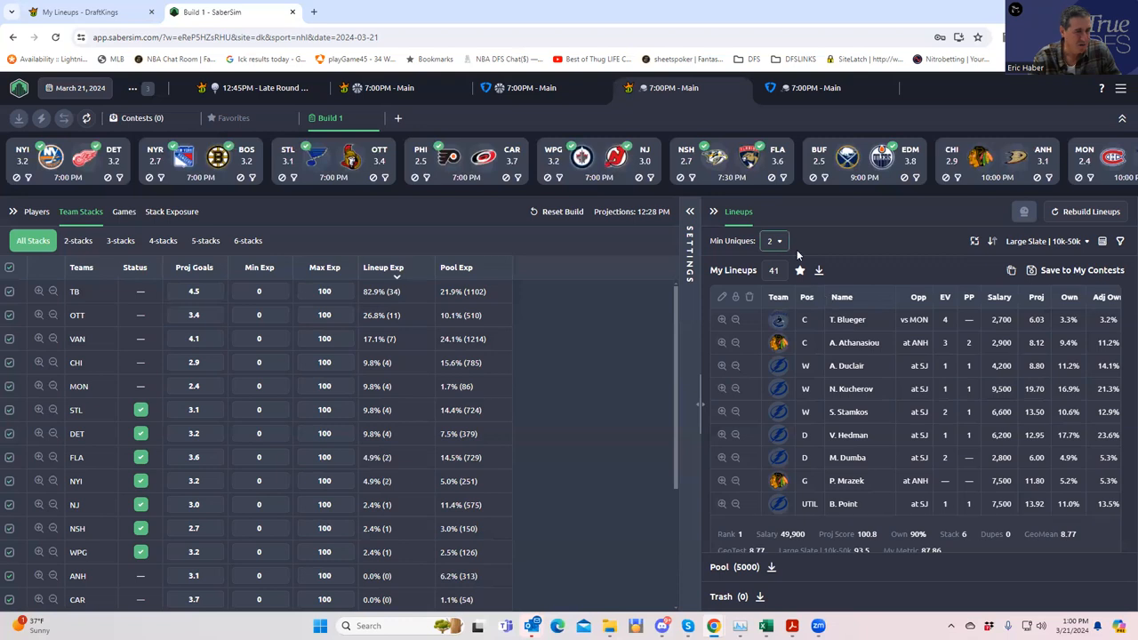
click(771, 270)
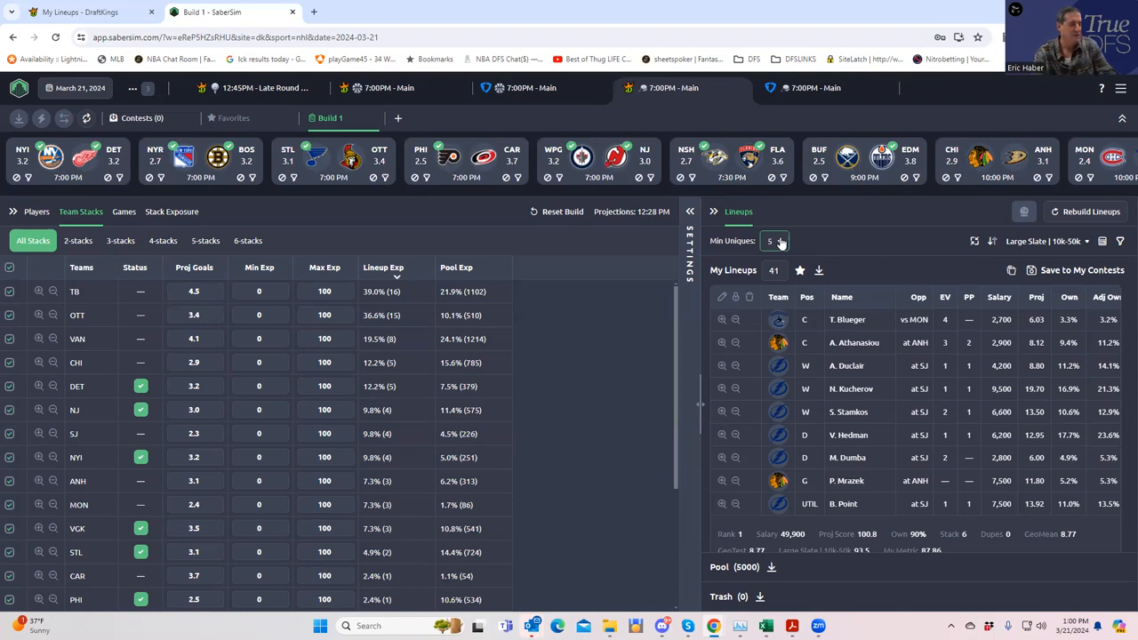
click(775, 242)
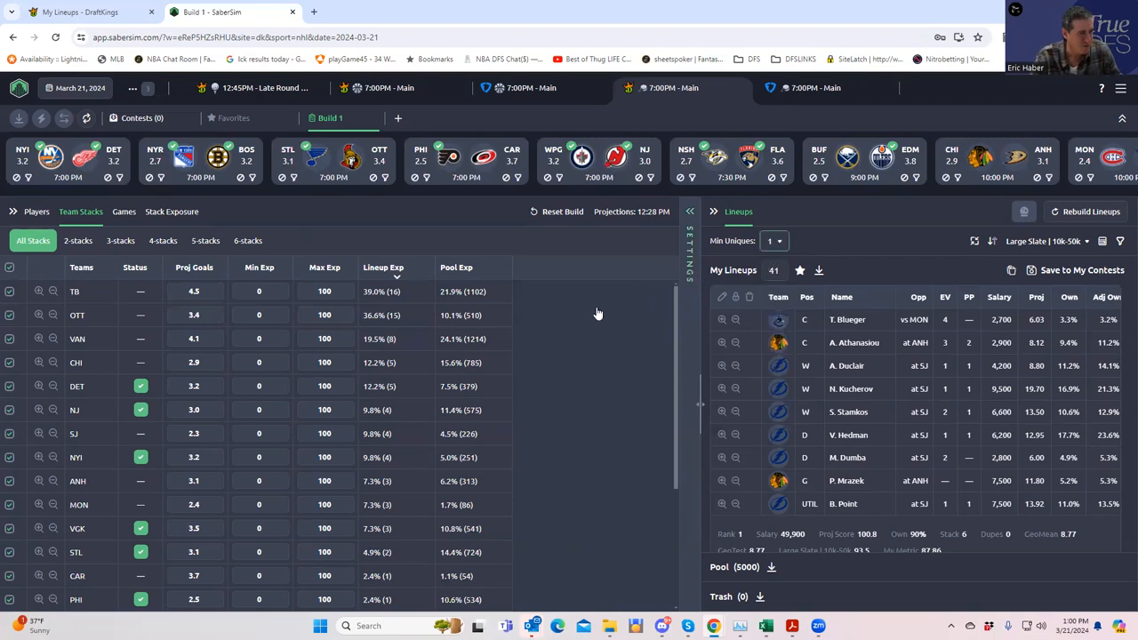
click(383, 267)
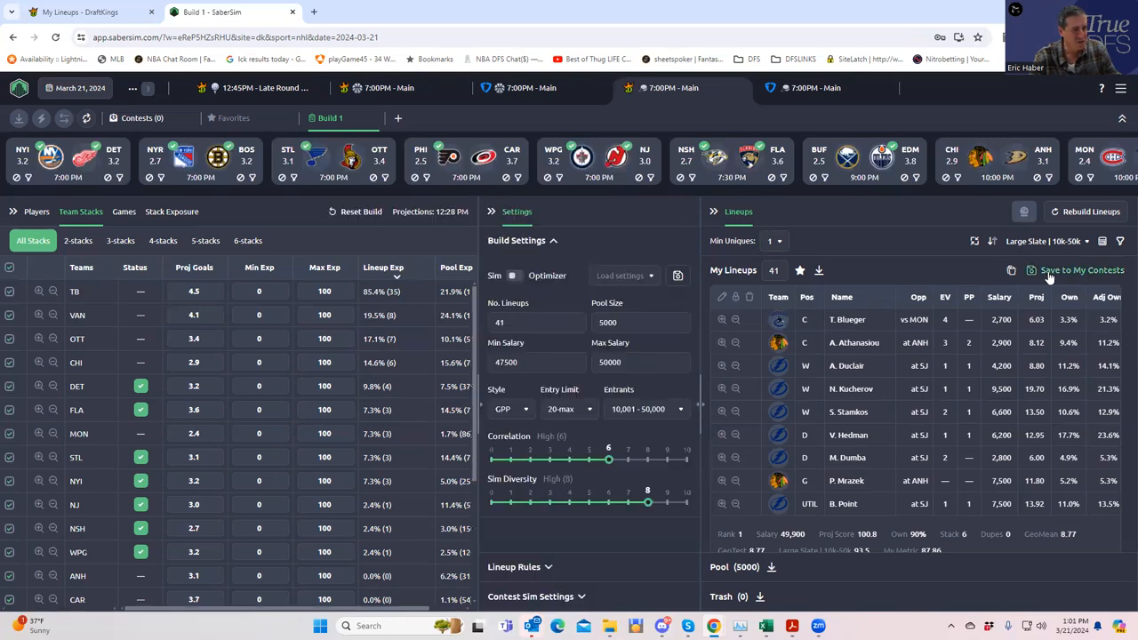
Step: Start saving the 41 lineups to My Contests and choose to upload an entries file
click(1080, 270)
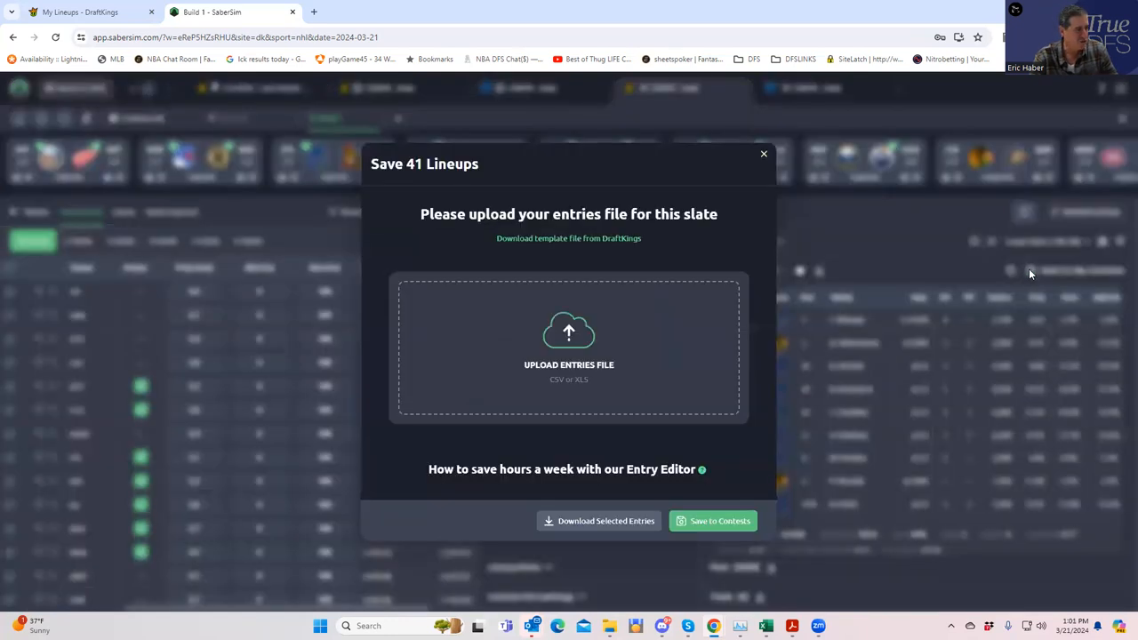
click(569, 346)
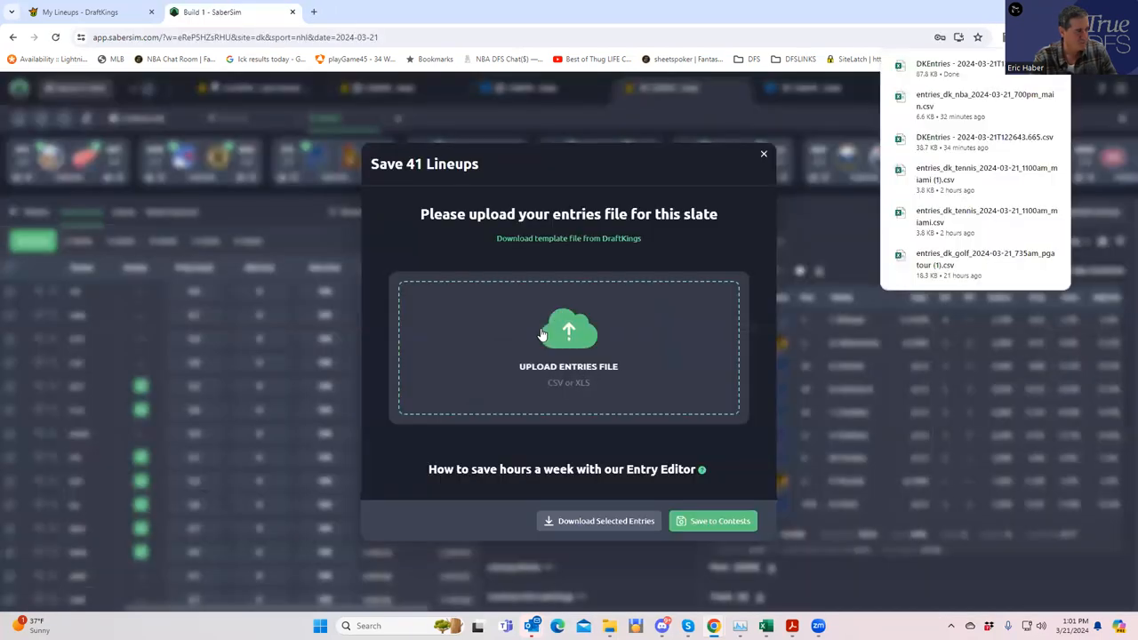
click(568, 346)
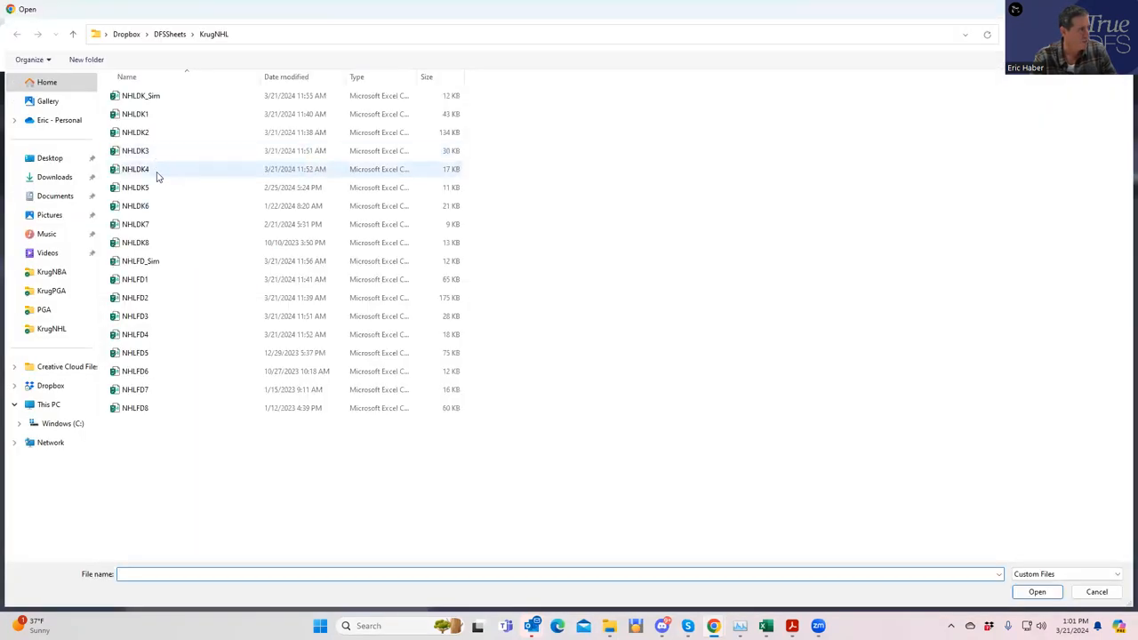
Step: Upload the DKEntries CSV from Downloads and start a contest sim setup for the $40K contest
click(53, 176)
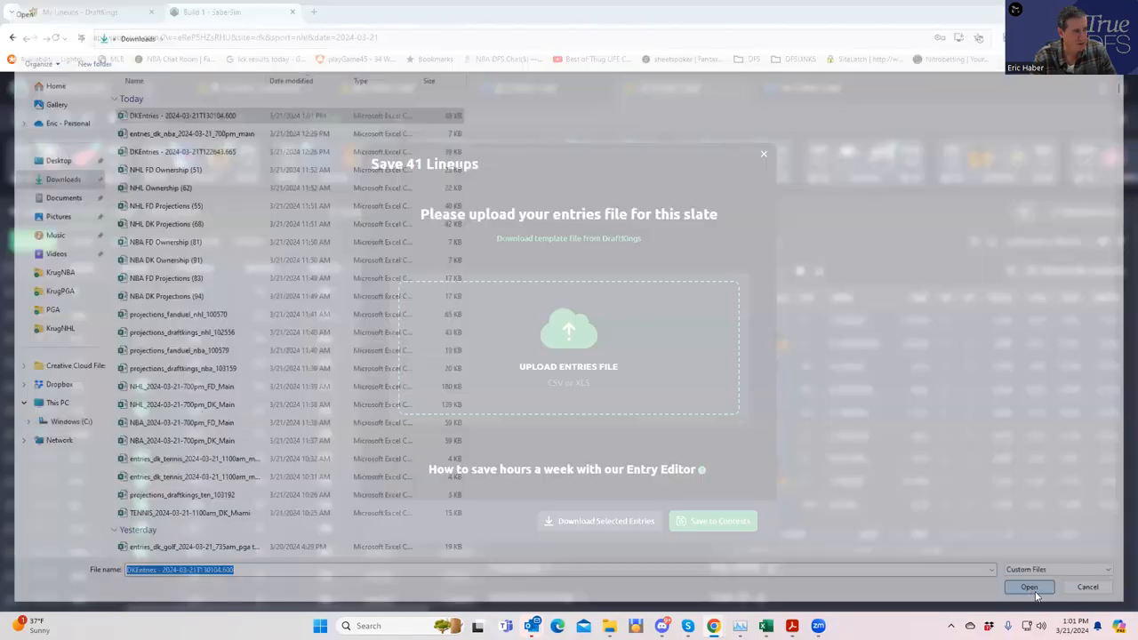
click(1028, 587)
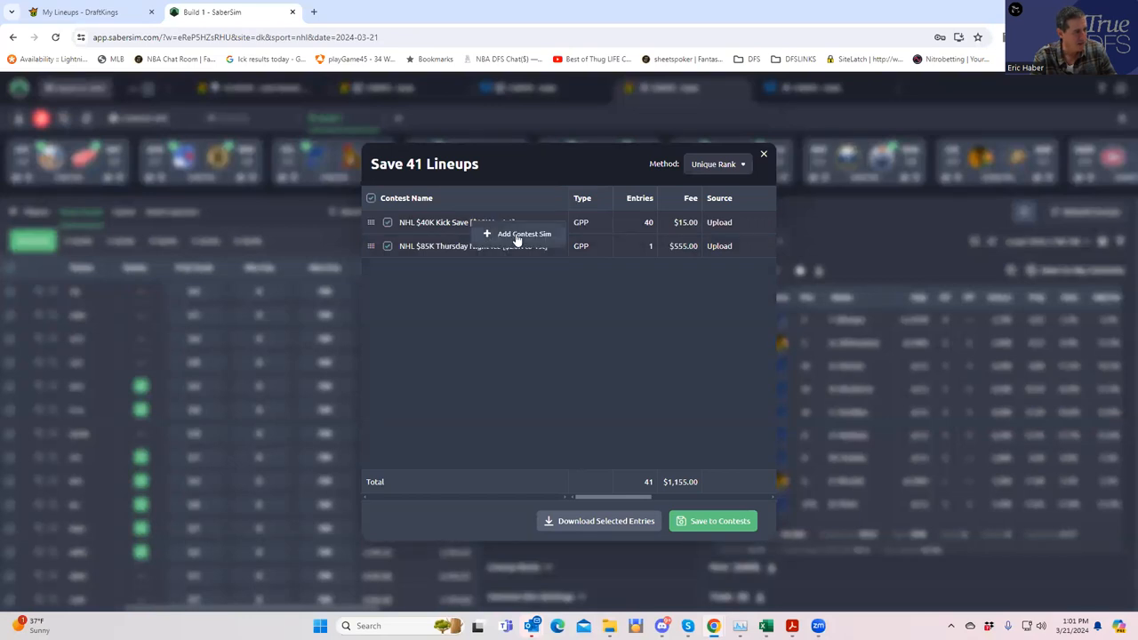
click(522, 233)
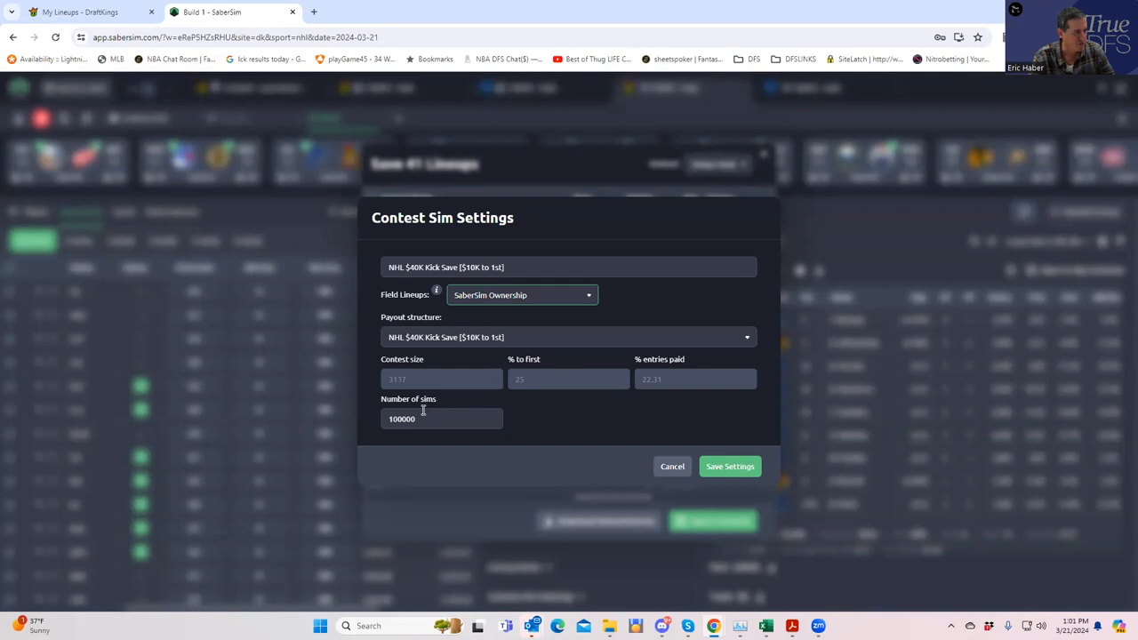
Step: Set Build 1 as field lineups with 100000 sims for Kick Save and Thursday Night Ice, and save both
click(441, 419)
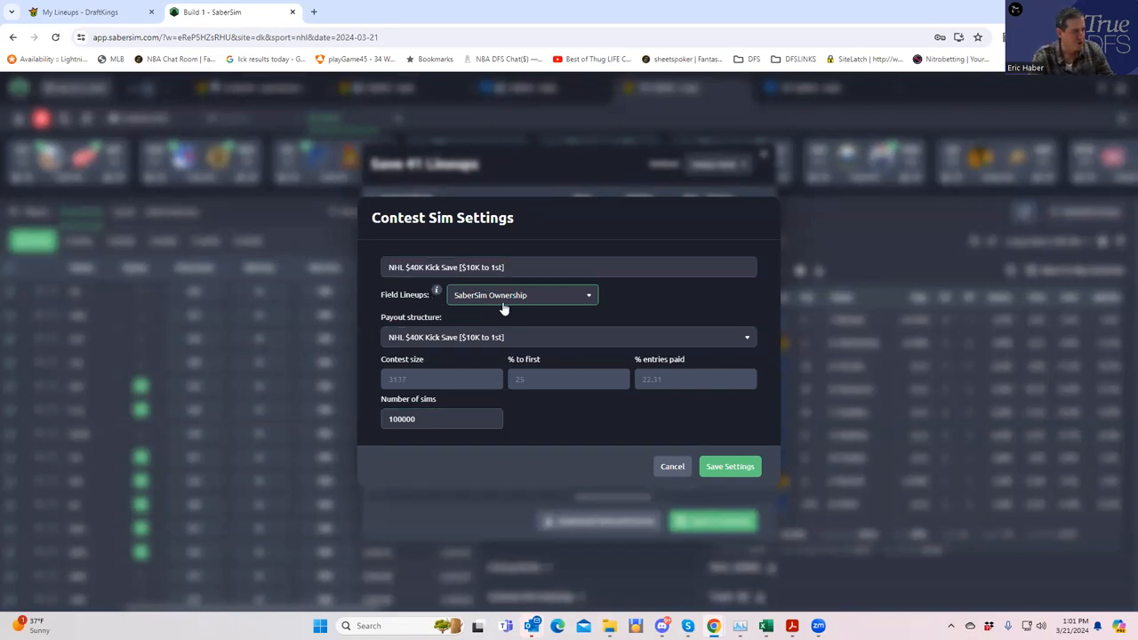
mouse_move(437, 292)
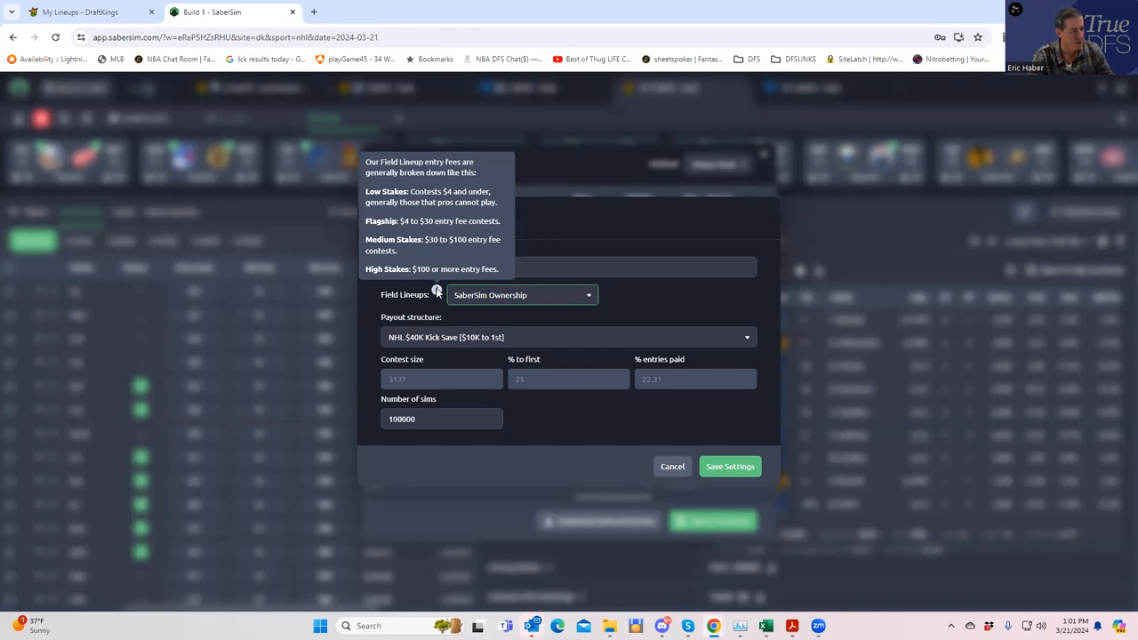
mouse_move(649, 306)
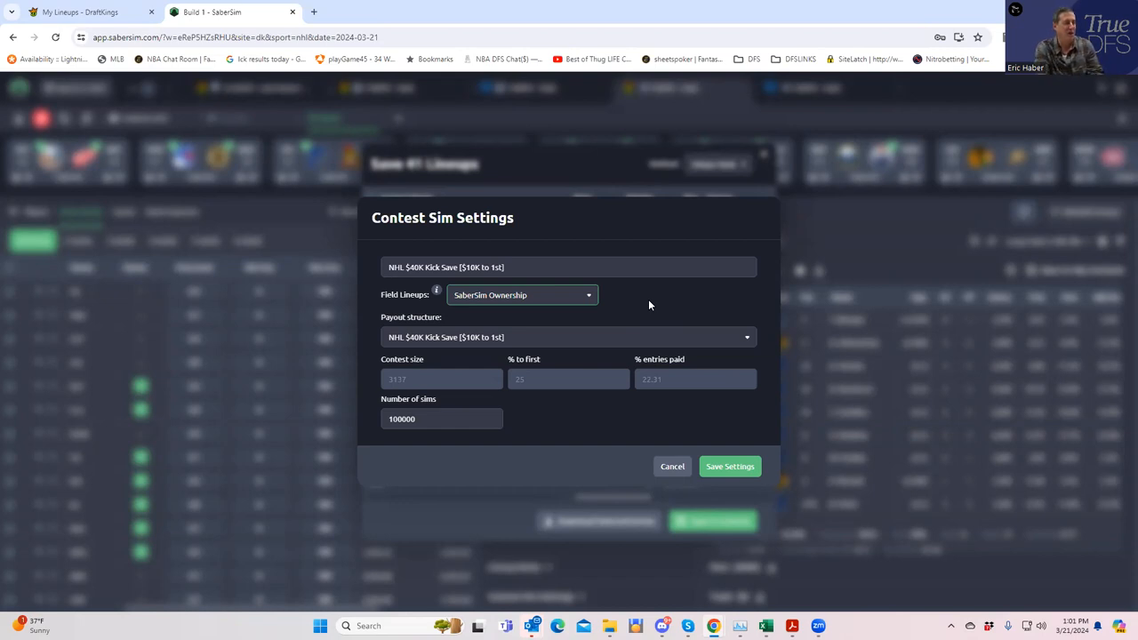
mouse_move(583, 318)
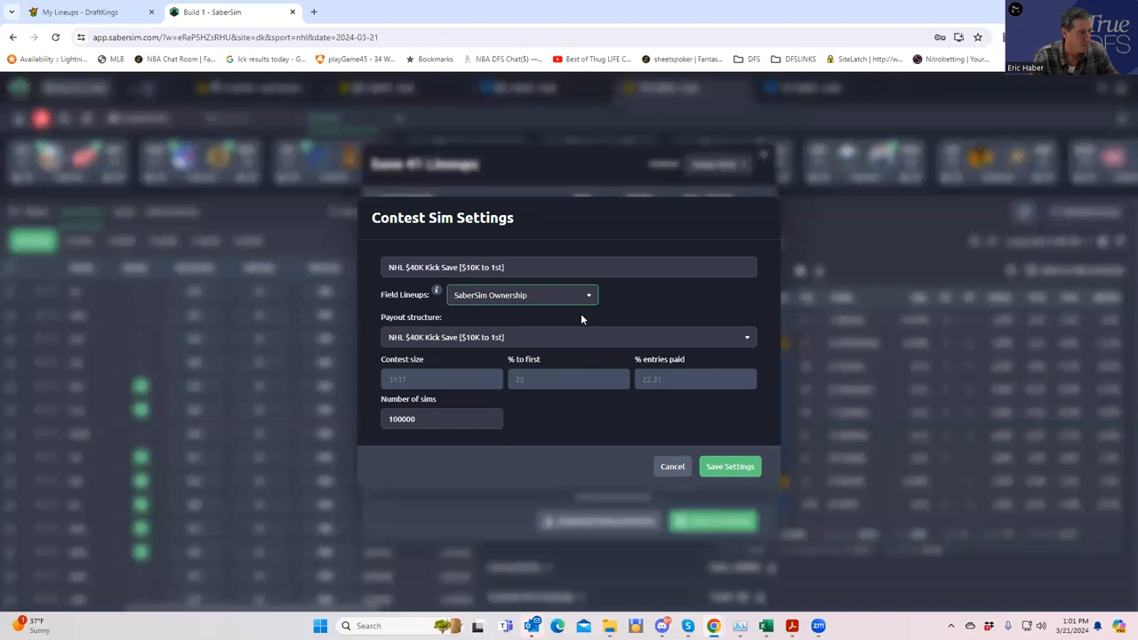
click(523, 295)
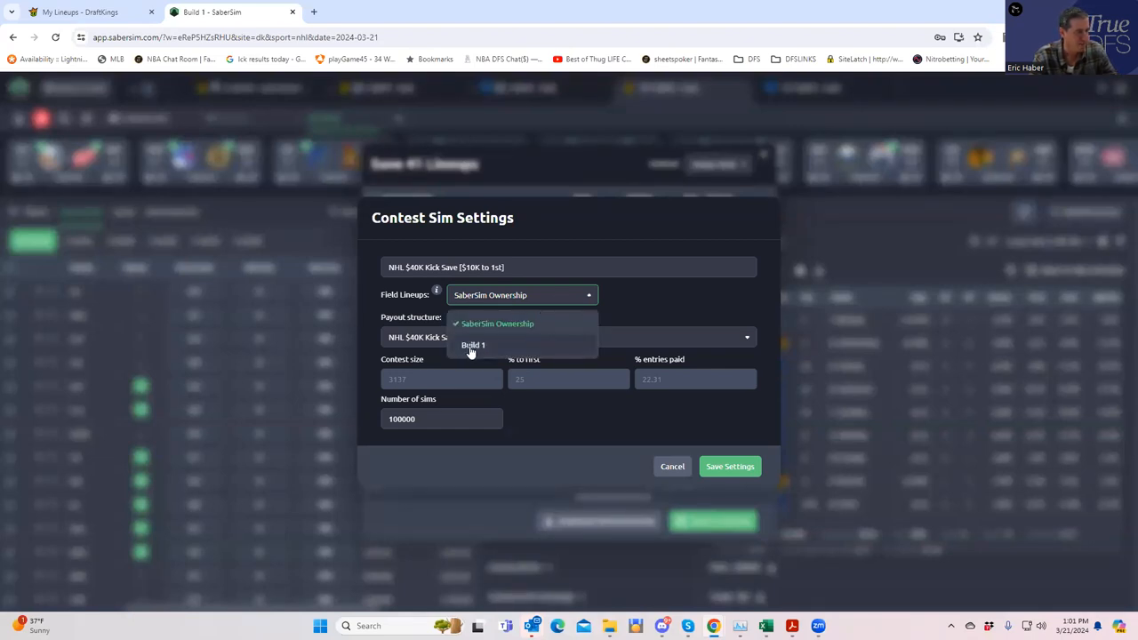
click(473, 345)
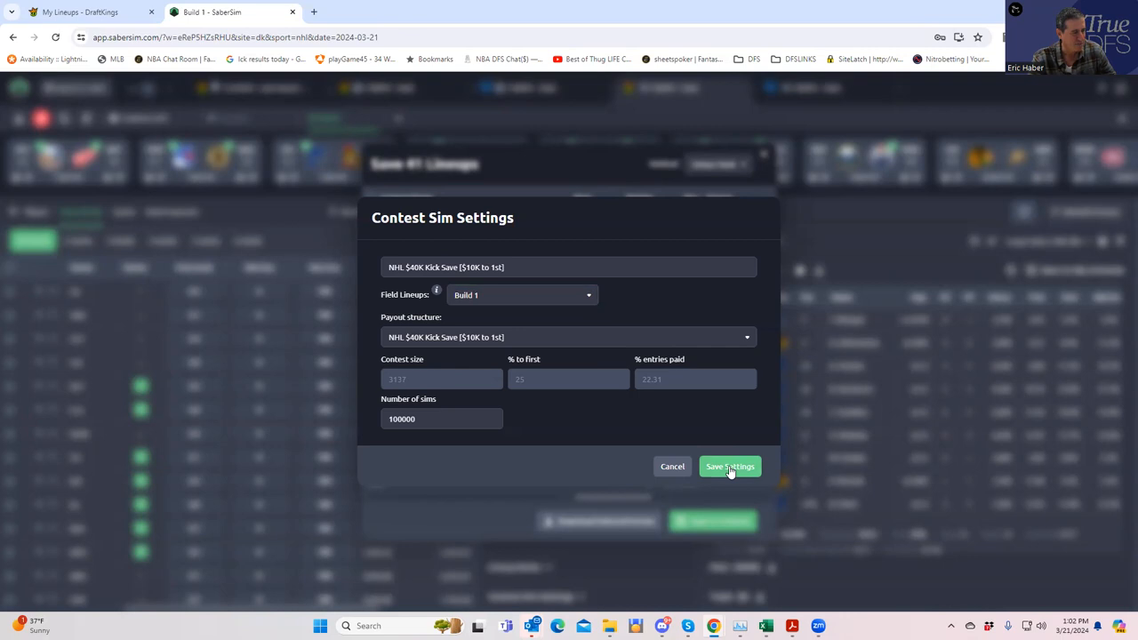
click(728, 466)
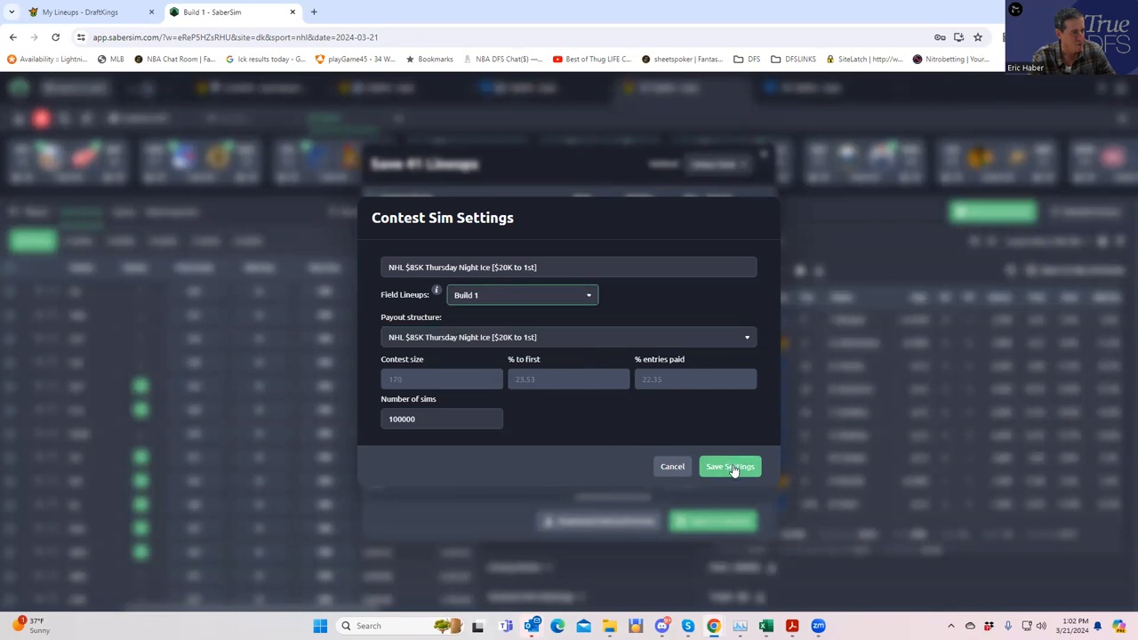
click(728, 466)
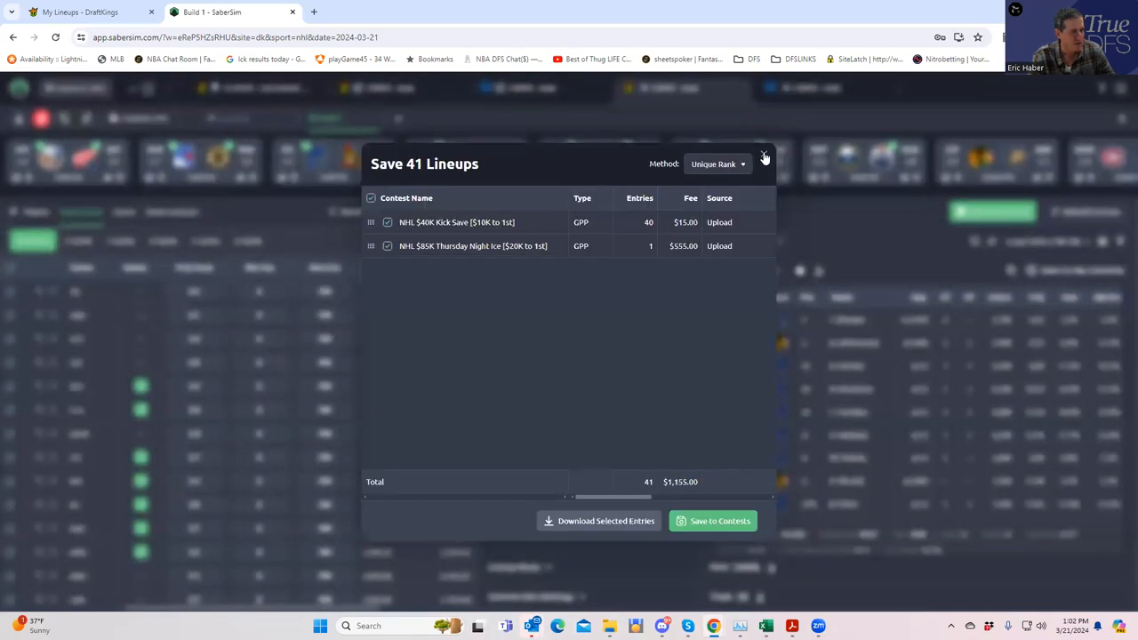
click(764, 158)
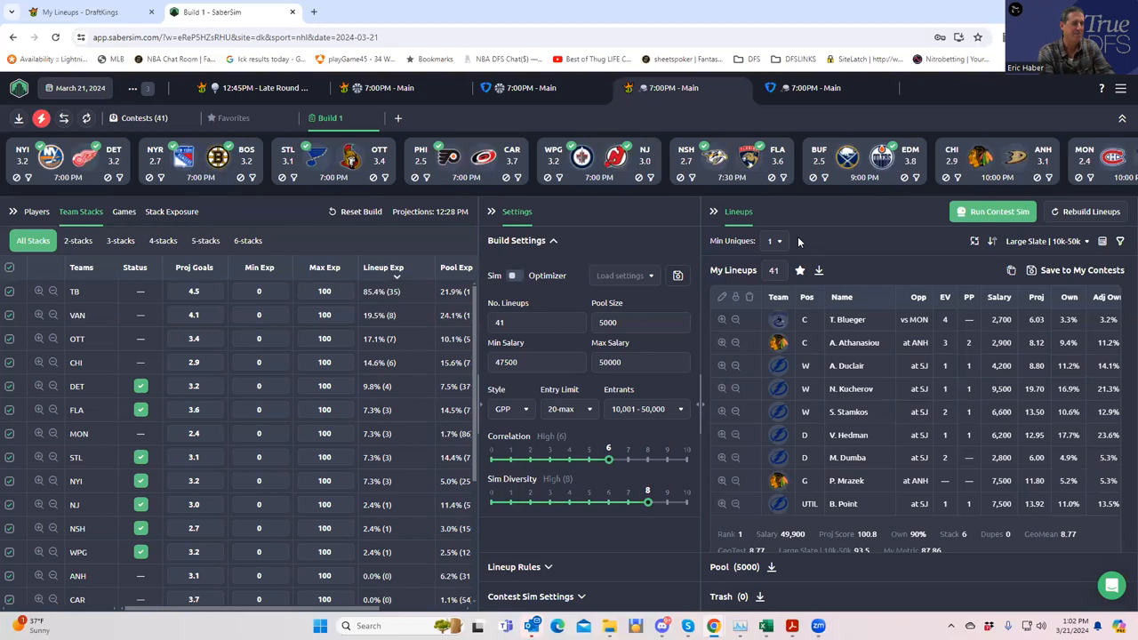
Step: Run the contest simulation on the 41 lineups
click(992, 211)
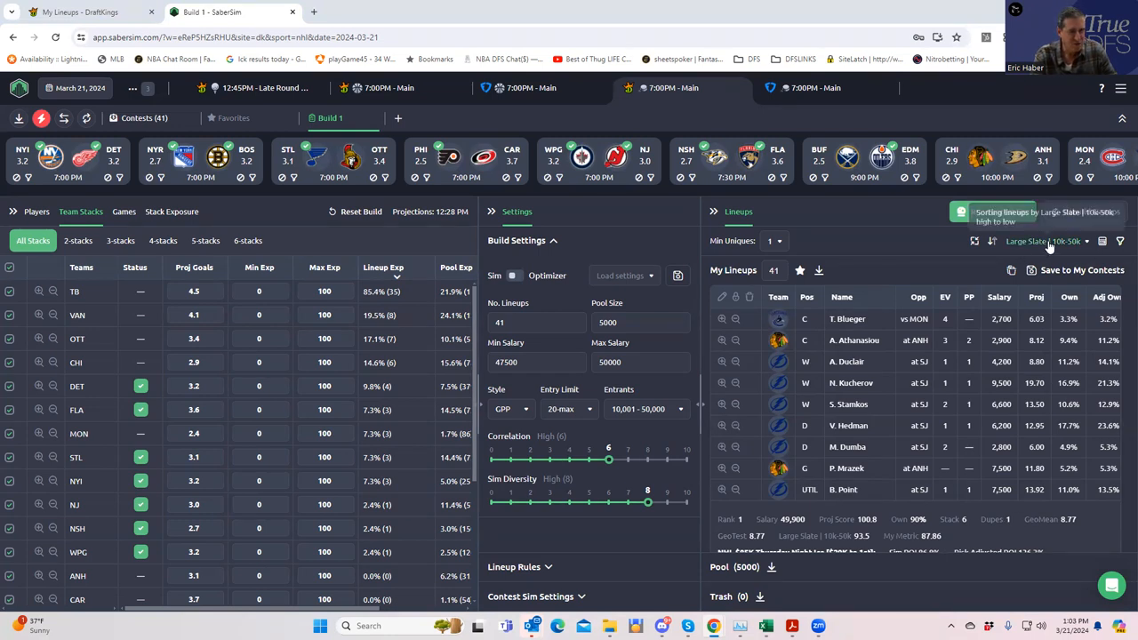
Step: Rank the 41 lineups by NHL $85K Thursday Night Ice RAROI
click(1043, 241)
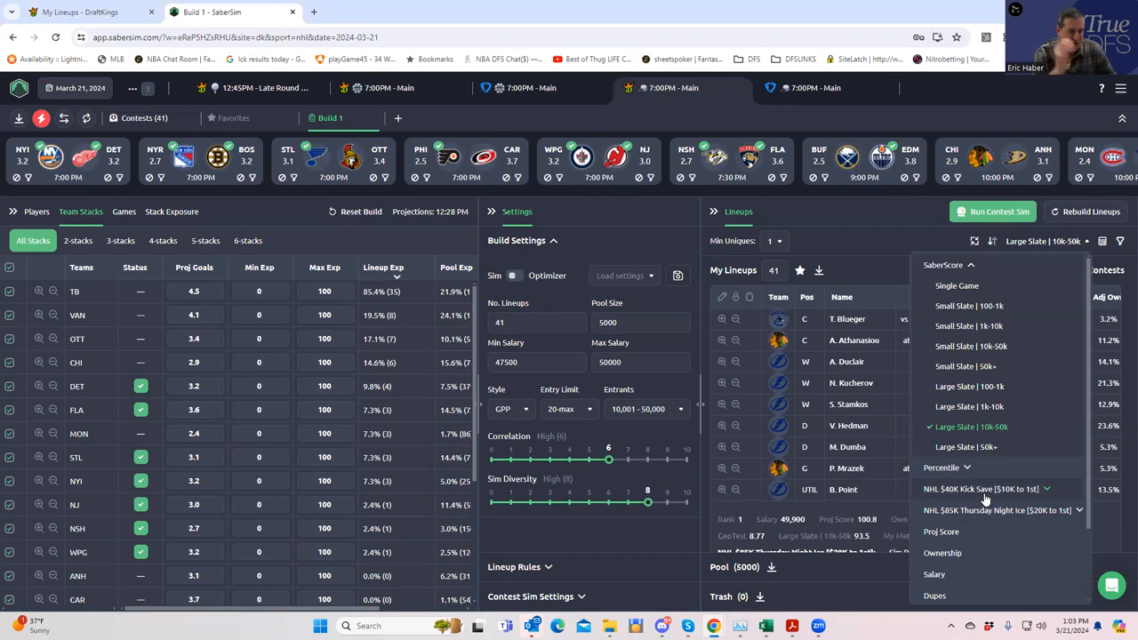
mouse_move(1009, 513)
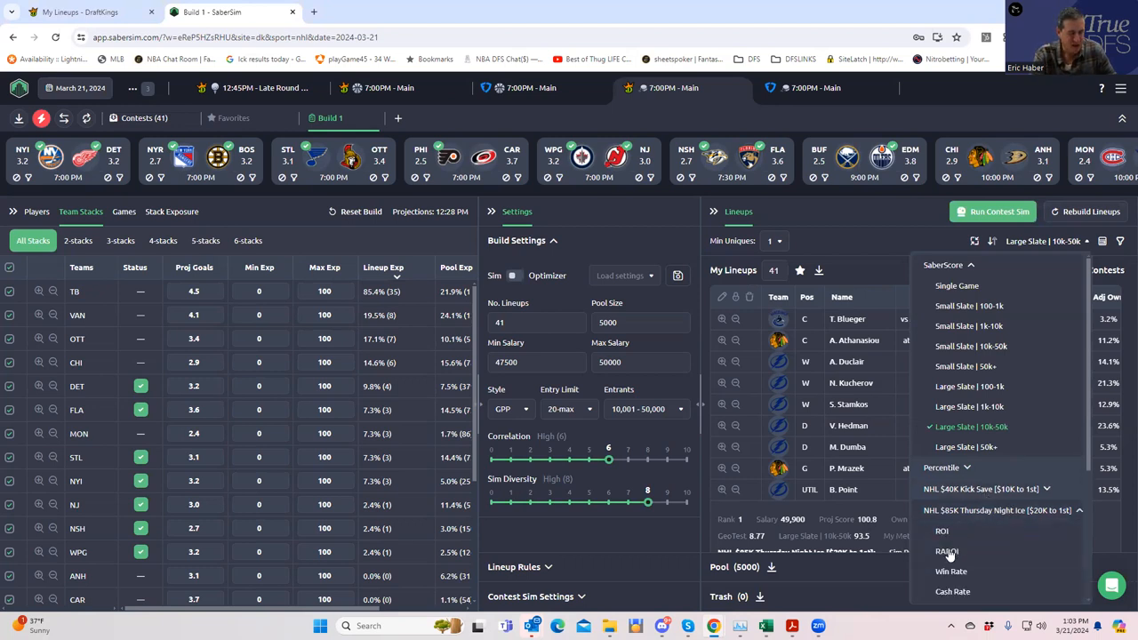
click(942, 551)
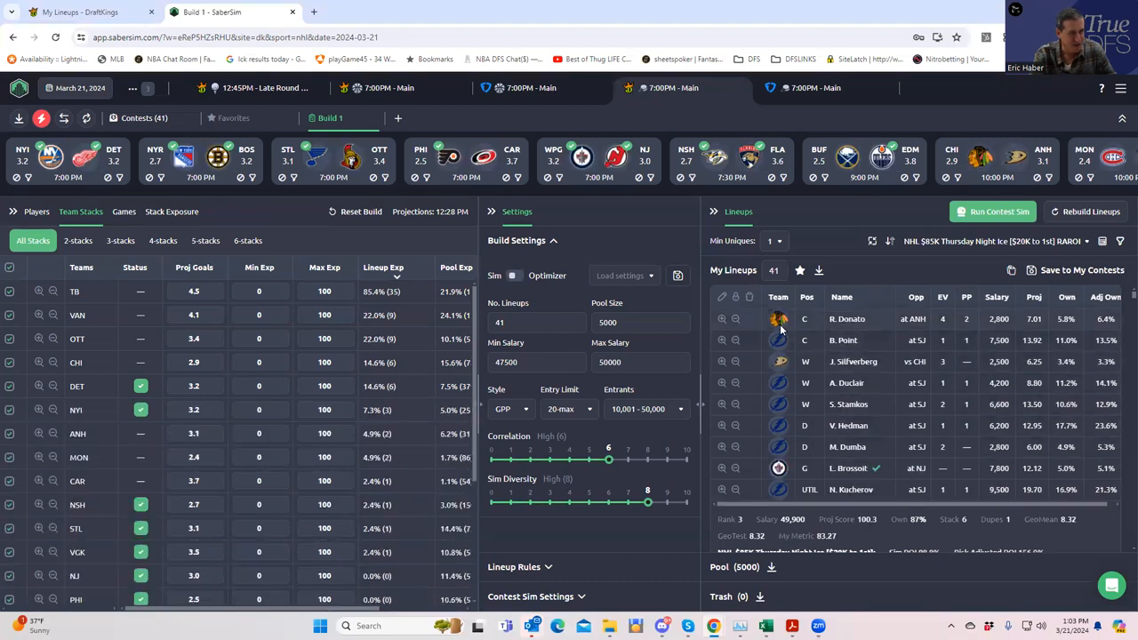
mouse_move(885, 356)
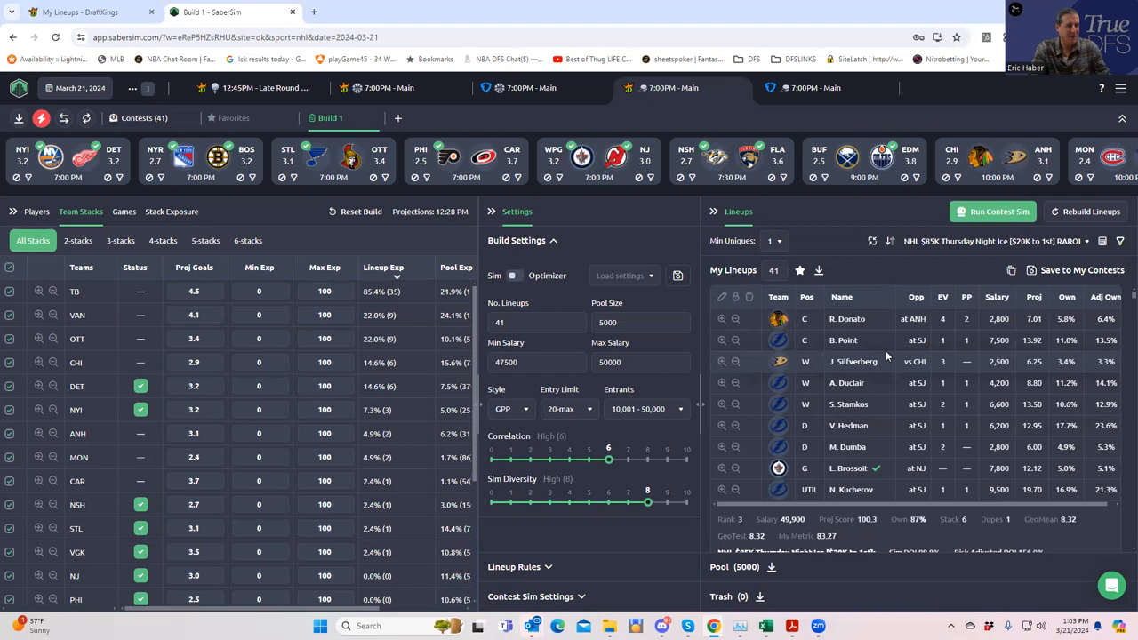
mouse_move(832, 366)
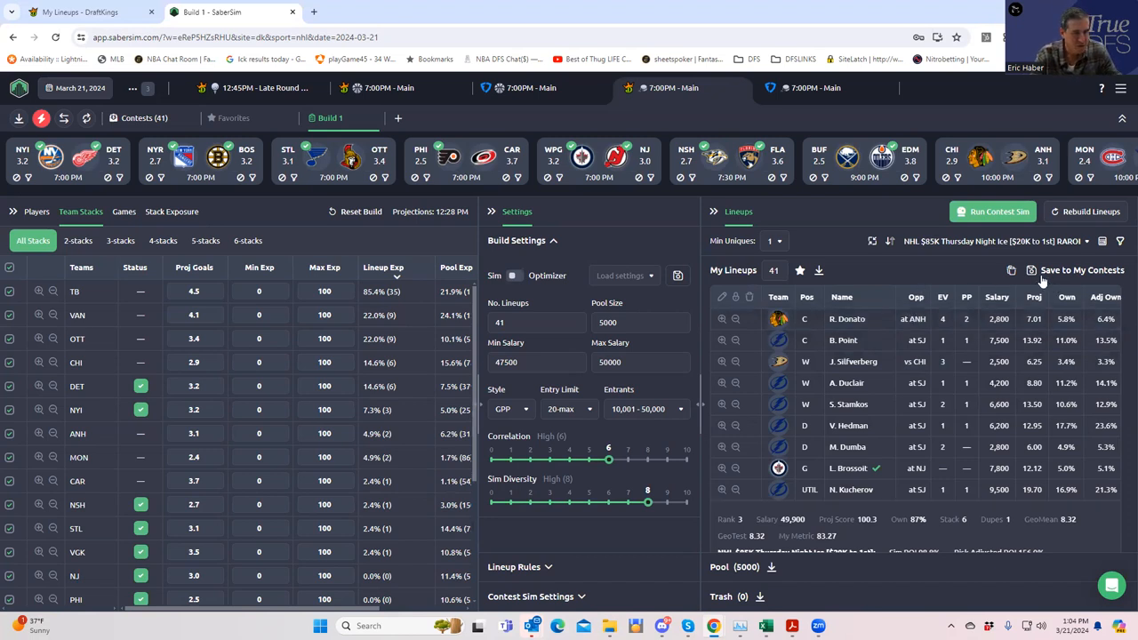
Step: Save the top lineup to the Thursday Night Ice contest only, leaving Kick Save unchecked
click(1081, 270)
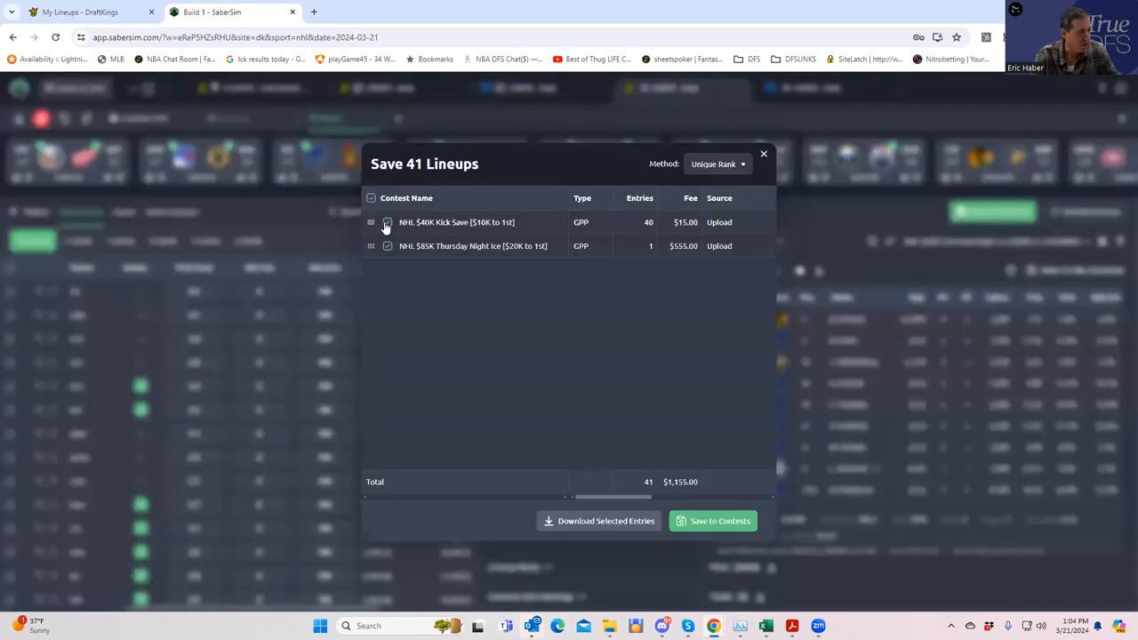
click(387, 222)
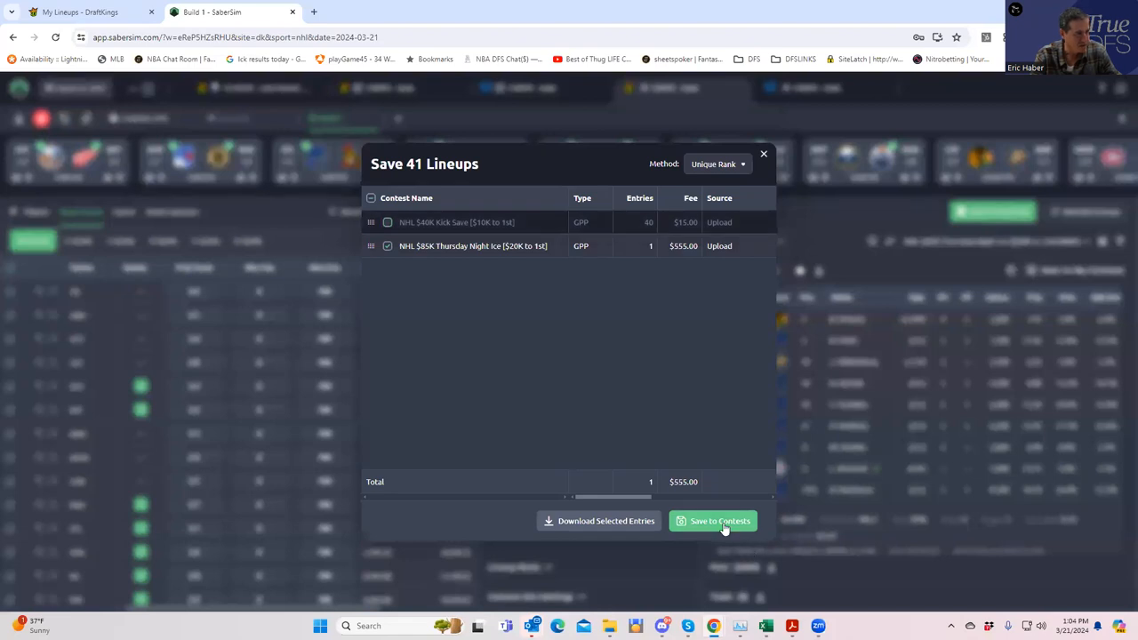
click(711, 521)
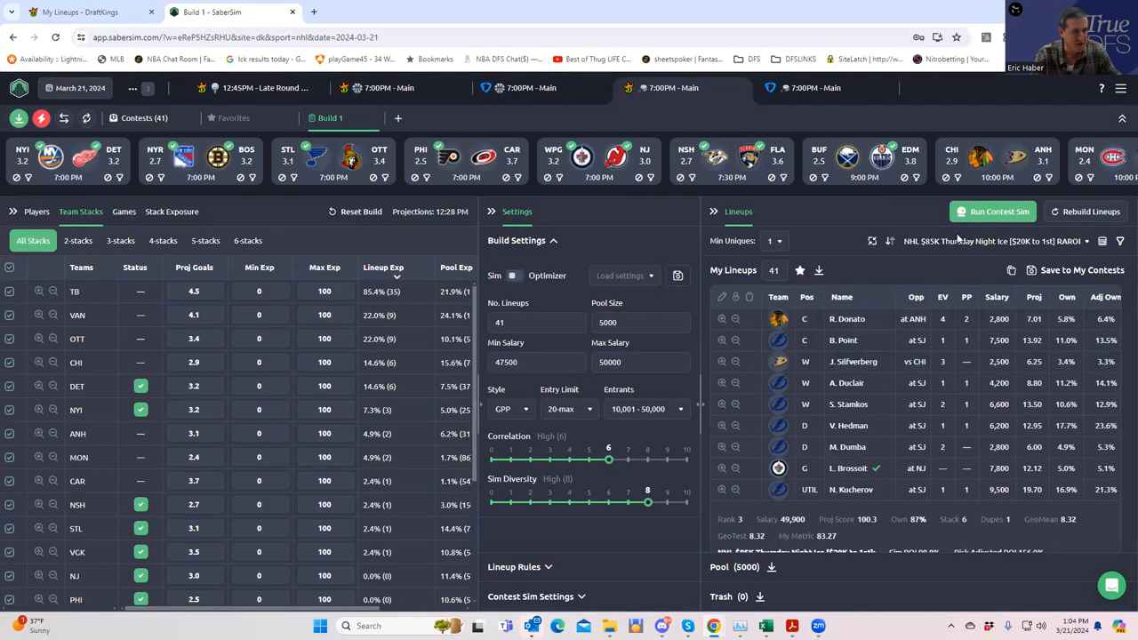
Step: Re-rank lineups by NHL $40K Kick Save RAROI and view exposure by stack type
click(992, 242)
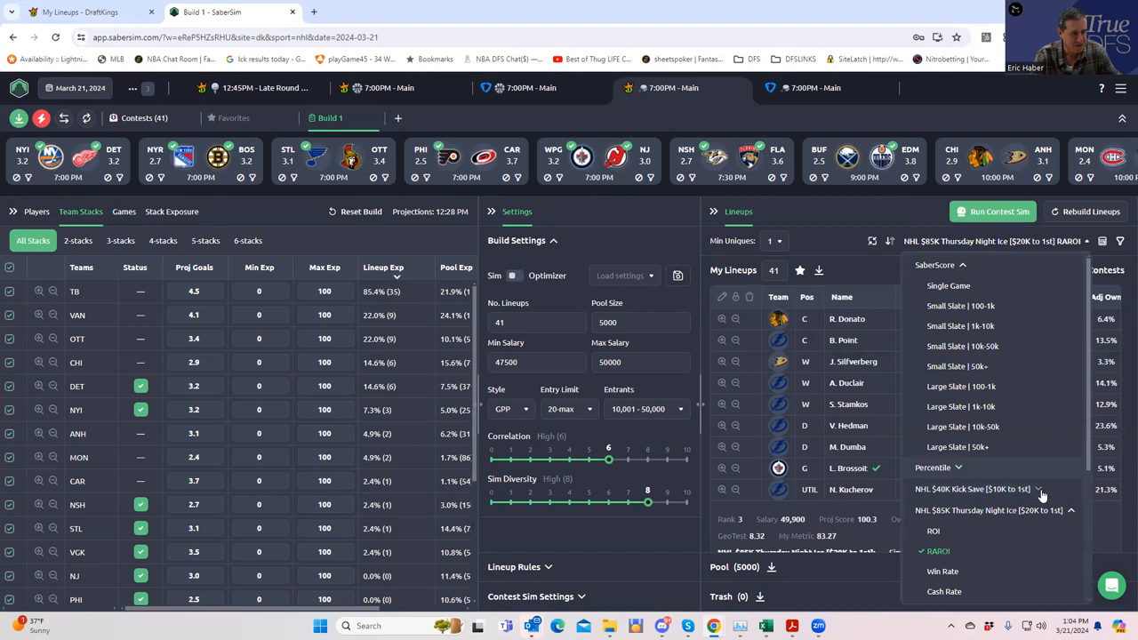
click(971, 487)
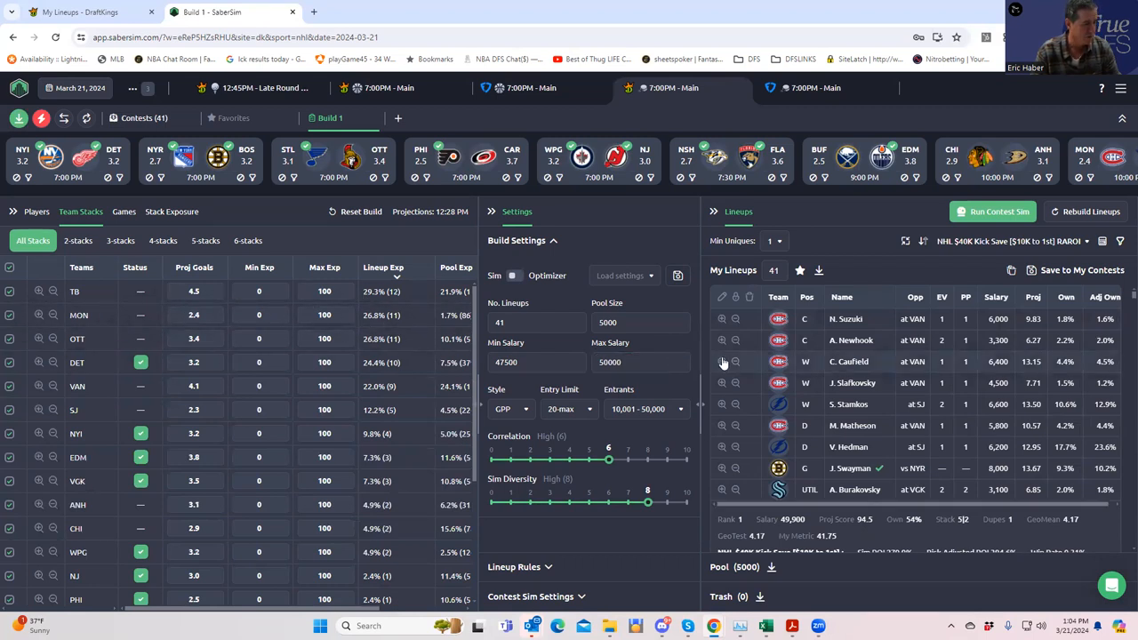
click(171, 212)
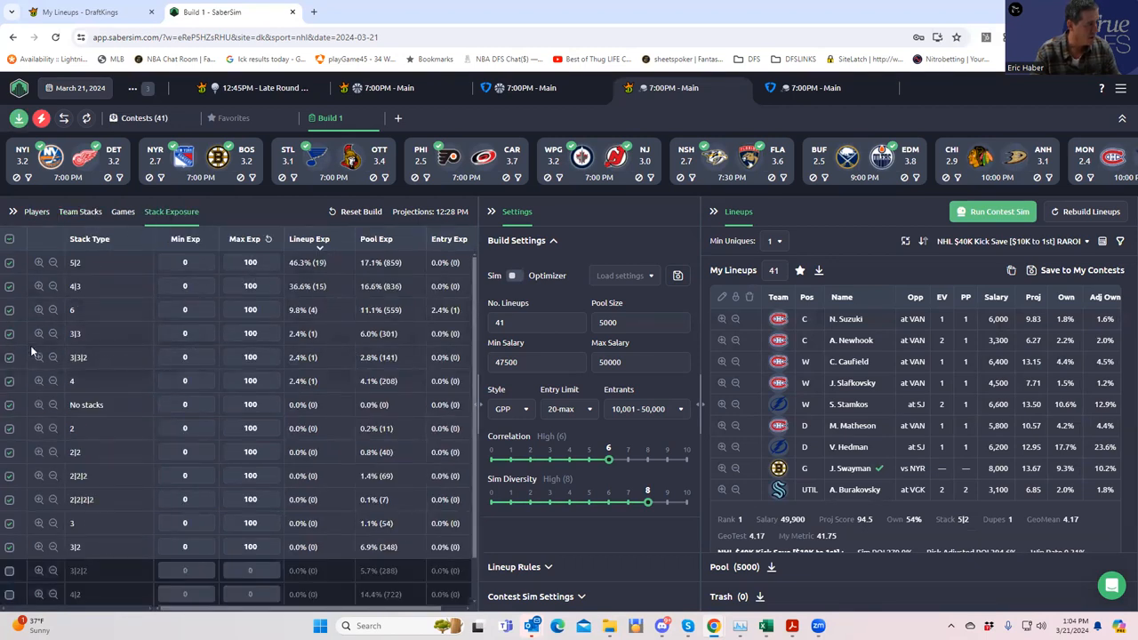
mouse_move(11, 359)
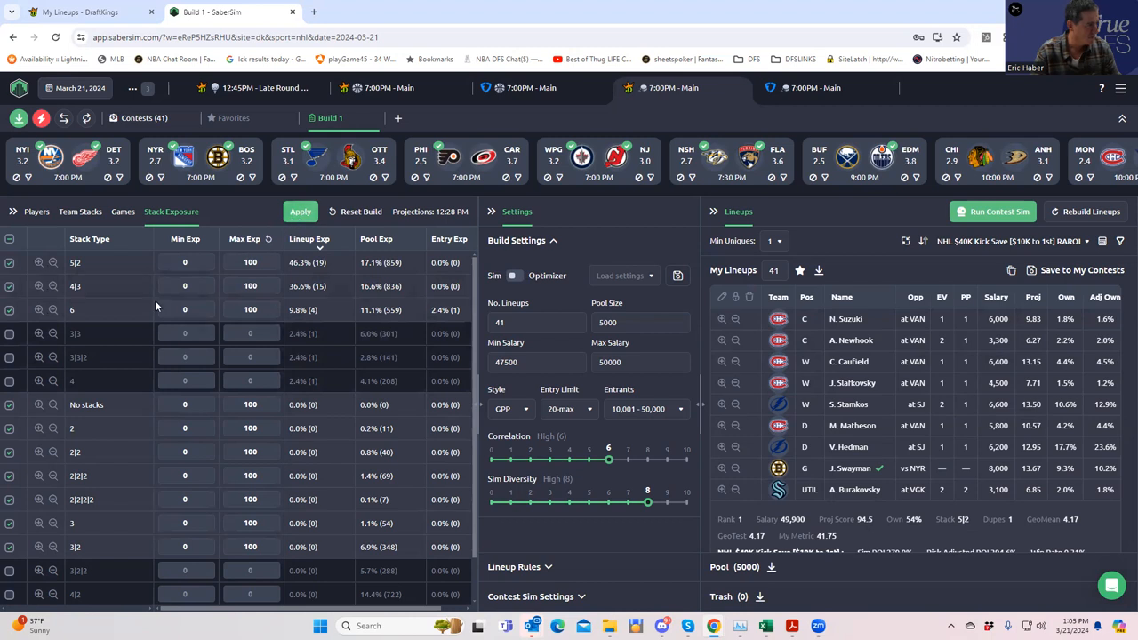
Step: Apply the stack type exclusions (5-2 stacks to 56.1%) and review team stack exposure
click(300, 211)
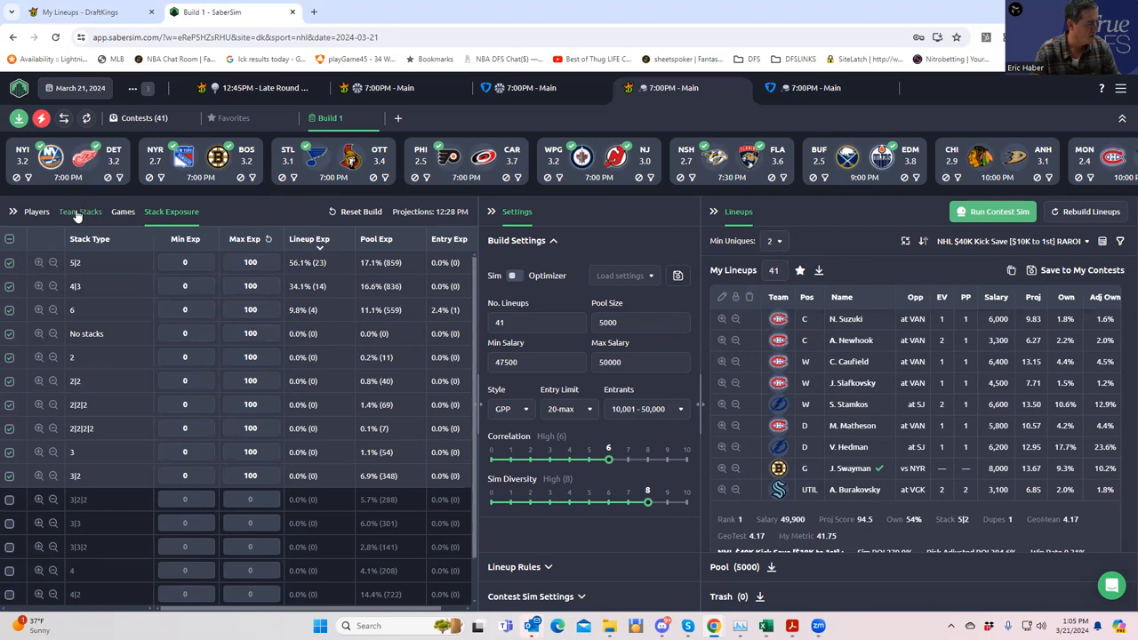
click(80, 211)
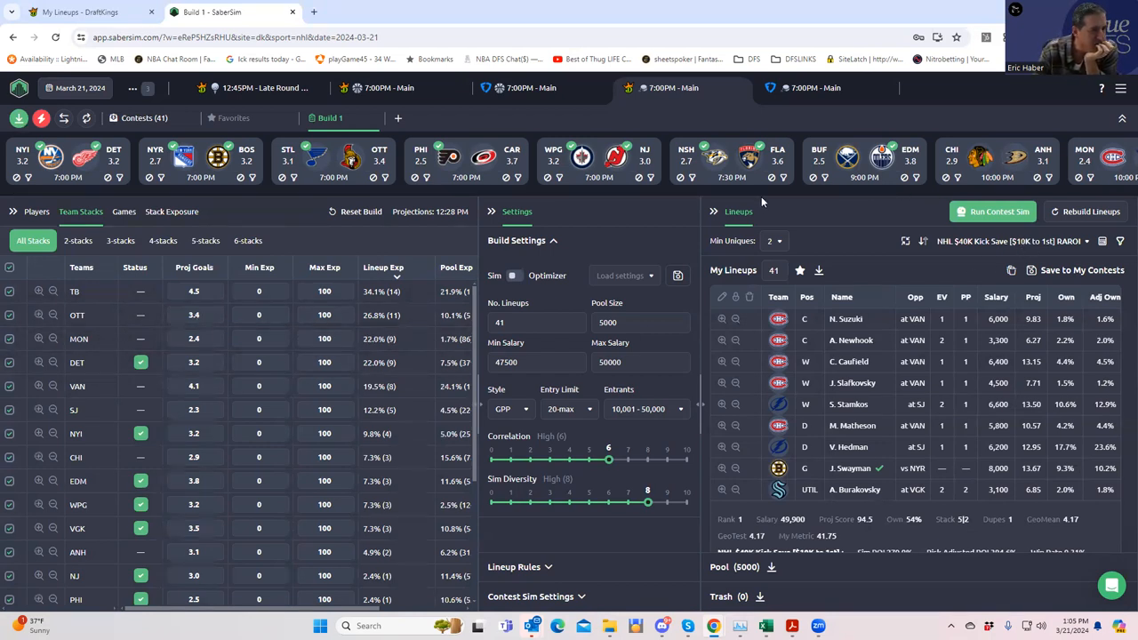
scroll(right, 3)
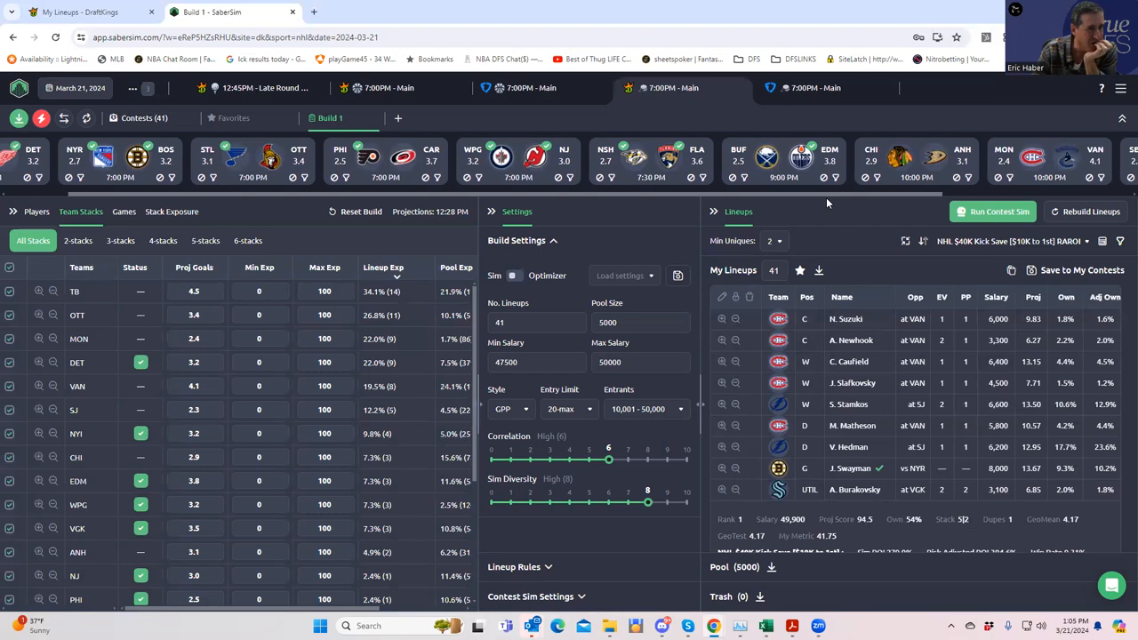
mouse_move(994, 203)
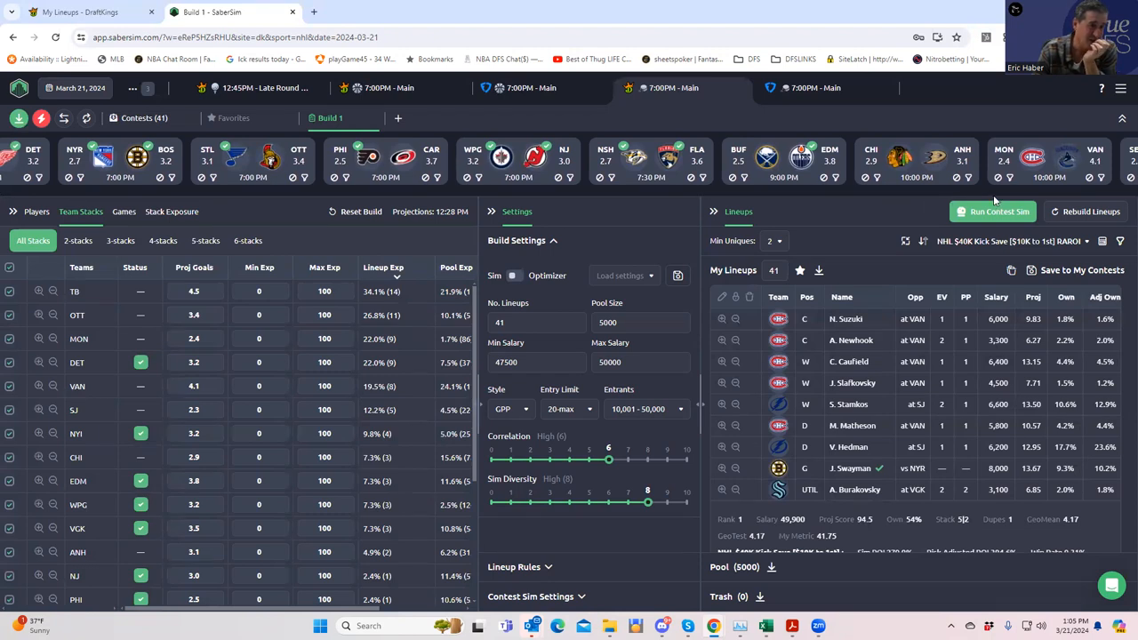
mouse_move(639, 302)
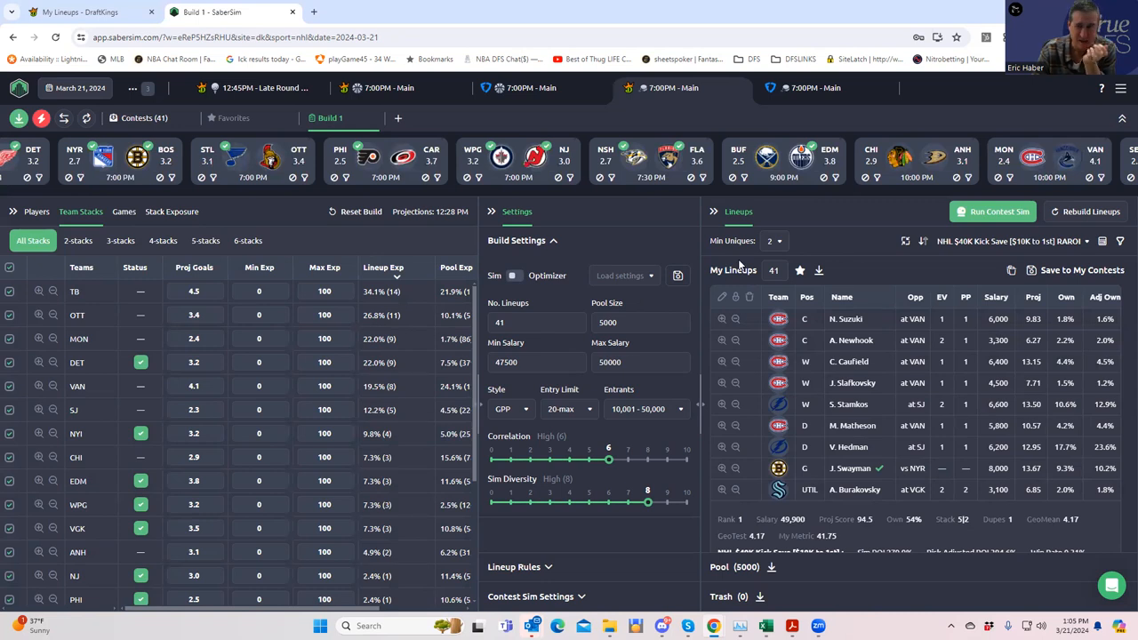
mouse_move(726, 292)
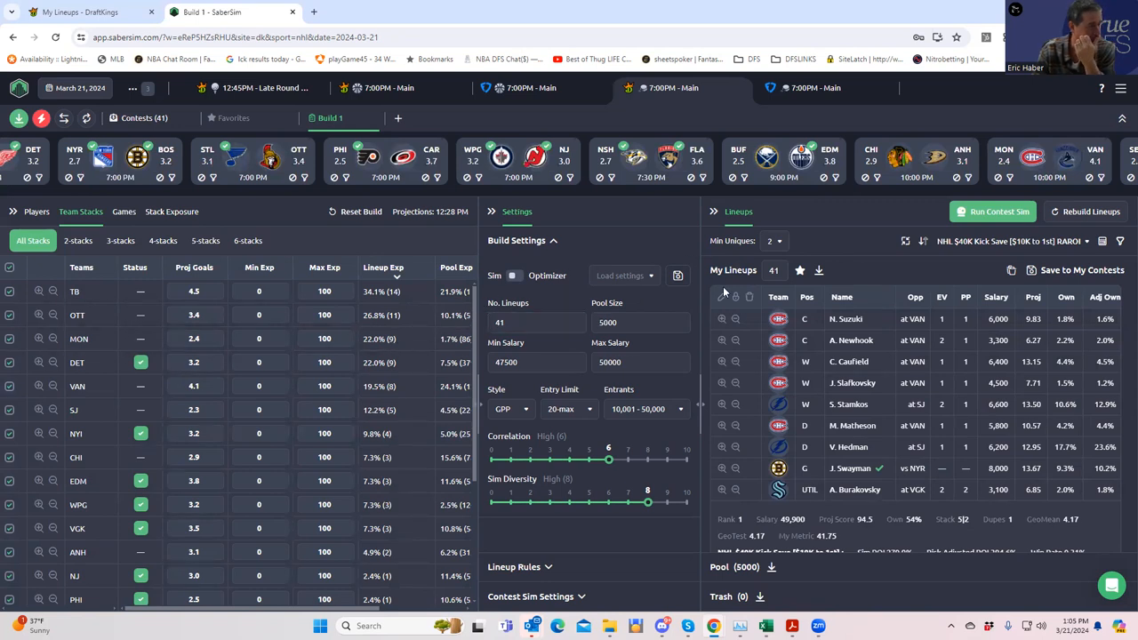
Step: Save the re-ranked lineups with the NHL $40K Kick Save contest included
click(1081, 270)
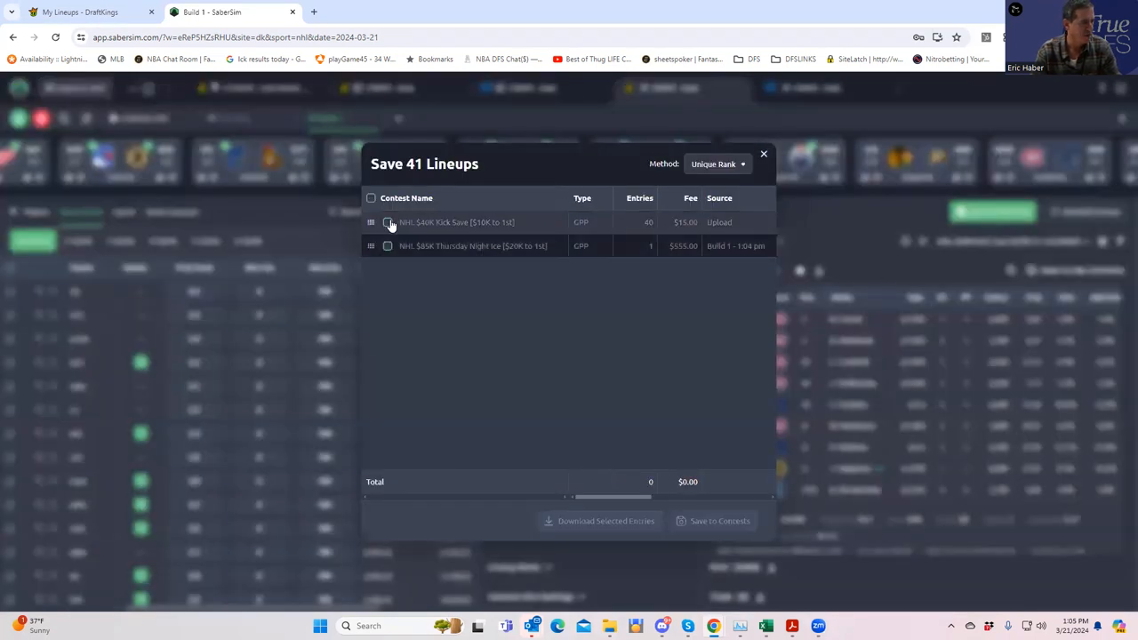
click(388, 223)
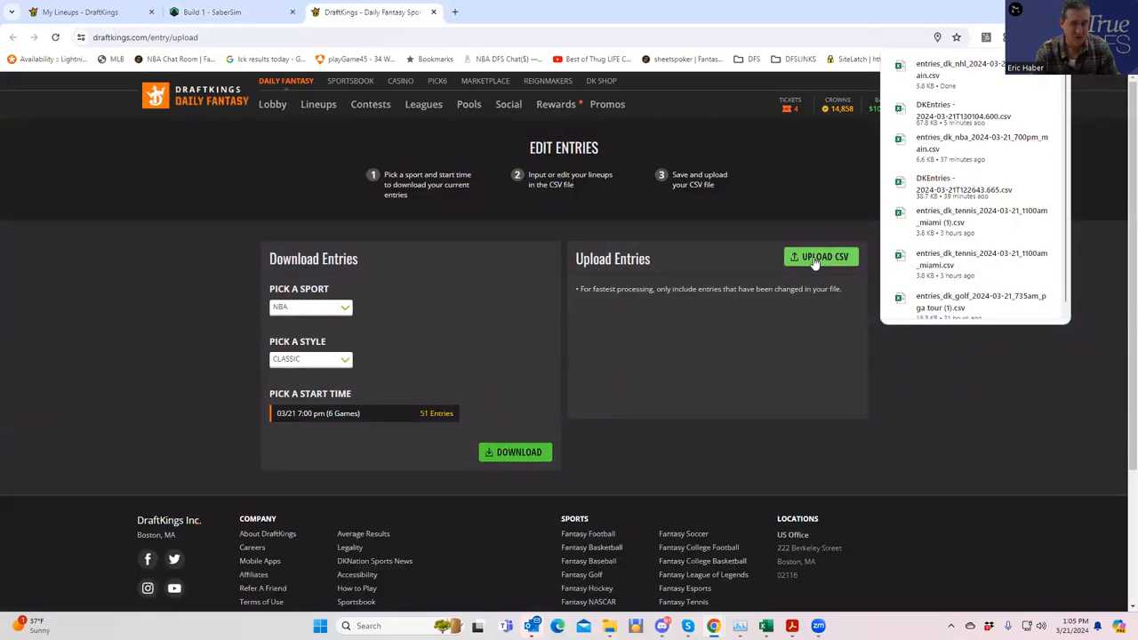
Step: Upload entries_dk_nhl_2024-03-21_700pm_main from Downloads to DraftKings Edit Entries
click(821, 256)
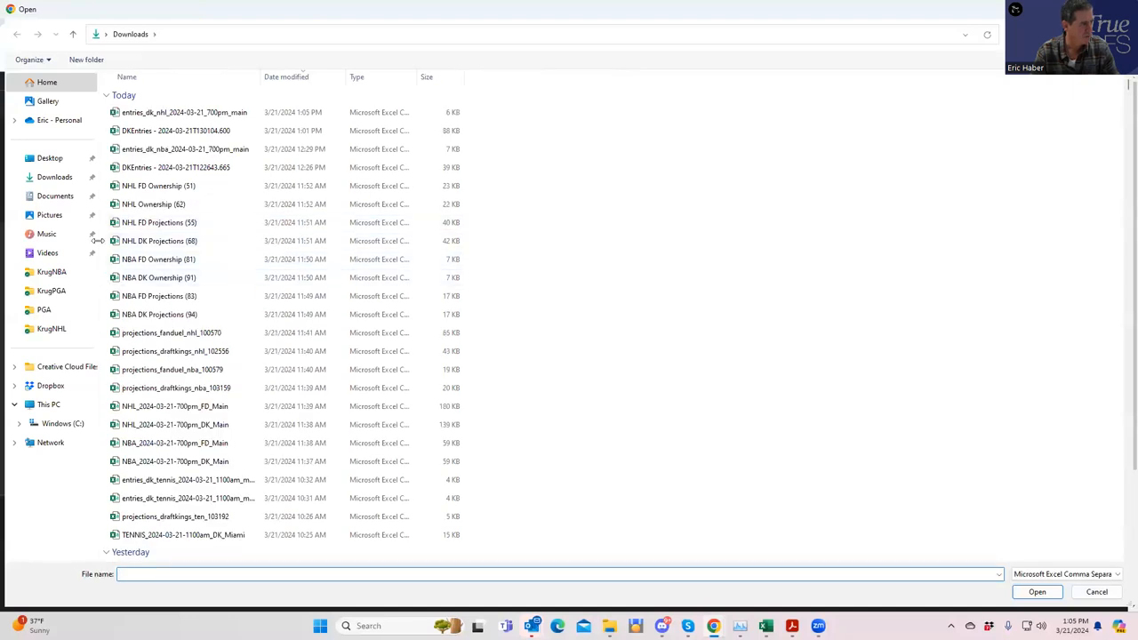
click(185, 112)
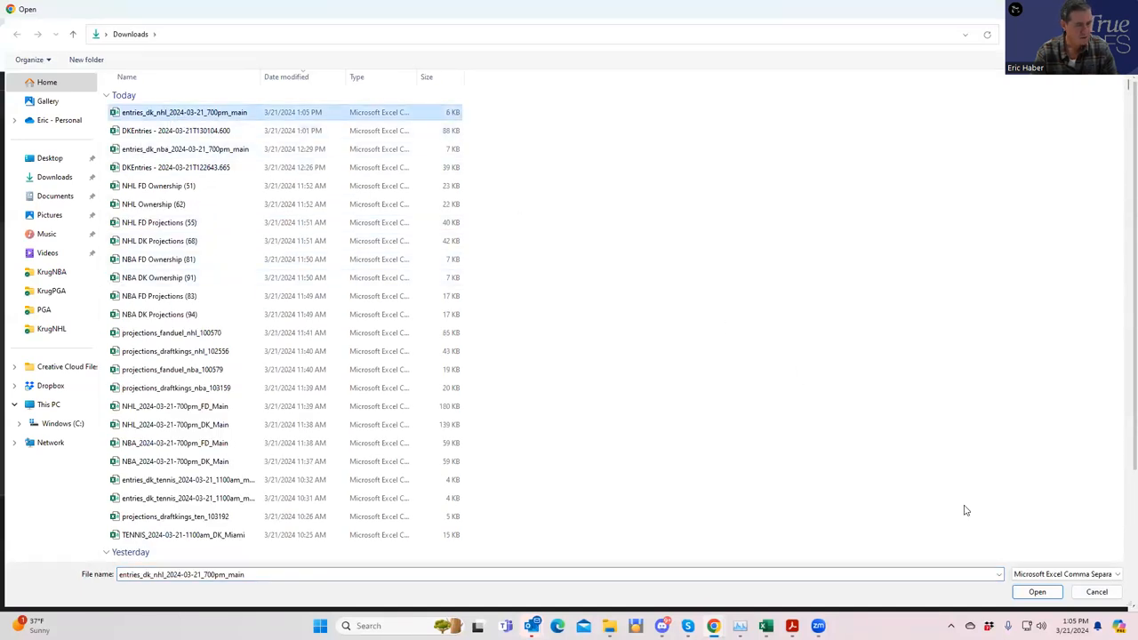
click(1036, 590)
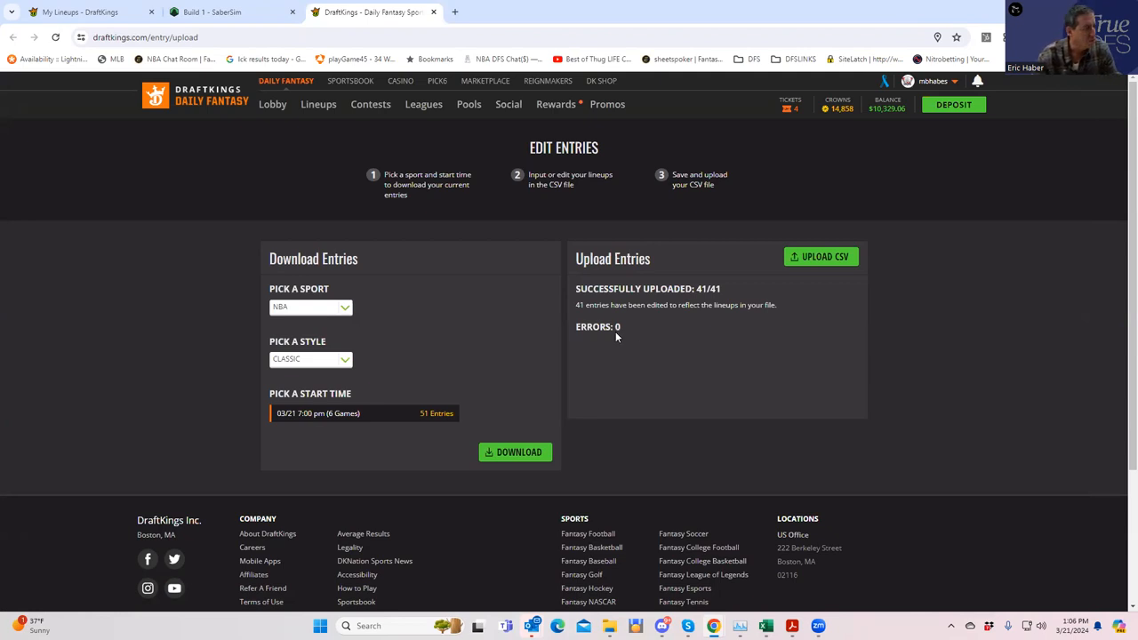
mouse_move(615, 336)
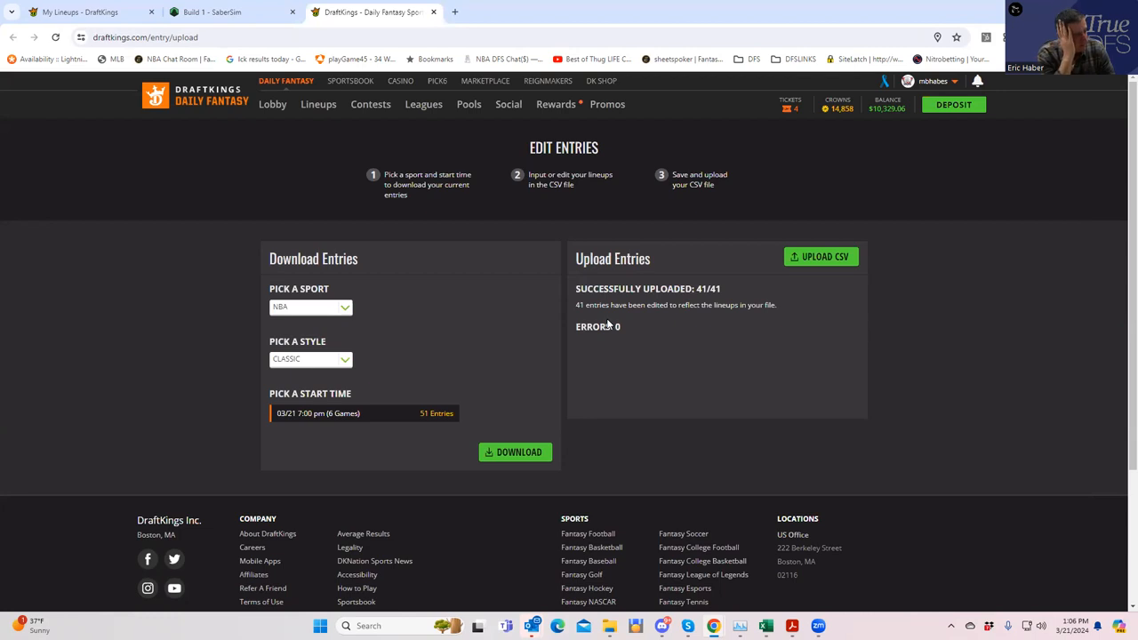
mouse_move(623, 318)
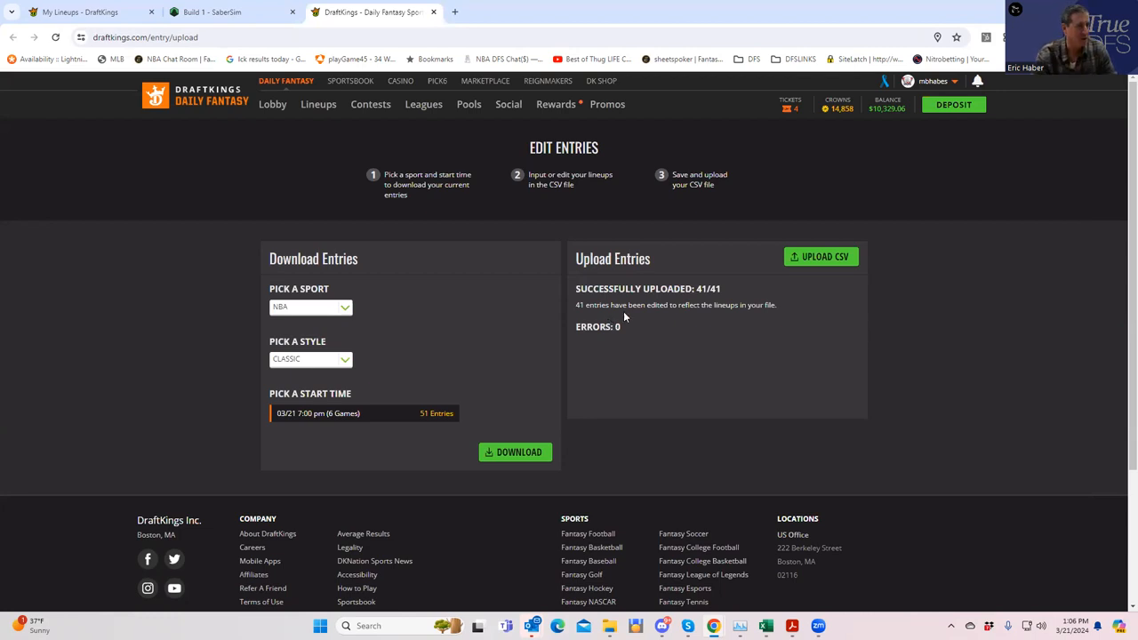